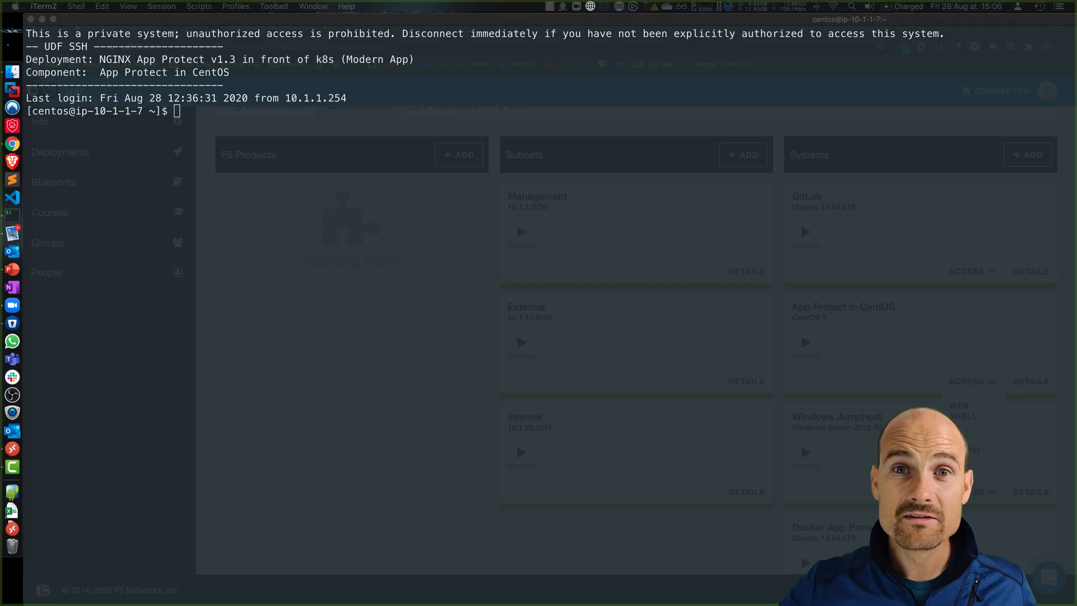
mouse_move(686, 410)
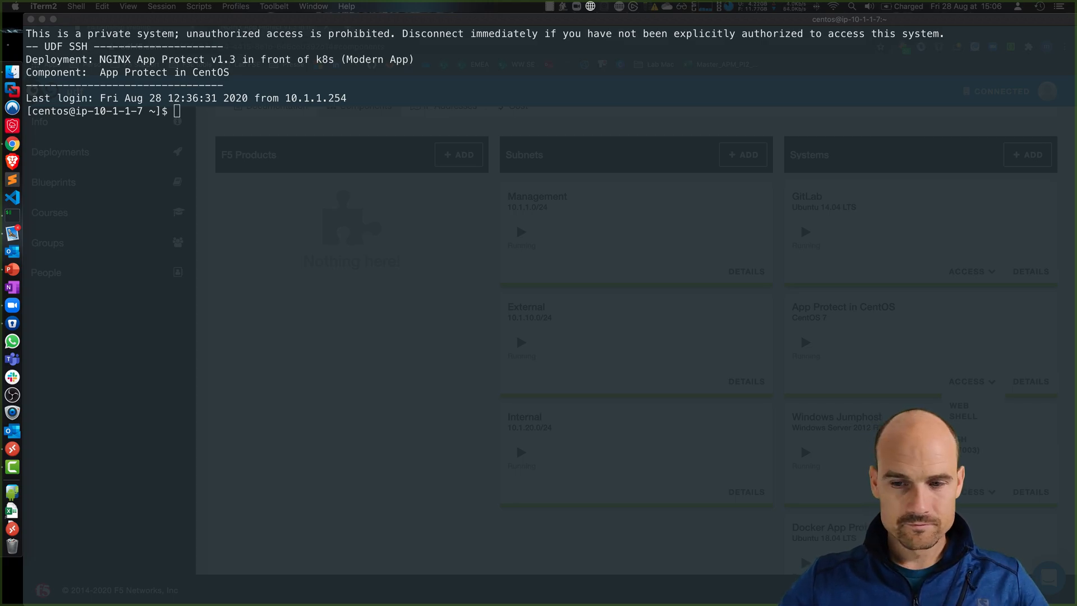
- Download nginx-plus-7.repo from cs.nginx.com into /etc/yum.repos.d using sudo wget
type("sudo wget -P /etc/yum.repos.d https://cs.nginx.com/static/files/nginx-plus-7.repo")
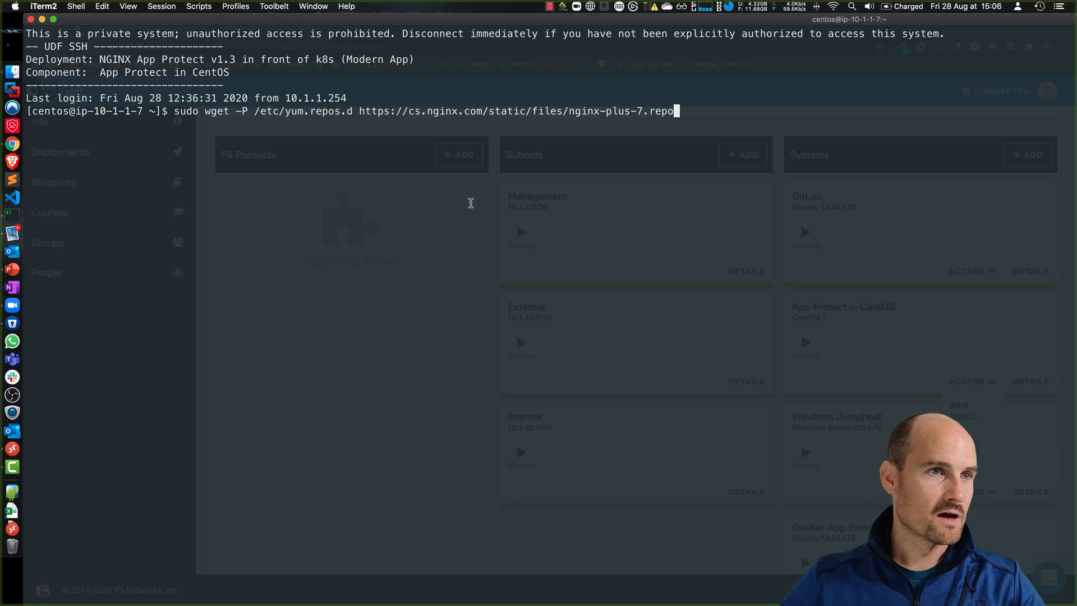
key("Return")
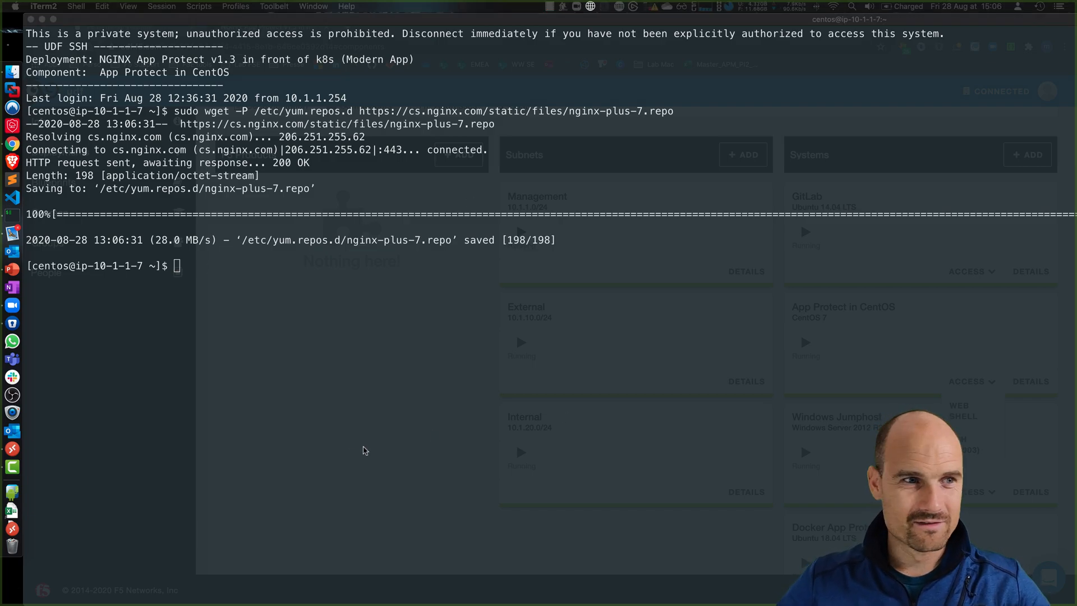
- Install the app-protect package with yum, confirm nginx-plus-r22, and clear the screen
type("sudo yum install -y app-protect")
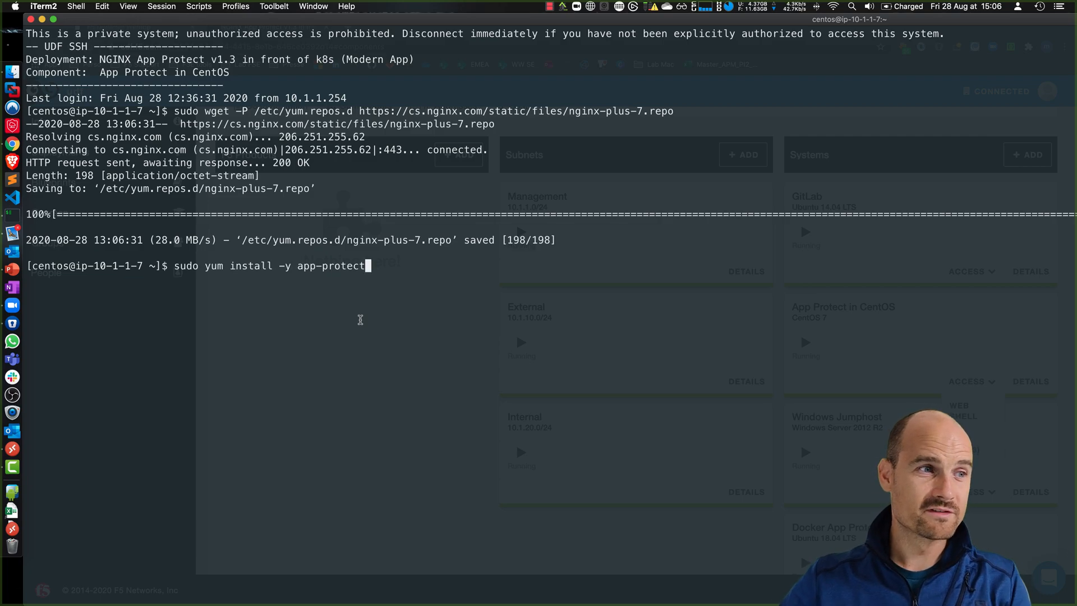
key("Return")
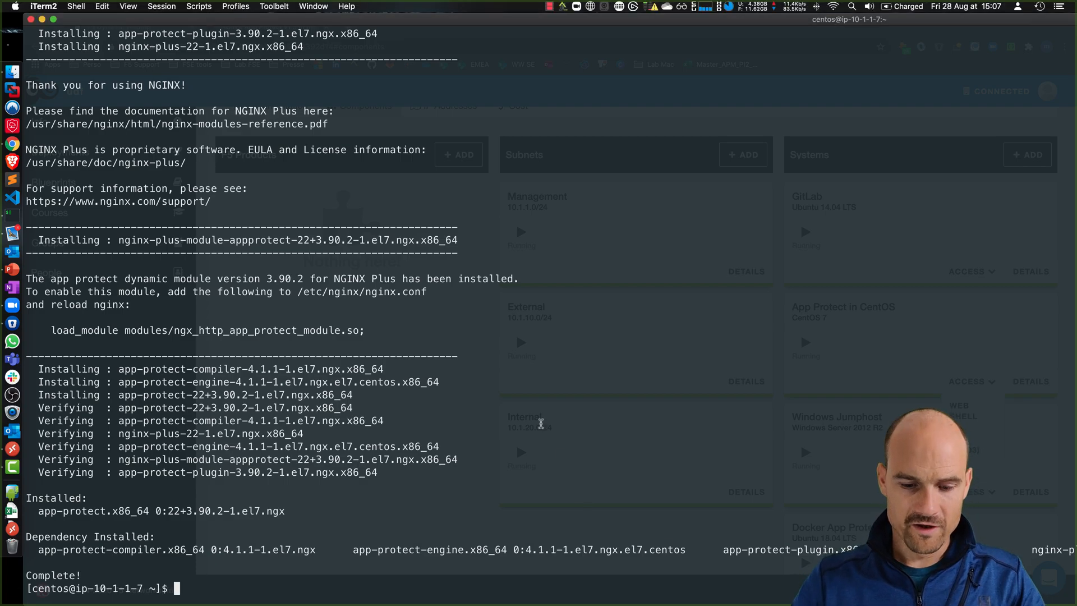
type("nginx -v")
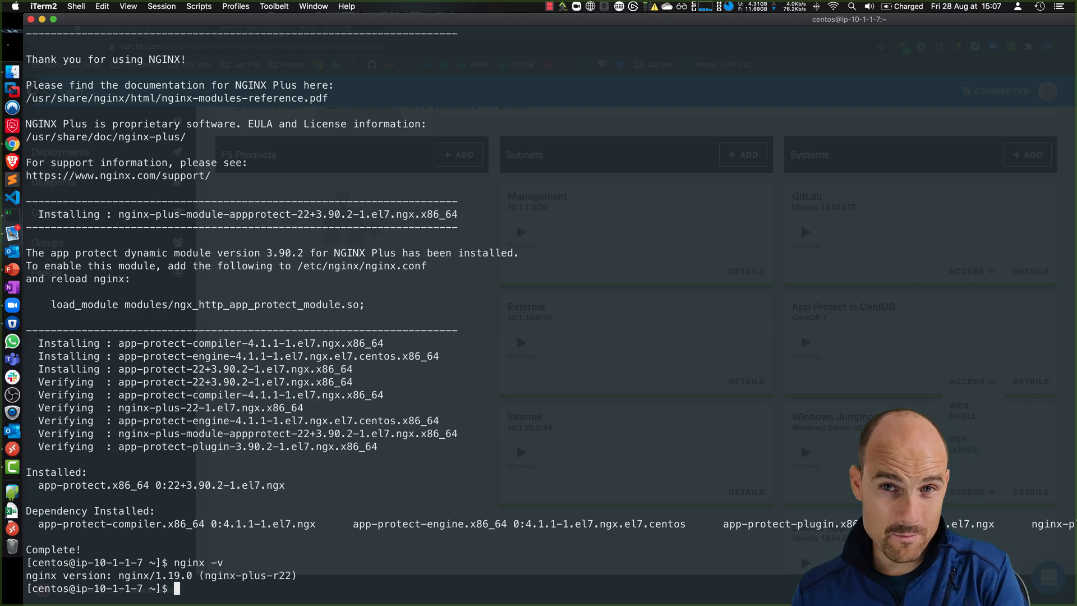
type("clear")
type("cd /etc/nginx/")
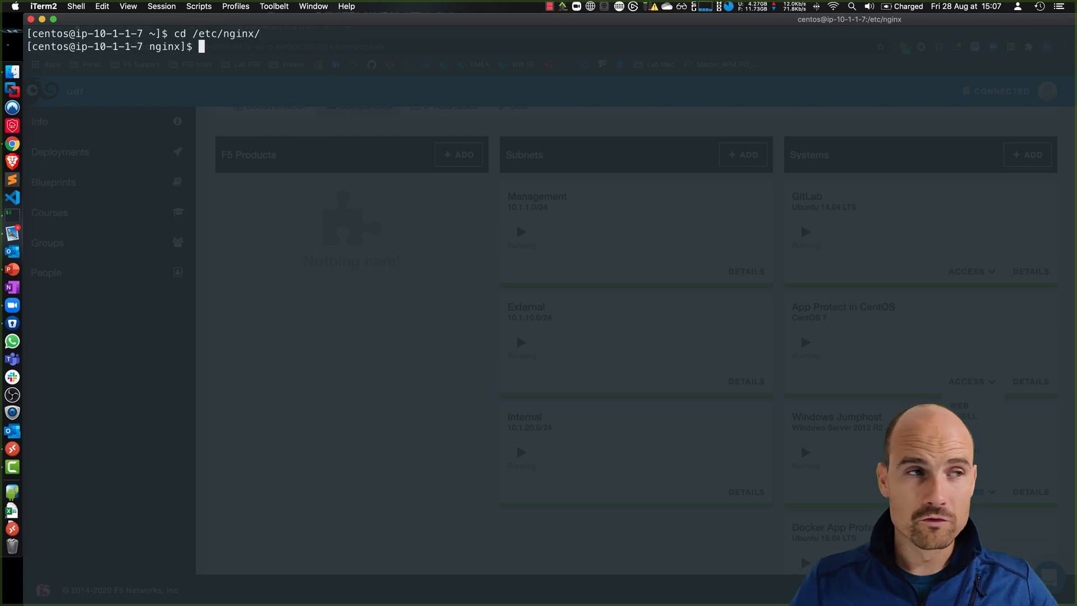
- List the nginx directory and rename nginx.conf to nginx.conf.old
type("ls -l")
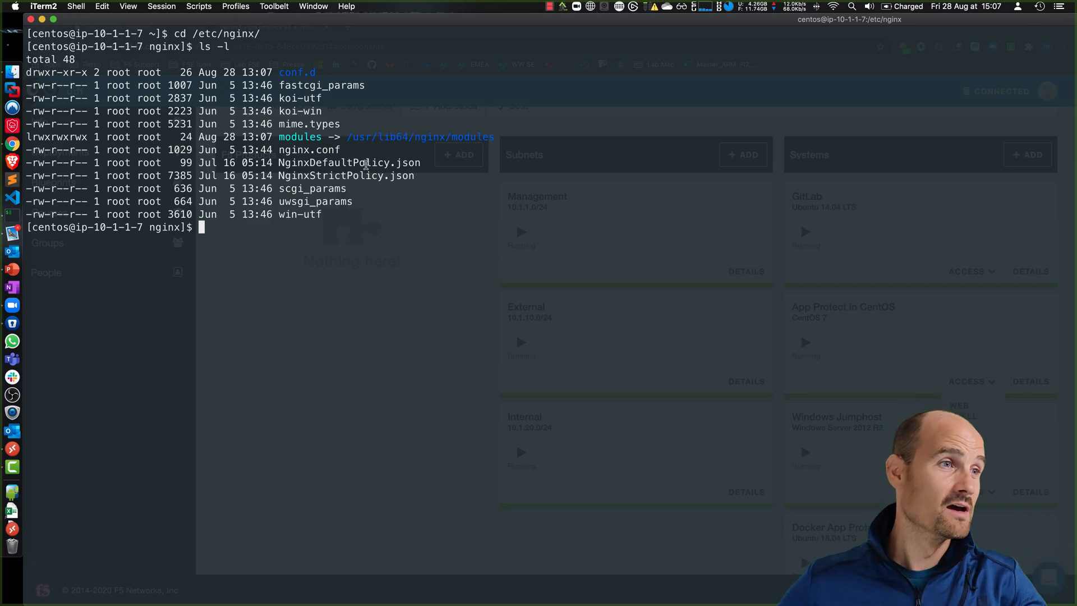
mouse_move(363, 220)
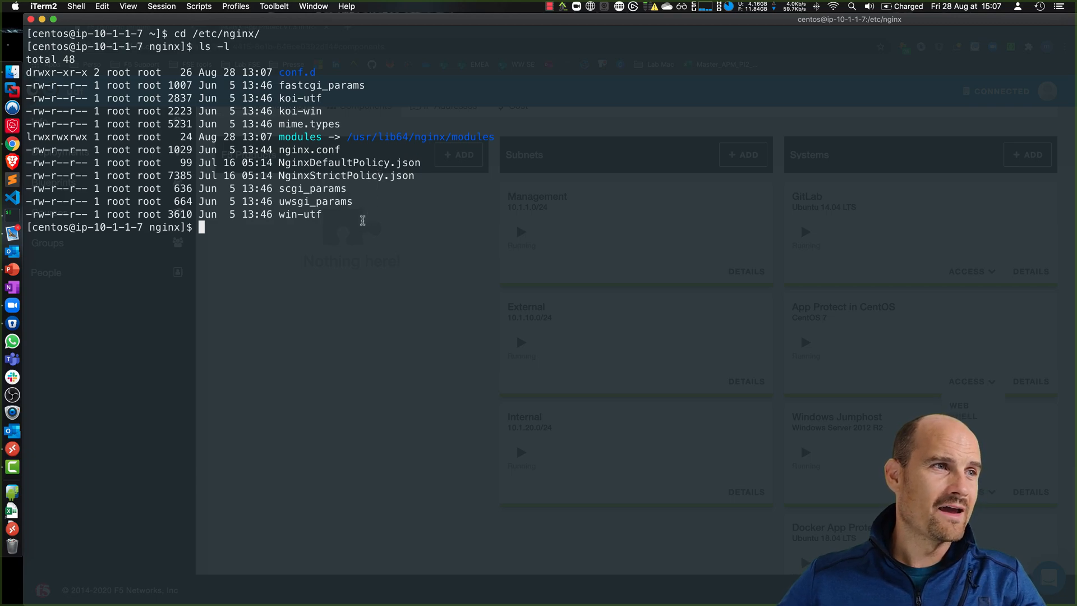
double_click(309, 149)
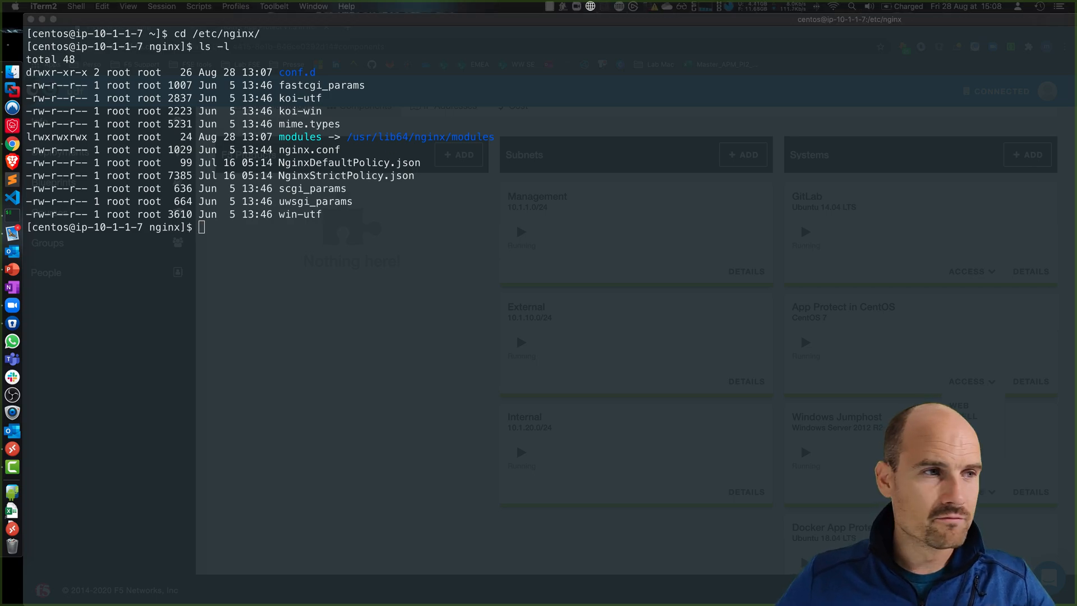
type("sudo mv nginx.conf nginx.conf.old")
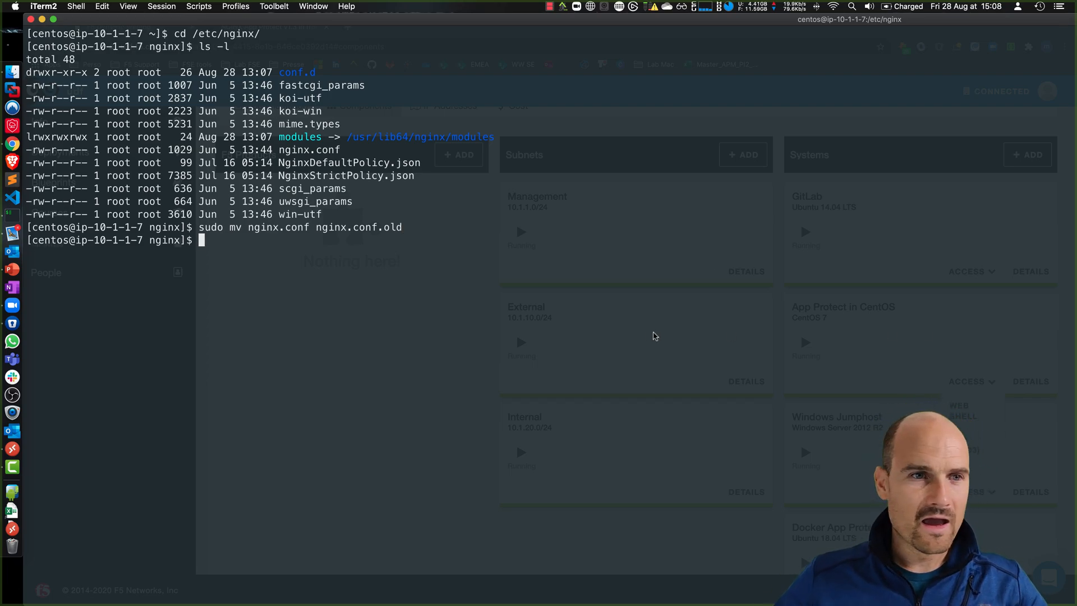
- Create a new nginx.conf in vi with sudo
type("s")
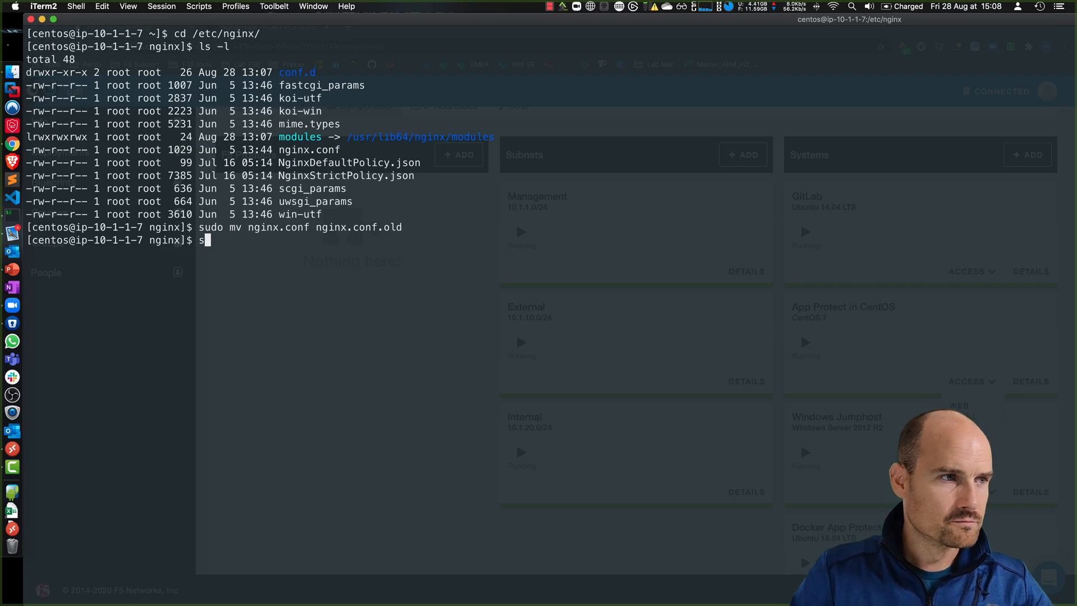
type("udo vi")
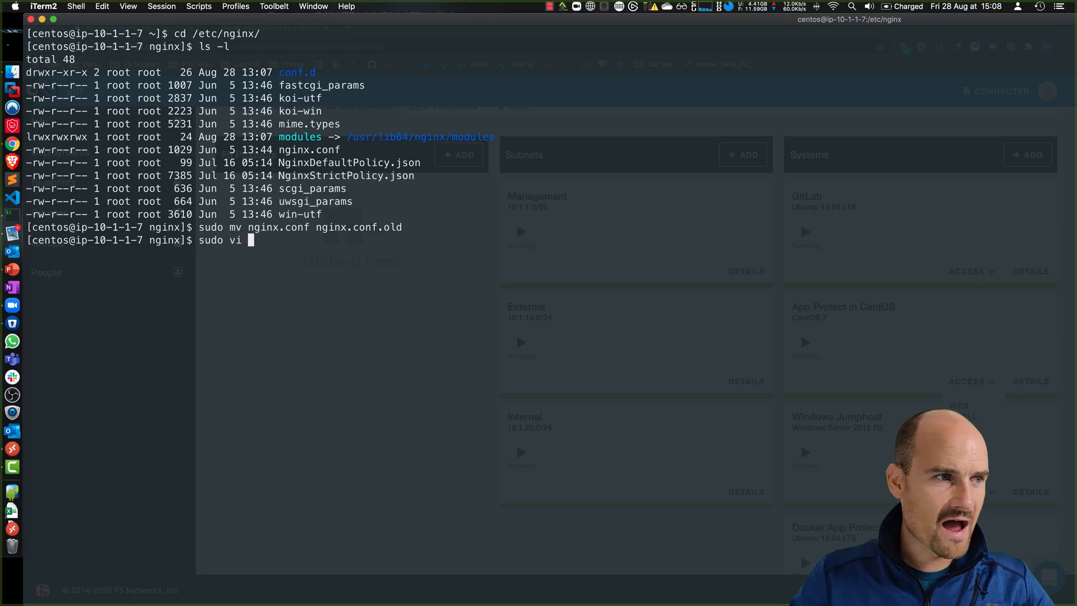
type("nginx.conf.")
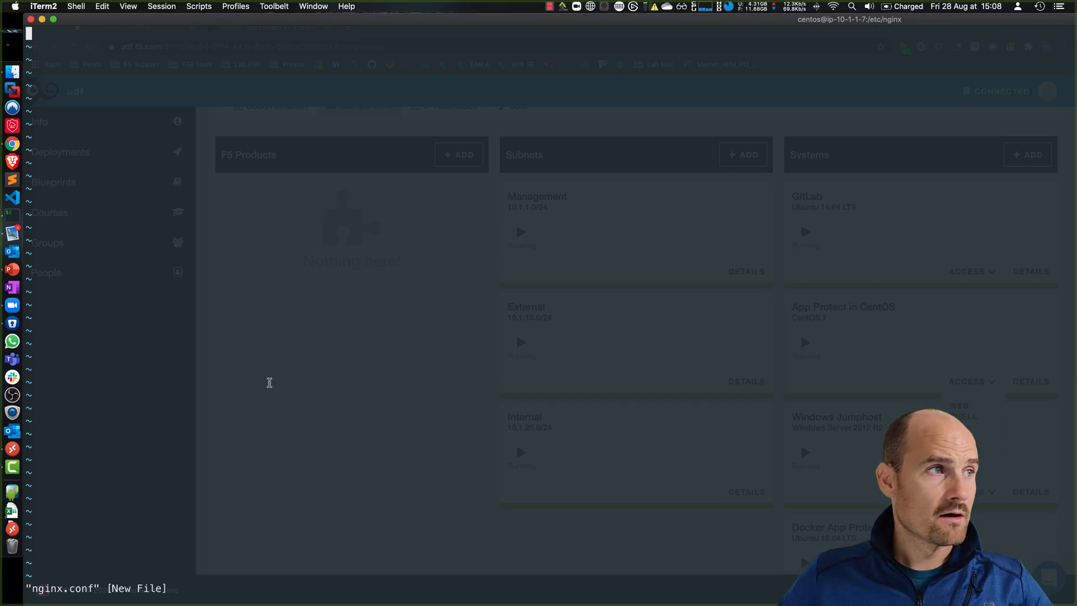
- Paste the App Protect proxy config for k8s.arcadia-finance.io:30274 into nginx.conf and save with :wq
key("i")
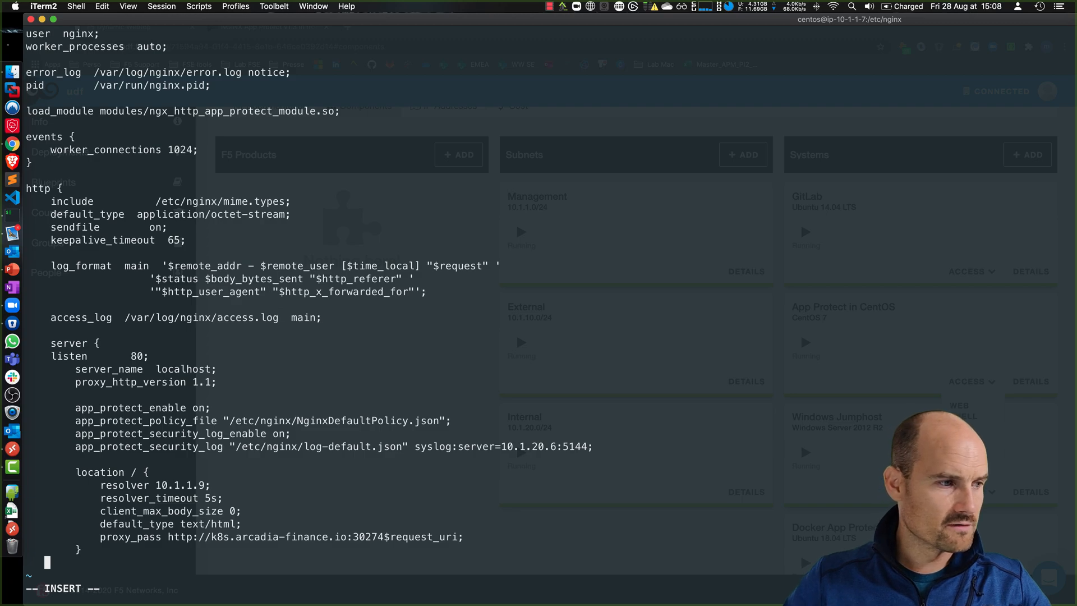
type("}")
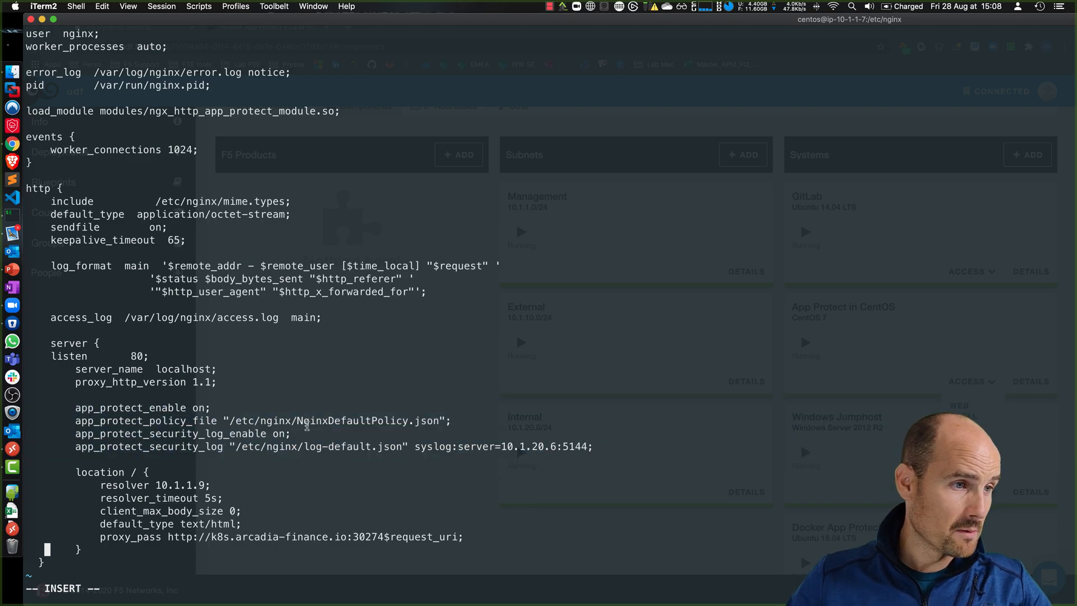
double_click(355, 420)
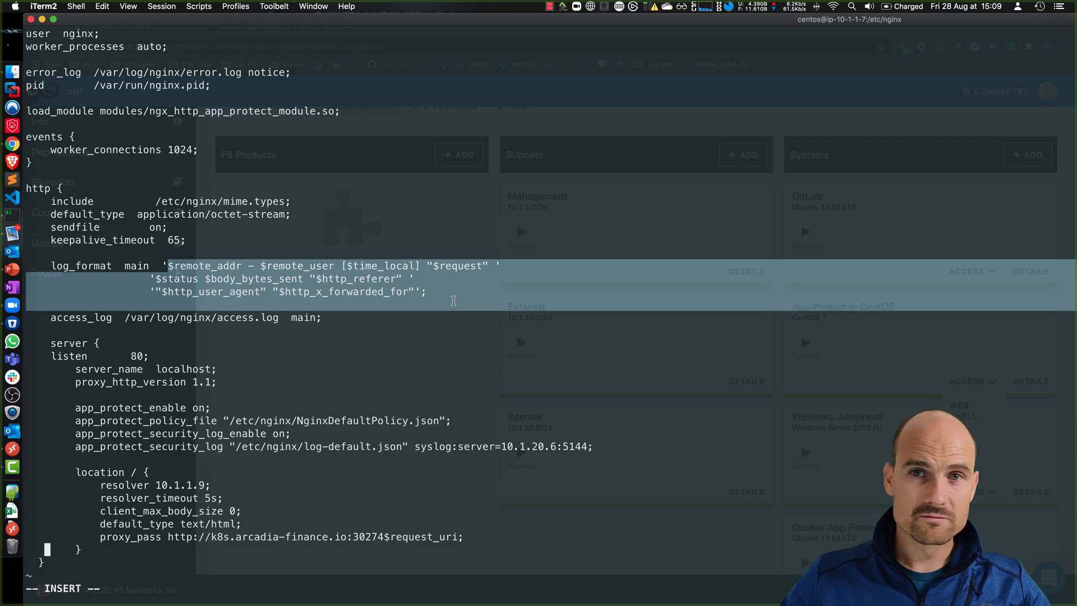
type(":wq")
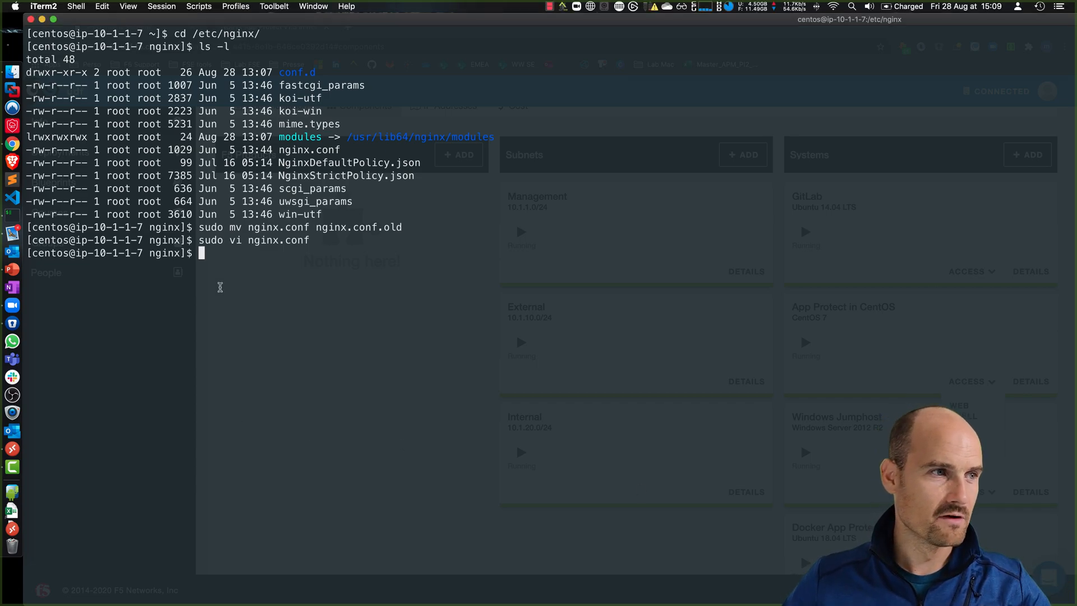
- Create log-default.json with the log profile, then list the directory
type("sudo vi log-default.json")
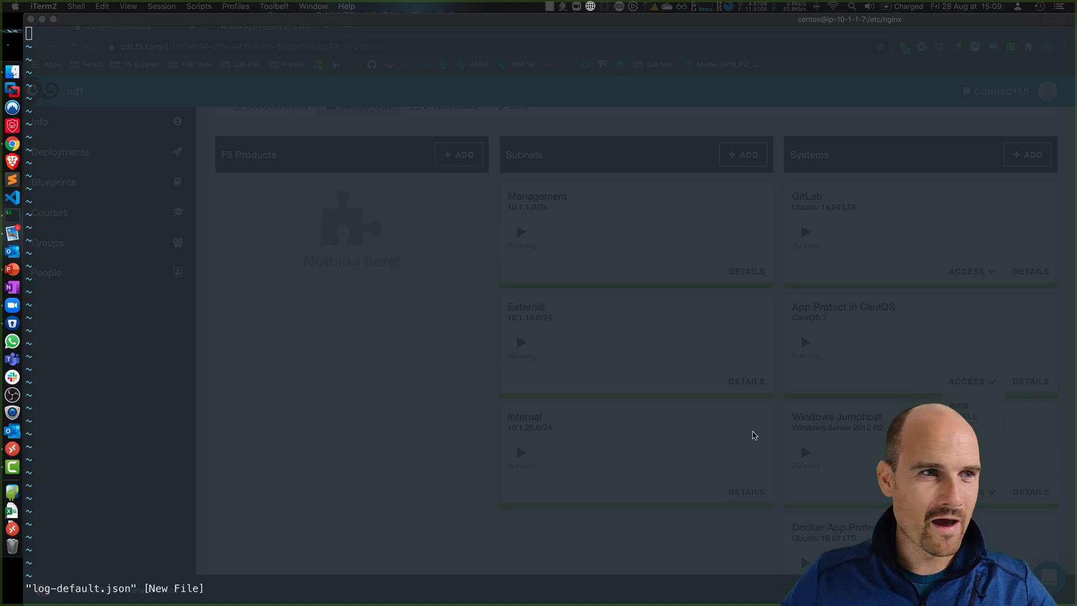
key("i")
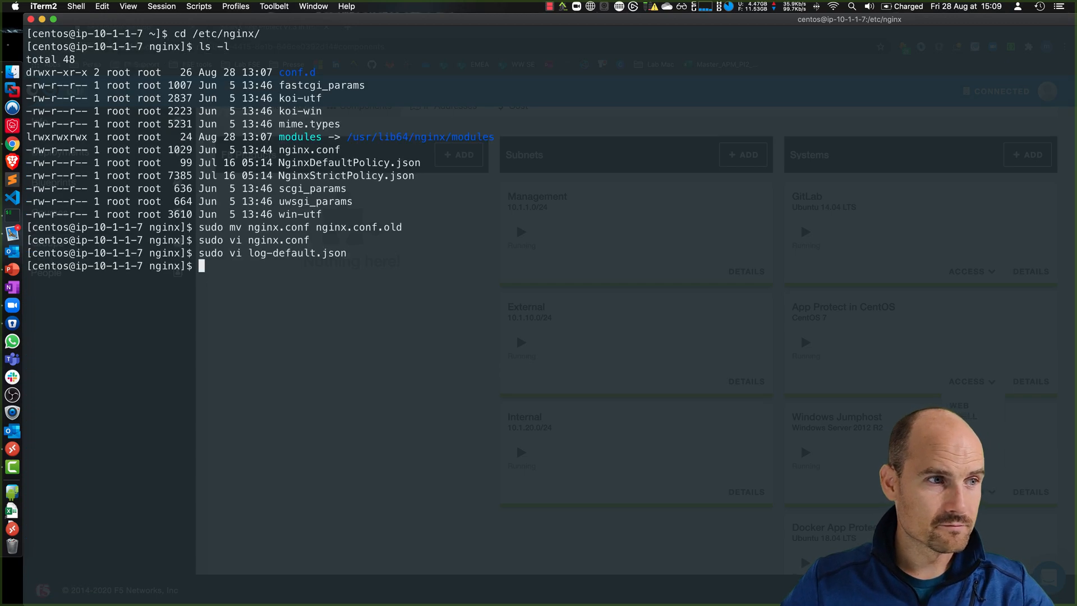
type("ls -l")
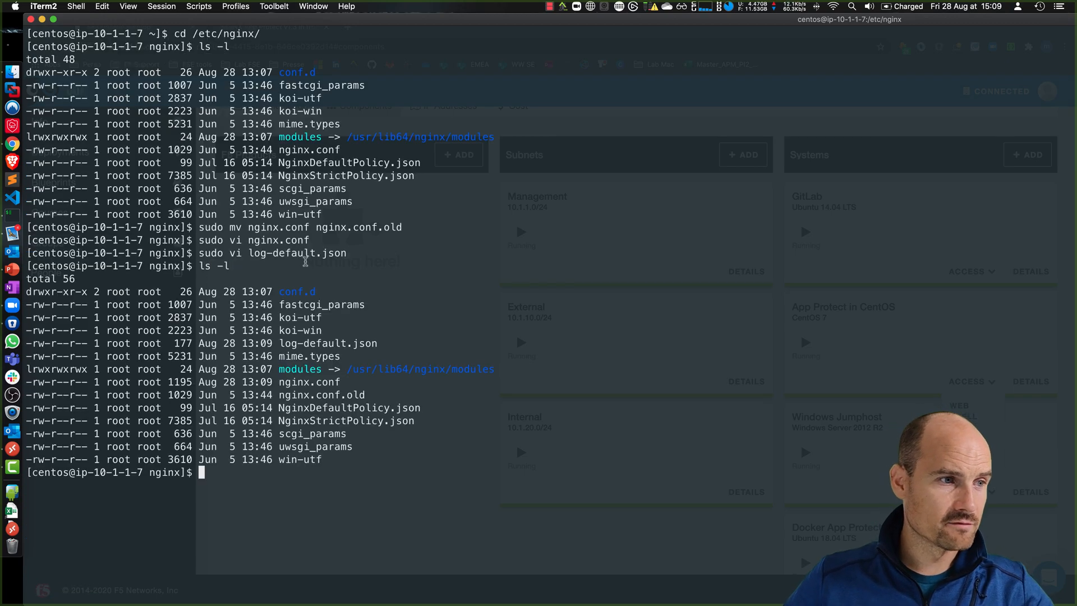
double_click(309, 382)
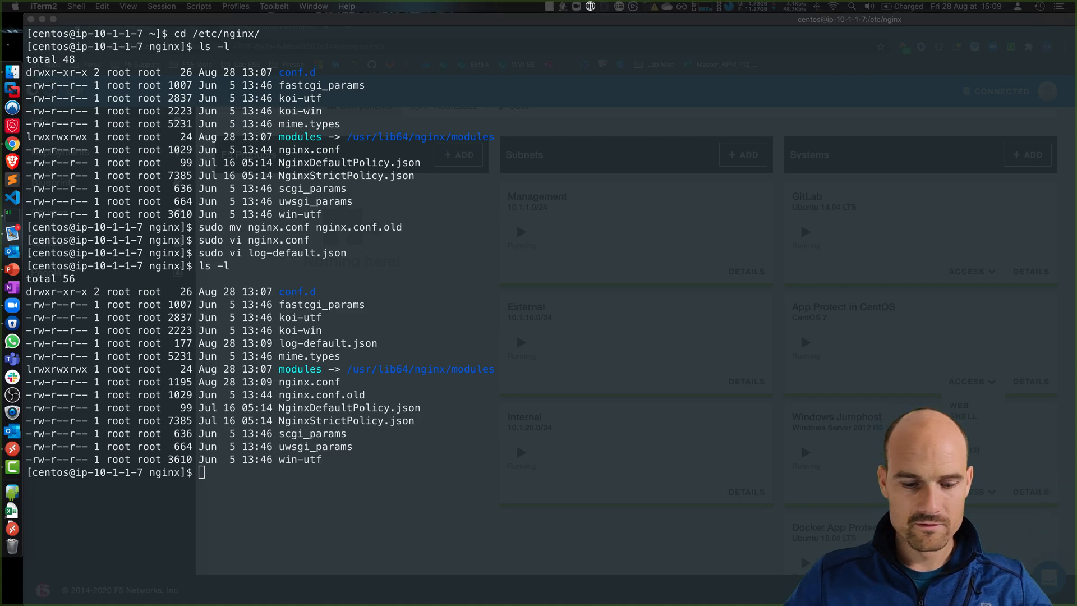
- Start nginx with sudo systemctl start nginx
type("sudo systemctl start nginx")
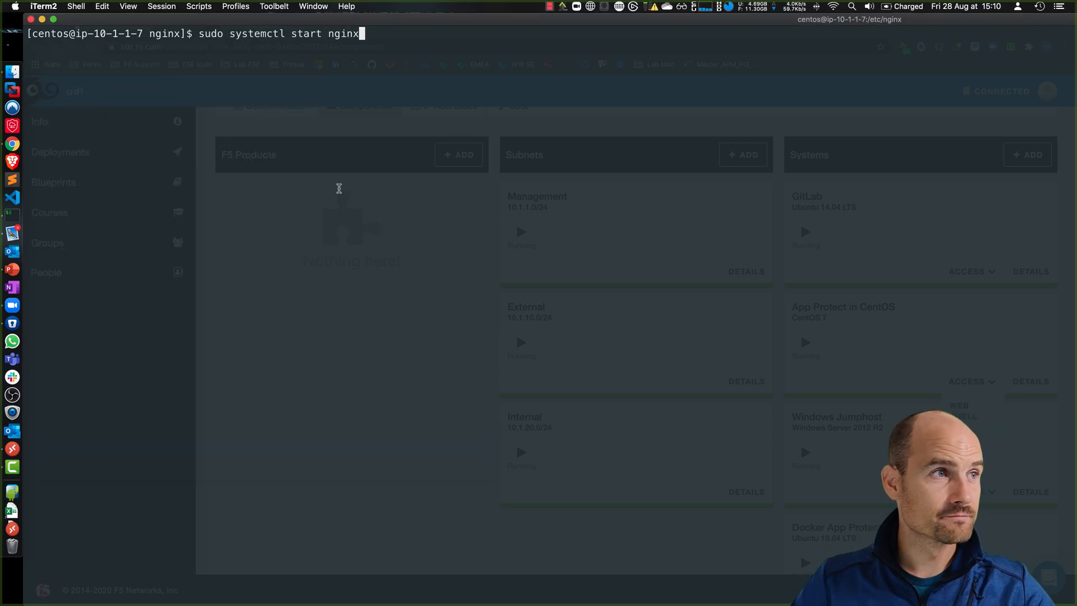
key("Return")
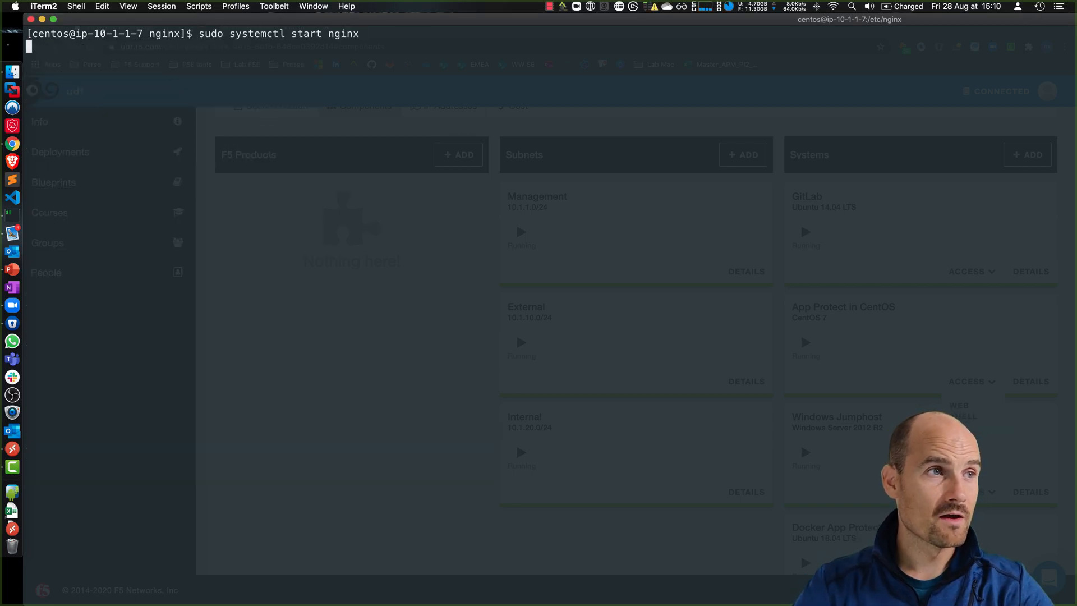
key("Return")
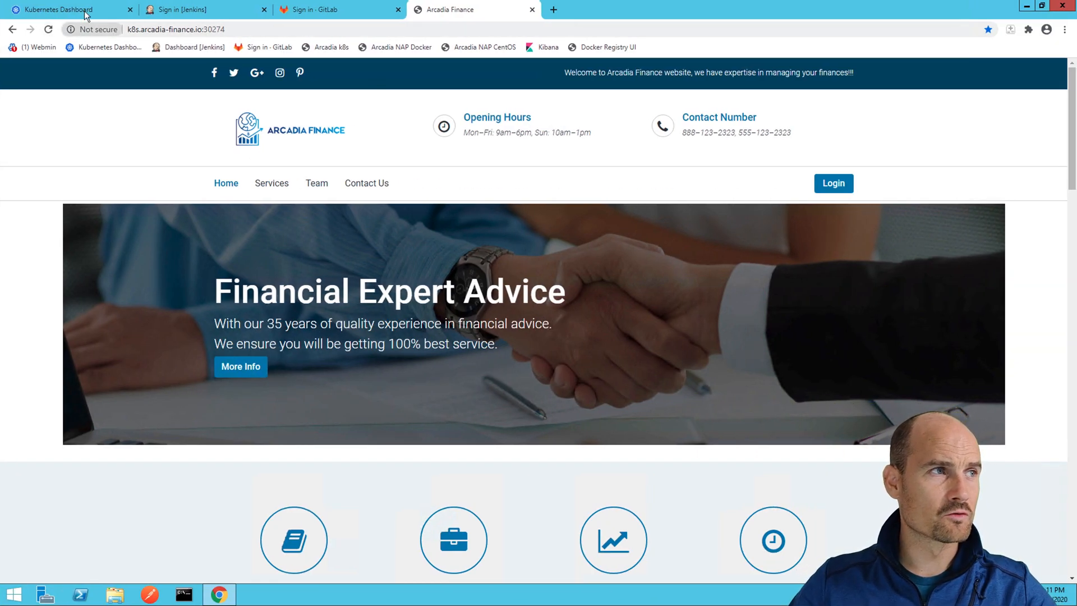
- Check the healthy Kubernetes deployments, scroll the Arcadia Finance page, and open Chrome's menu
left_click(65, 9)
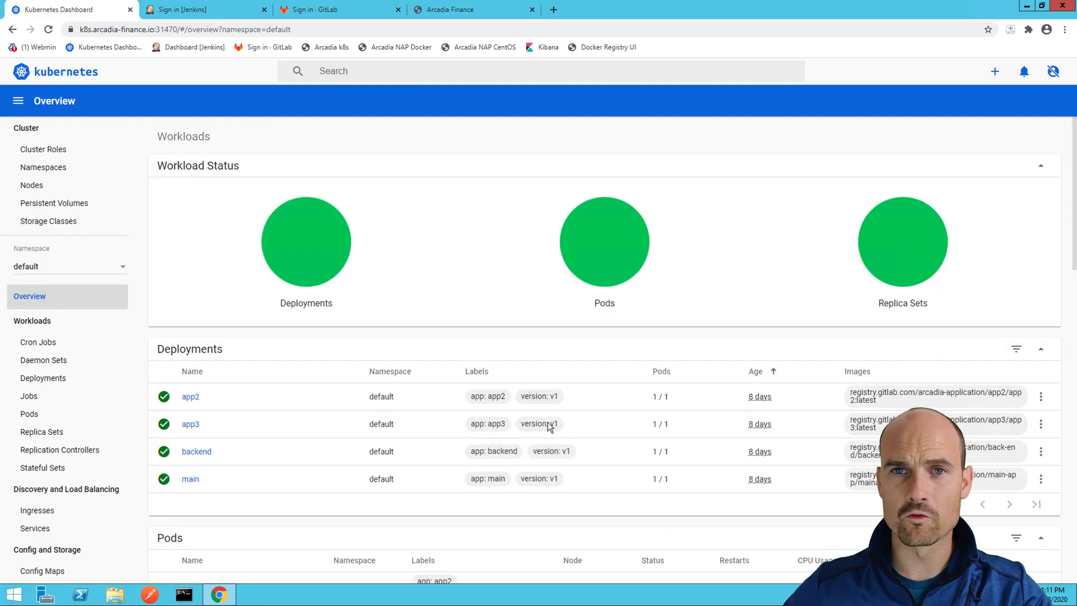
mouse_move(633, 386)
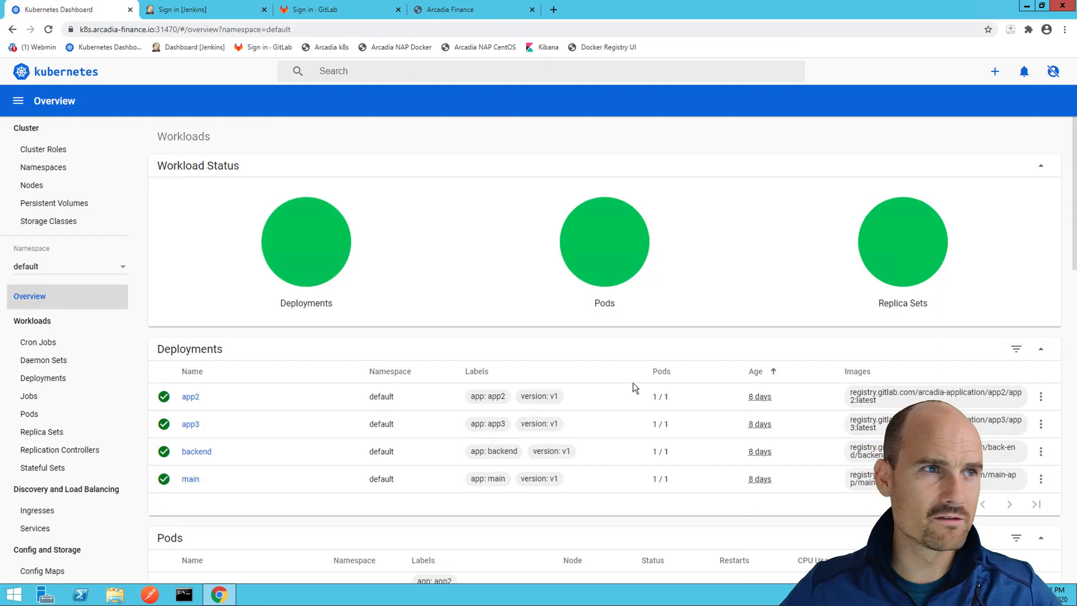
left_click(453, 9)
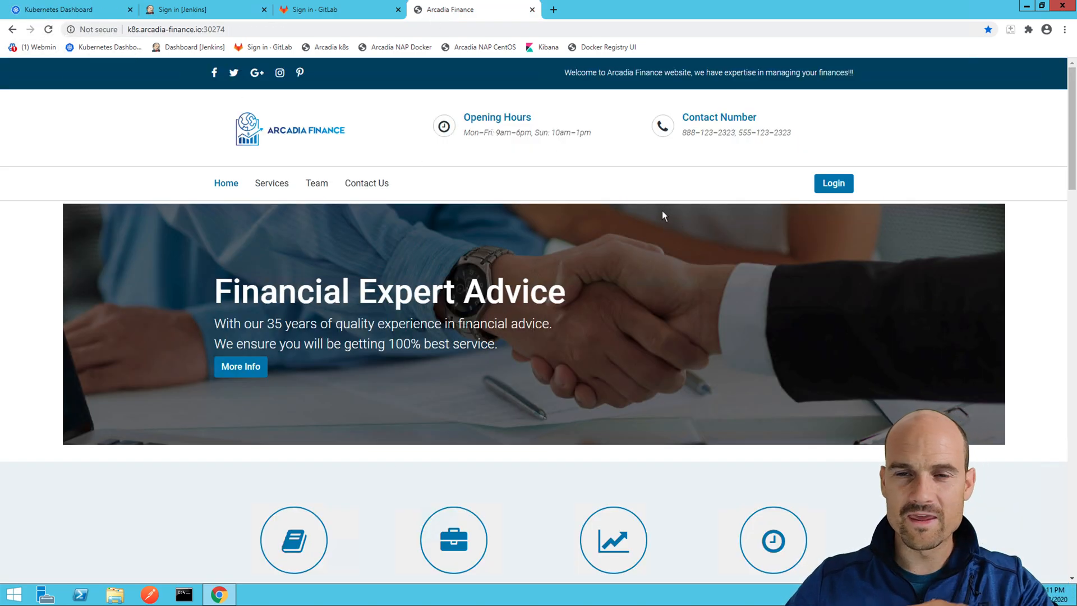
mouse_move(730, 270)
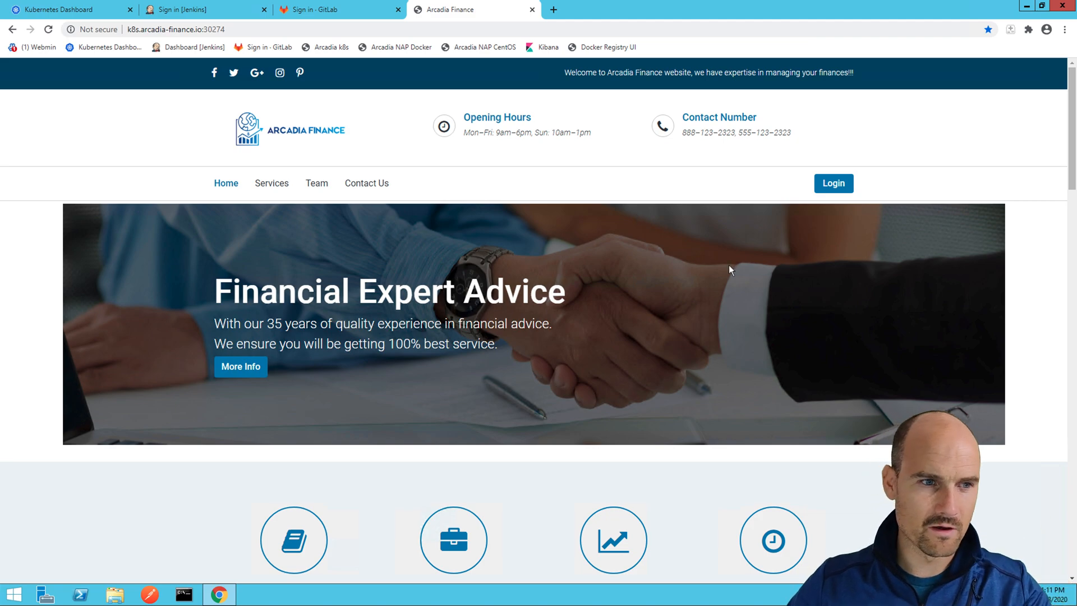
scroll("down", 3)
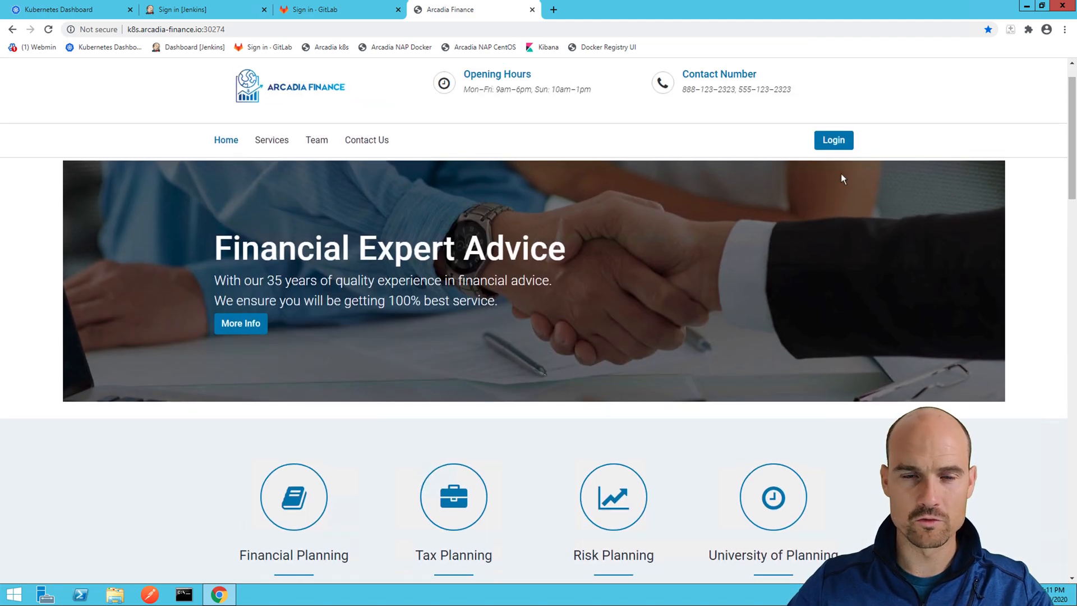
left_click(988, 28)
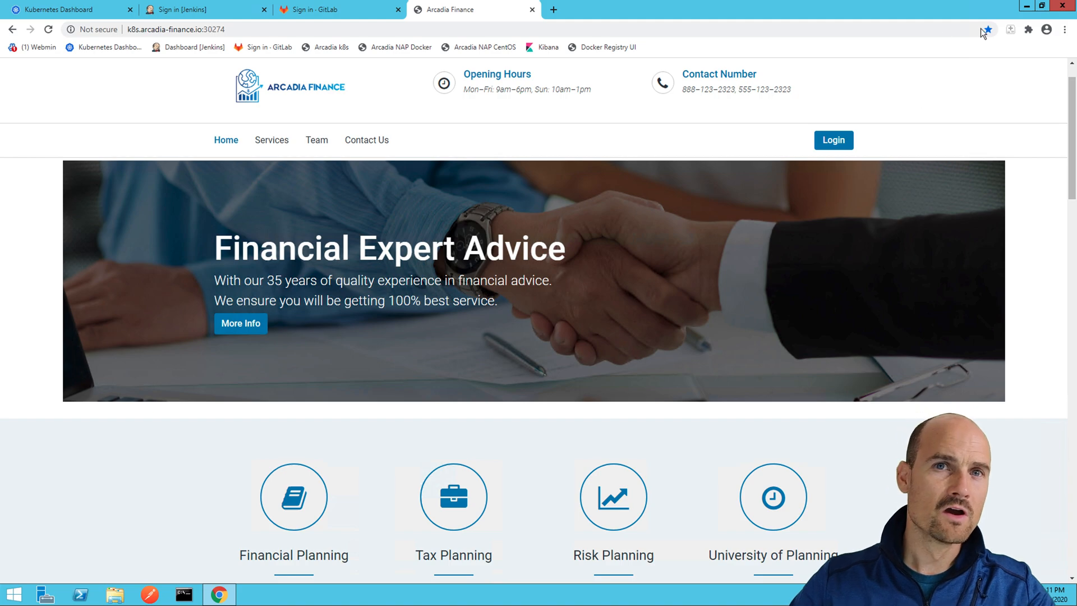
left_click(1065, 28)
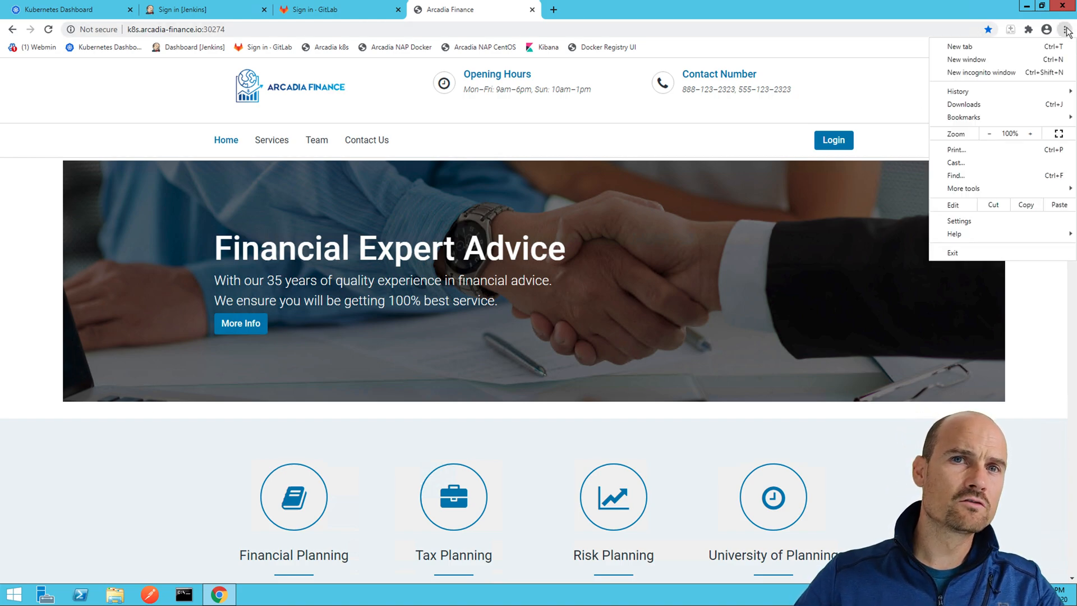
- In an incognito window, request the Arcadia URL with ?a=<script> appended
left_click(981, 73)
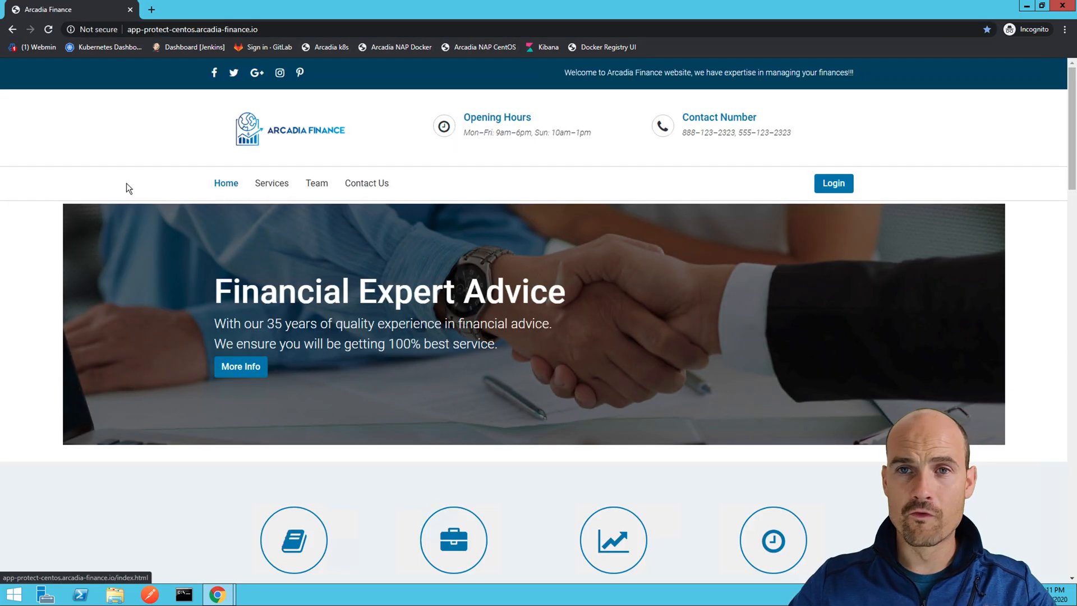
mouse_move(686, 174)
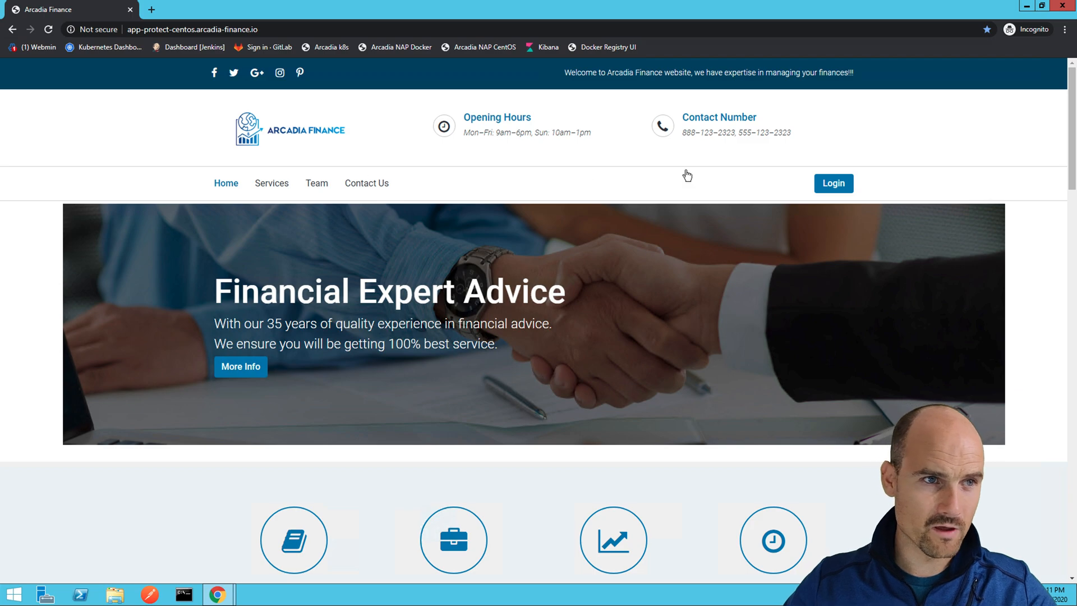
left_click(206, 28)
type("/")
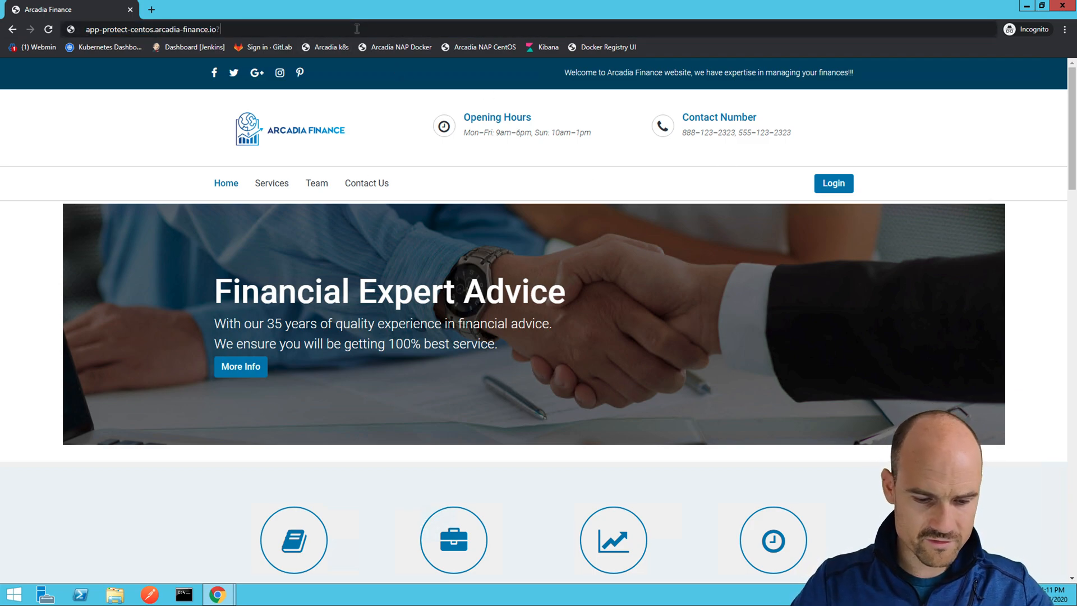
type("?a")
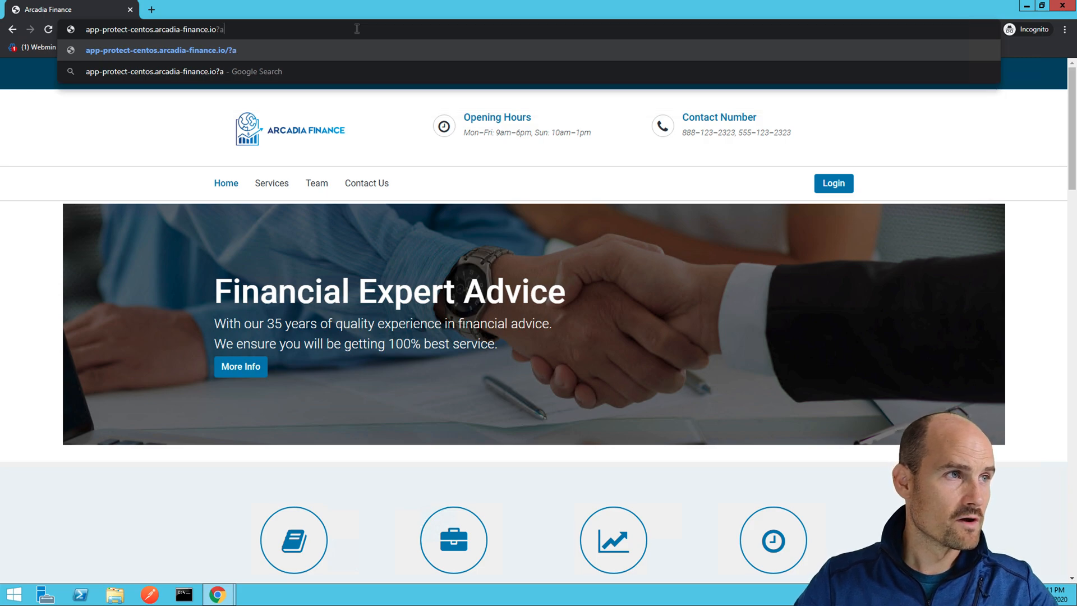
type("=<")
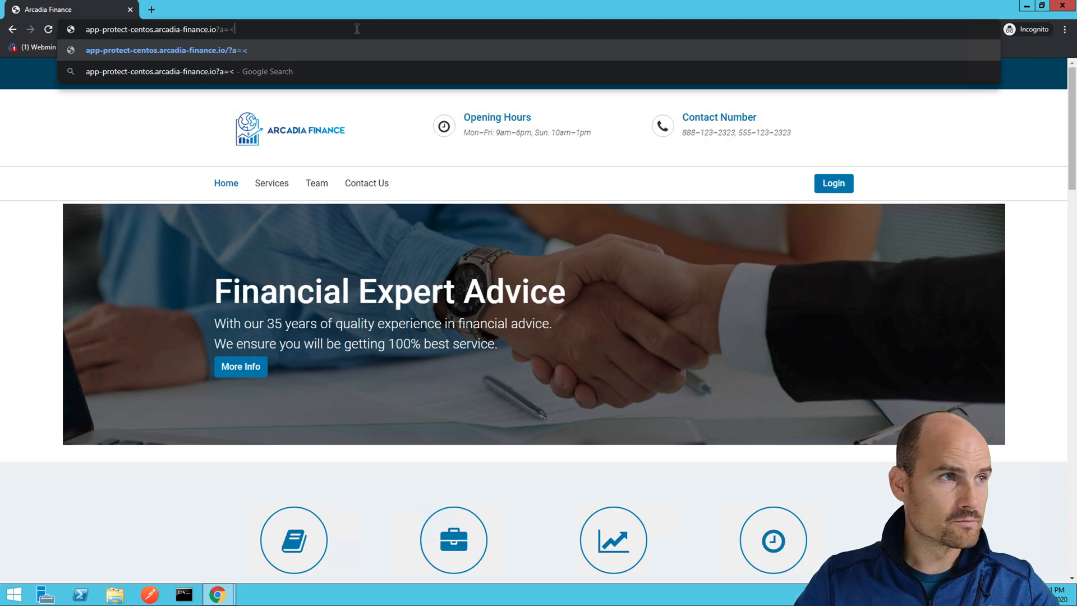
type("script>")
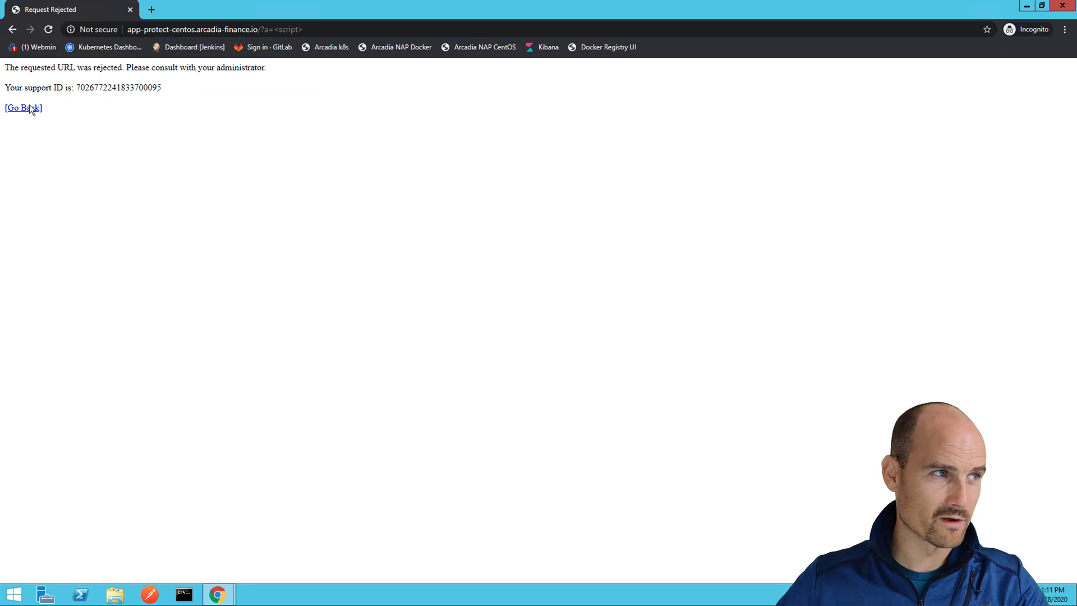
- Return to the home page and log in with the saved credentials
left_click(23, 108)
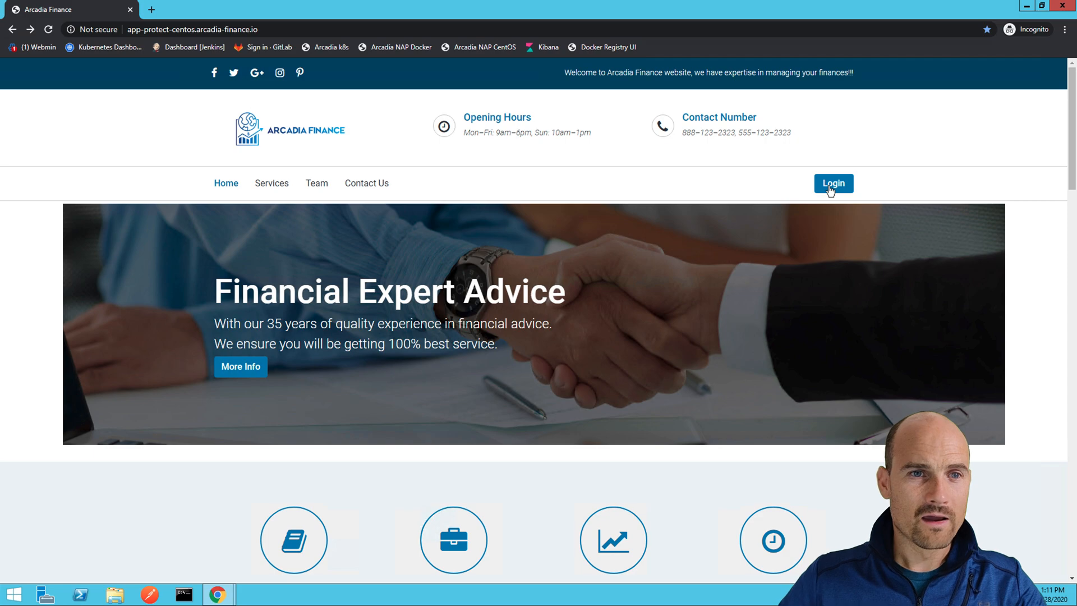
left_click(833, 183)
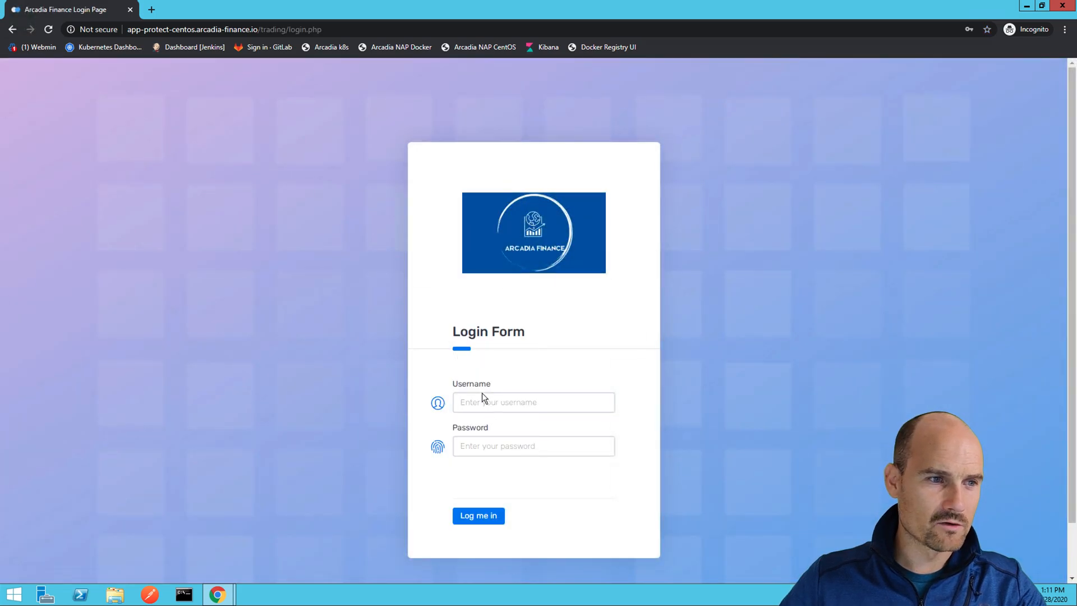
left_click(533, 401)
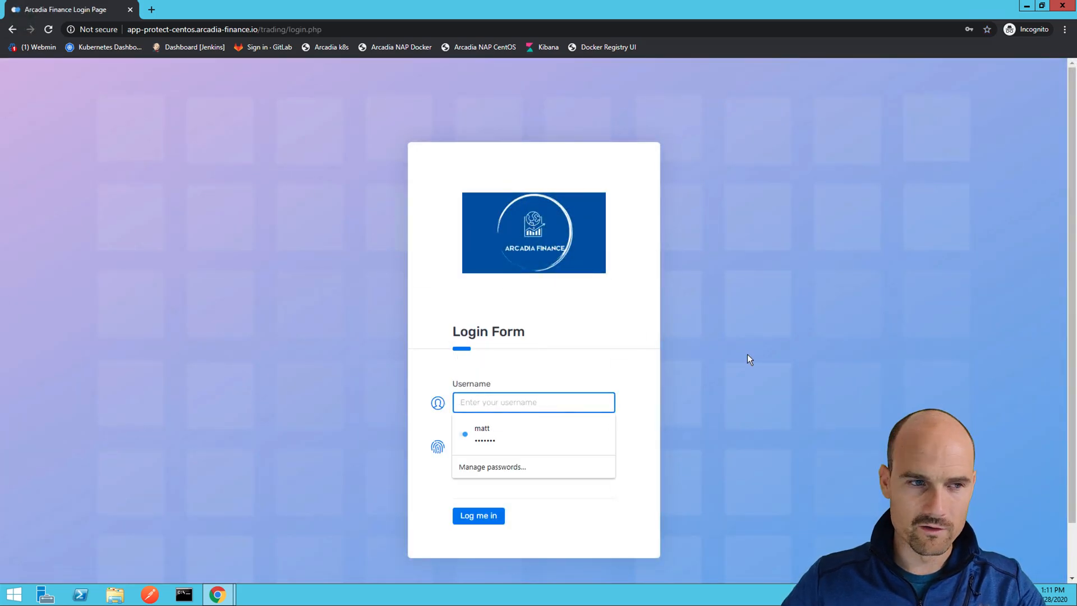
left_click(482, 428)
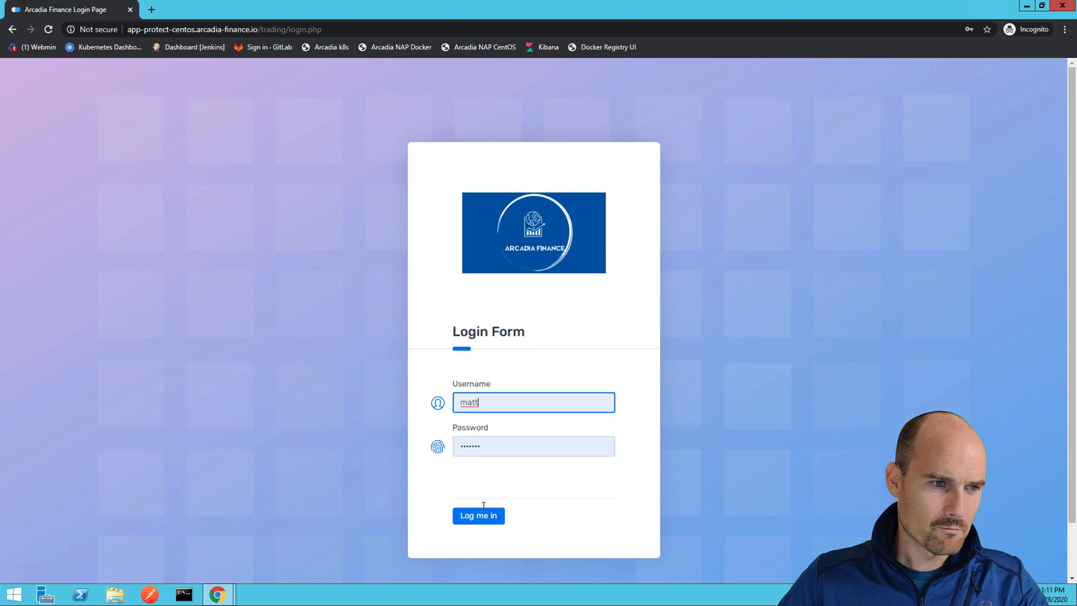
left_click(478, 514)
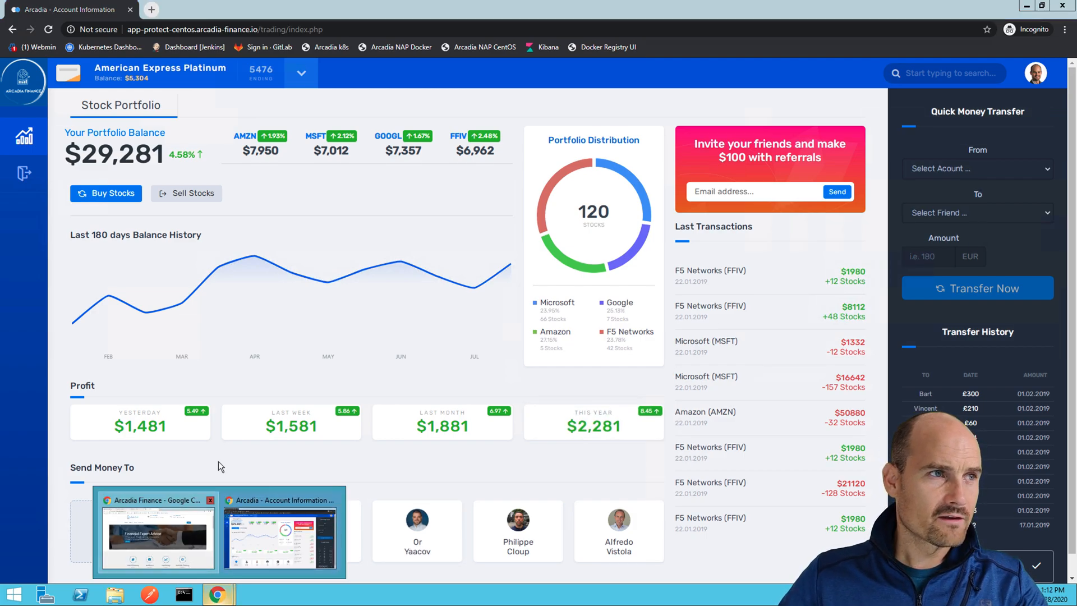
- Open Kibana's Overview dashboard for the last 15 minutes and scroll to All Requests
left_click(687, 9)
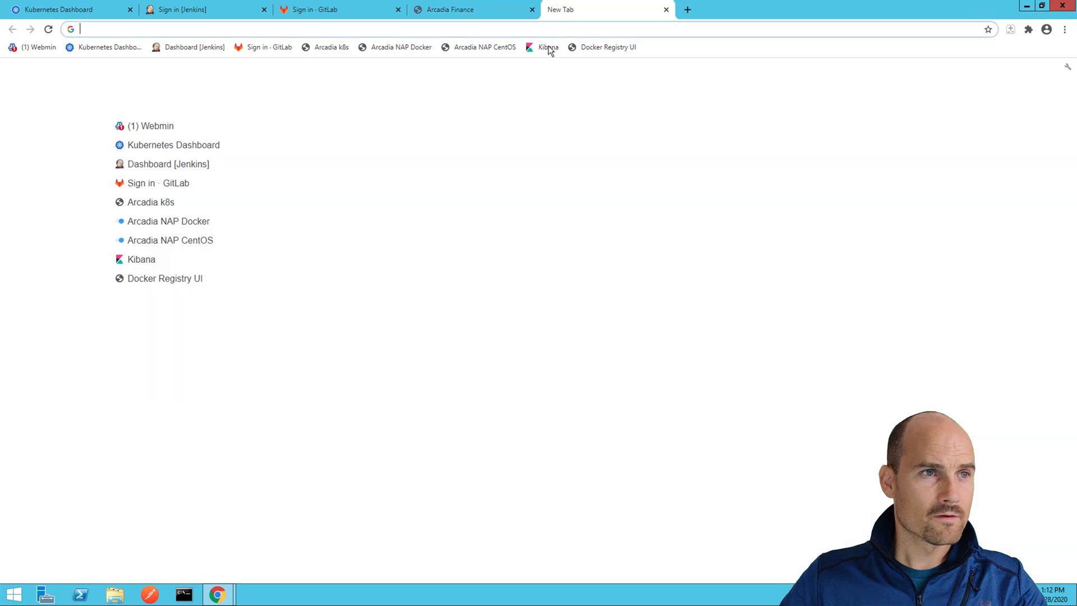
left_click(548, 46)
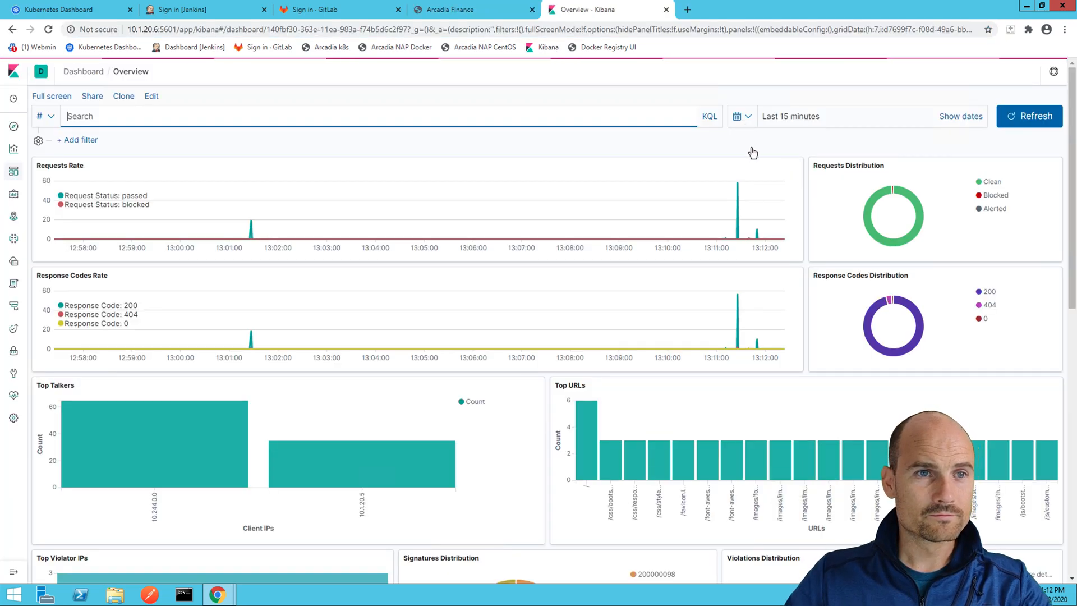
left_click(737, 116)
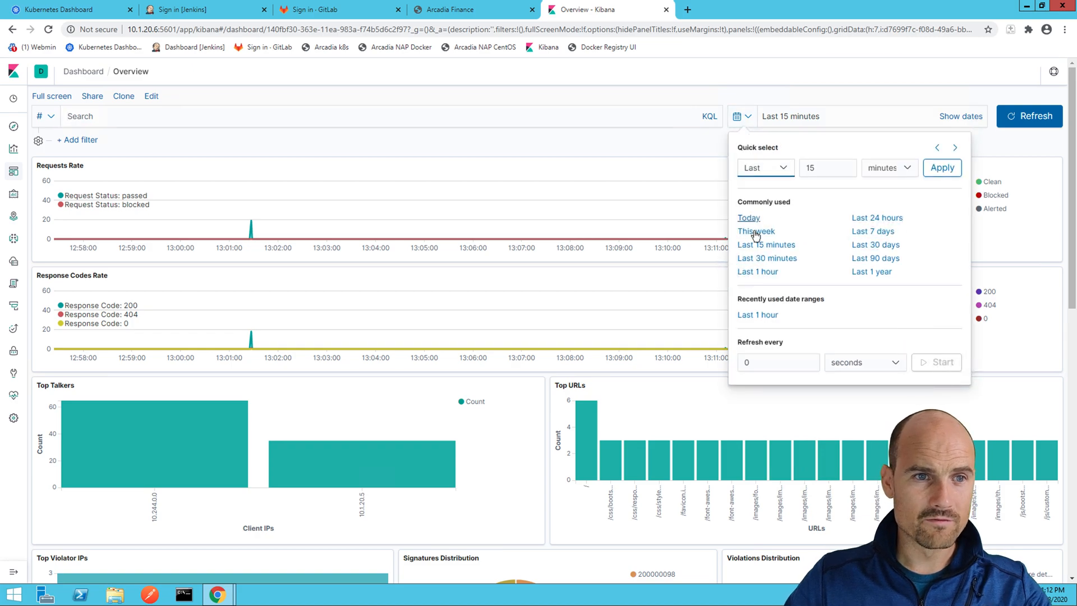
mouse_move(767, 244)
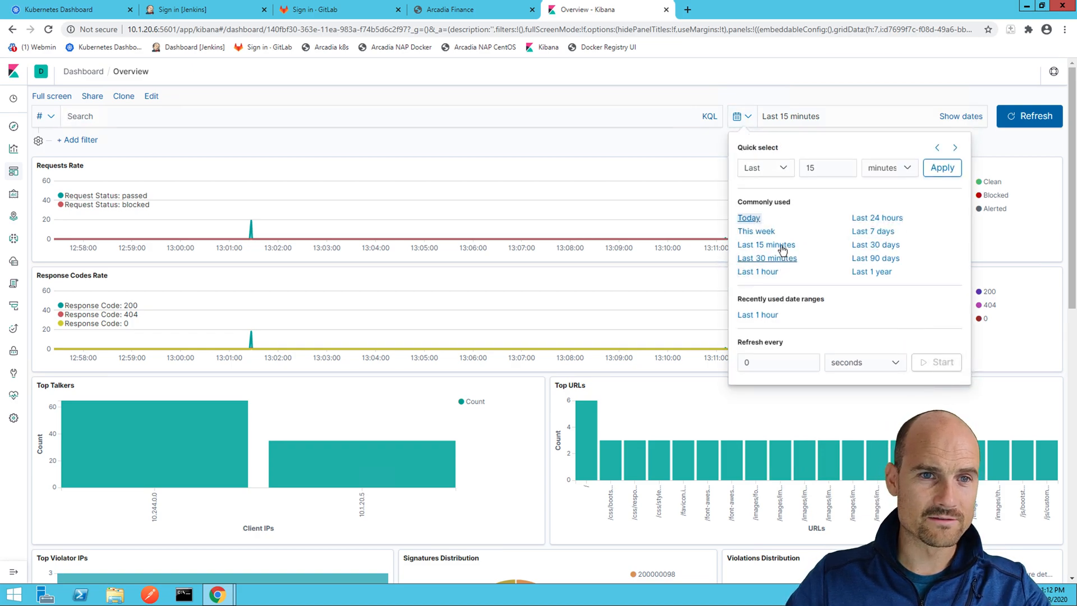
left_click(742, 116)
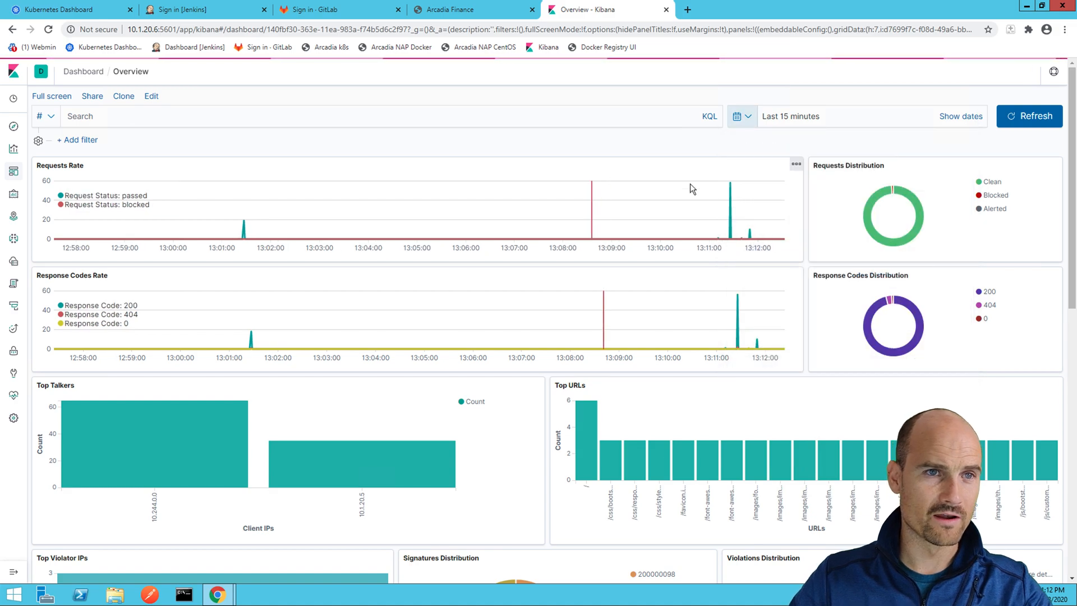
scroll("down", 3)
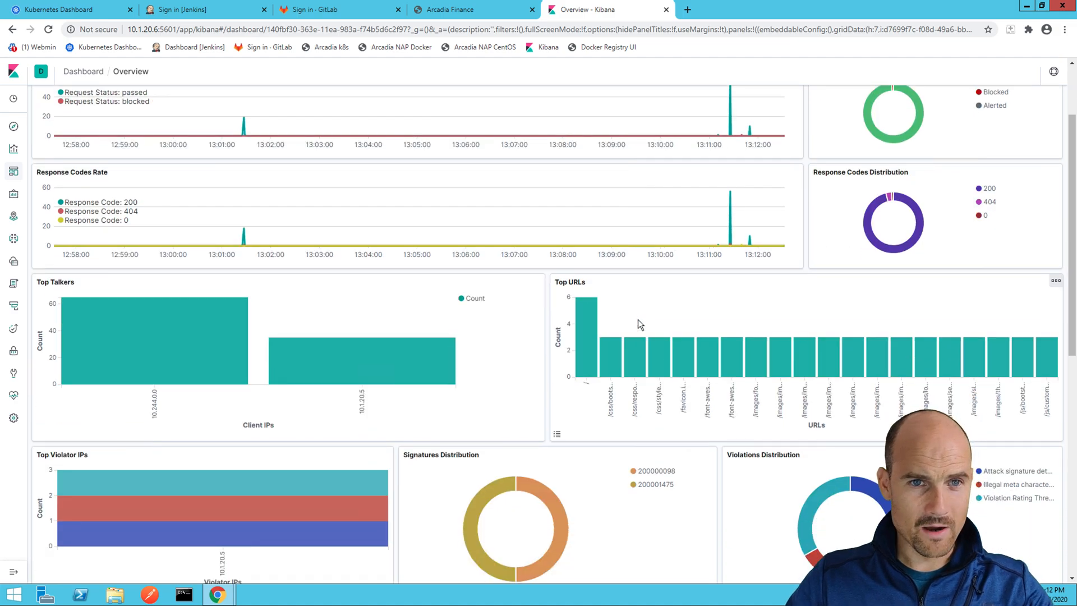
scroll("down", 3)
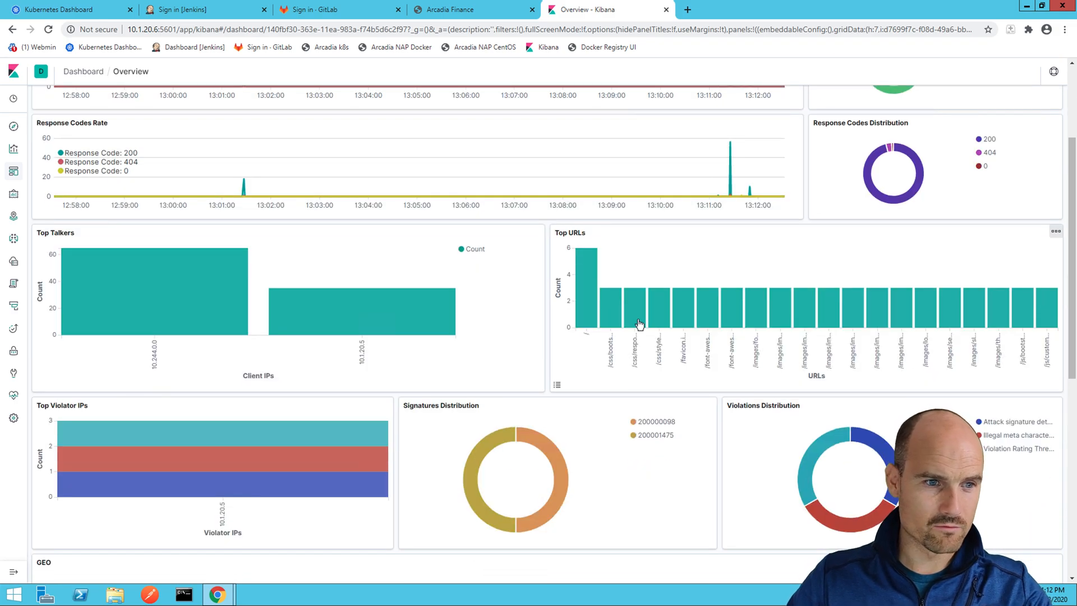
scroll("down", 3)
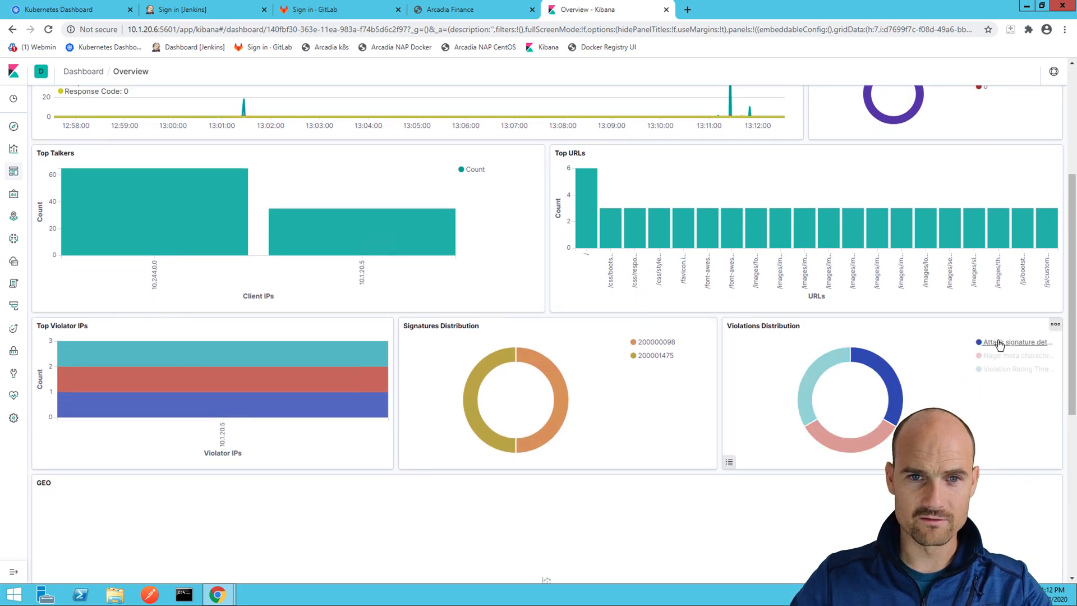
scroll("down", 3)
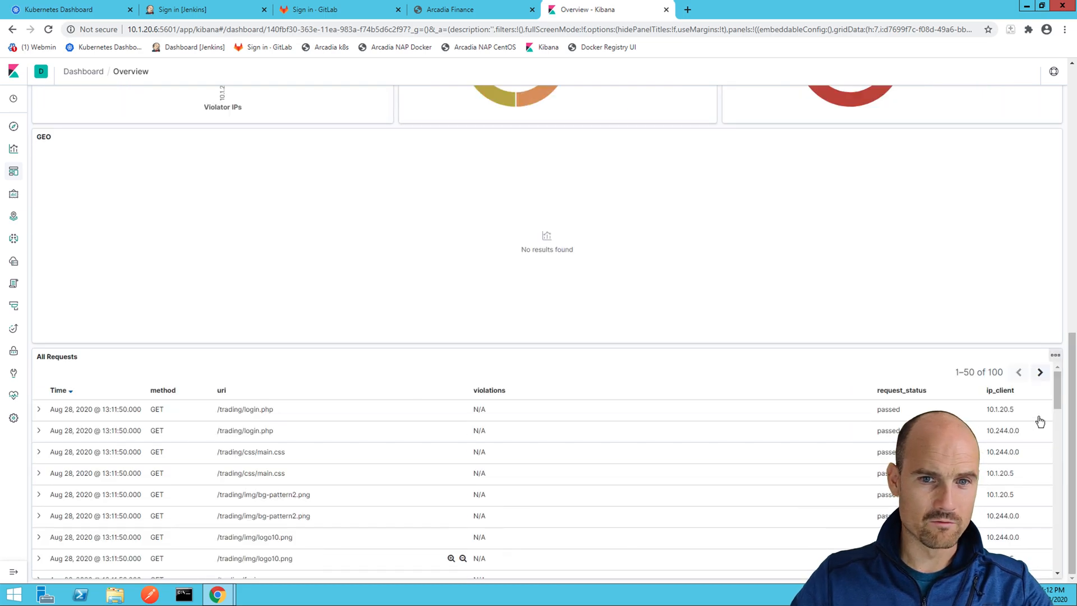
scroll("down", 3)
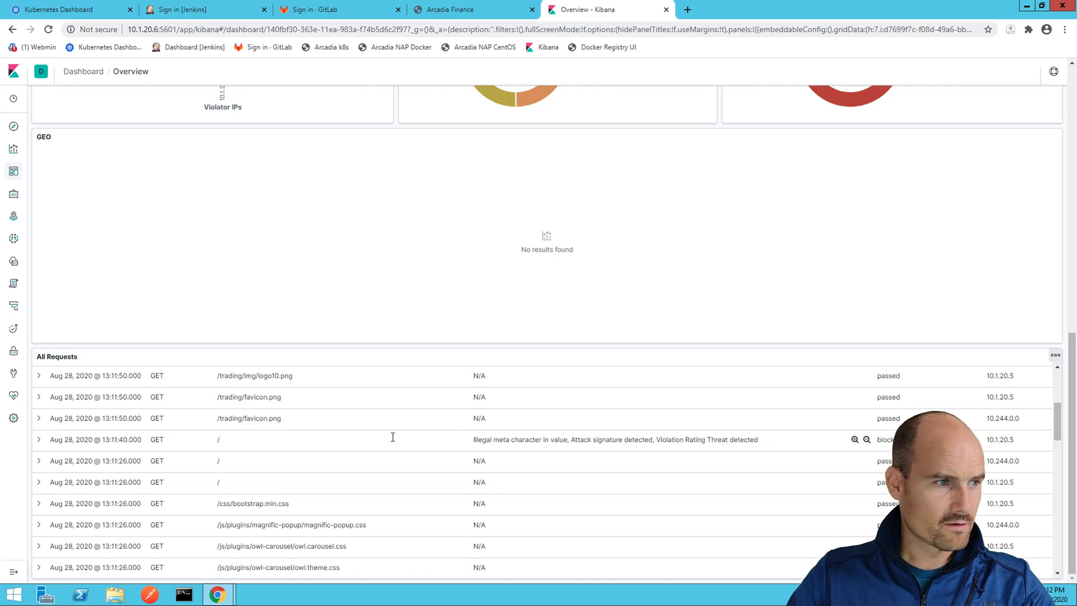
- Expand the blocked request to review REJECTED outcome, SECURITY_WAF_VIOLATION and XSS signatures
left_click(39, 440)
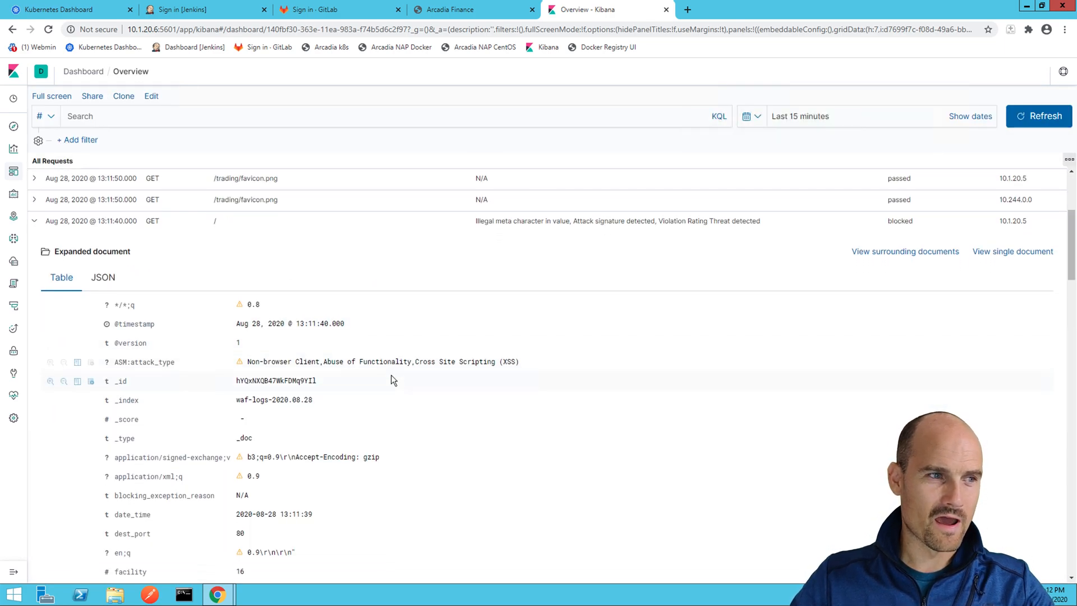
scroll("down", 3)
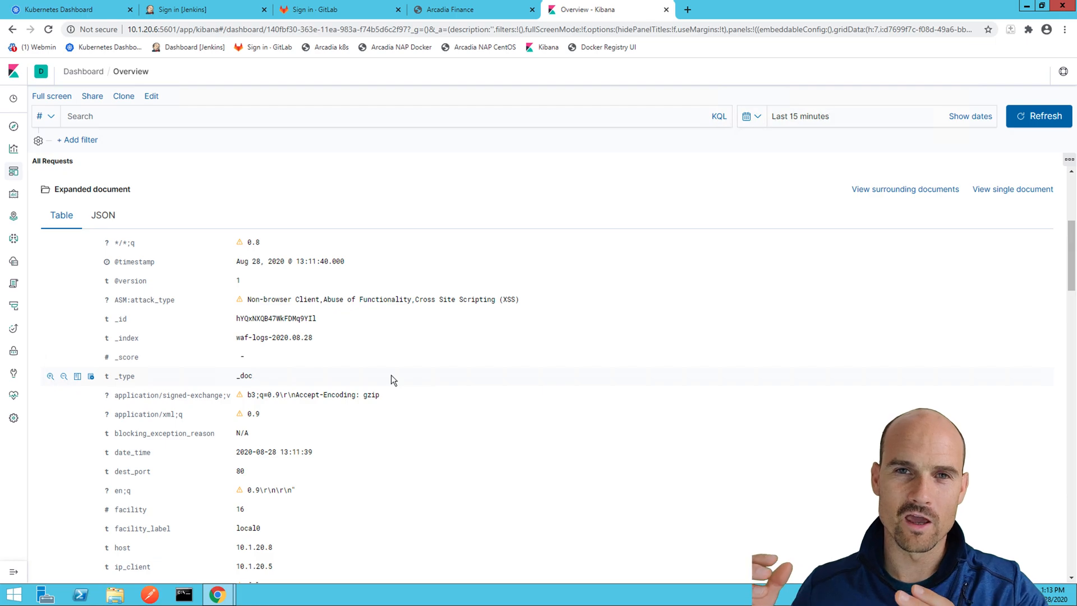
mouse_move(275, 318)
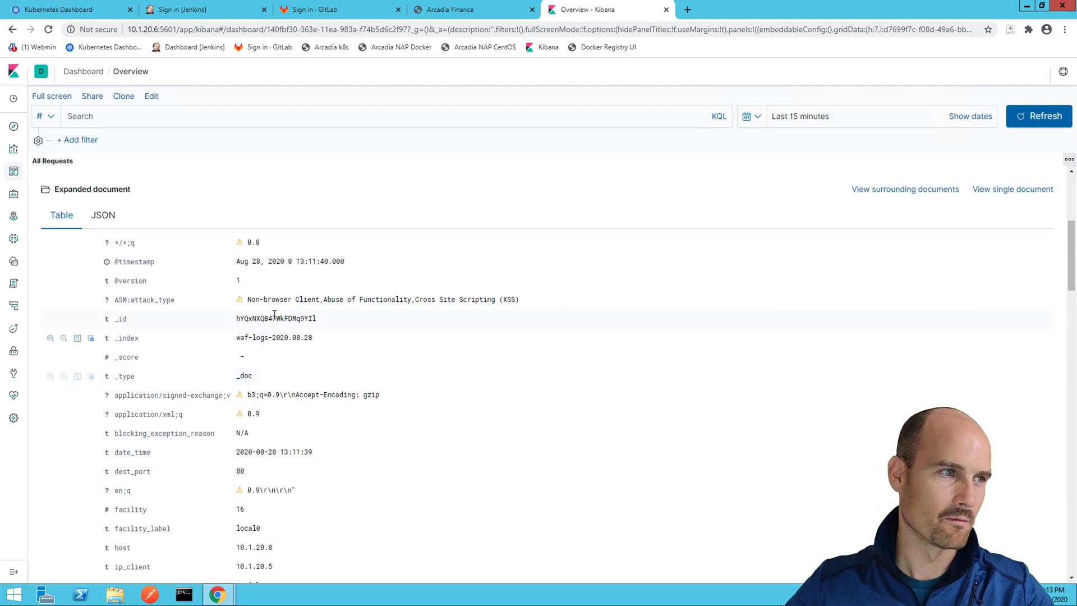
scroll("down", 3)
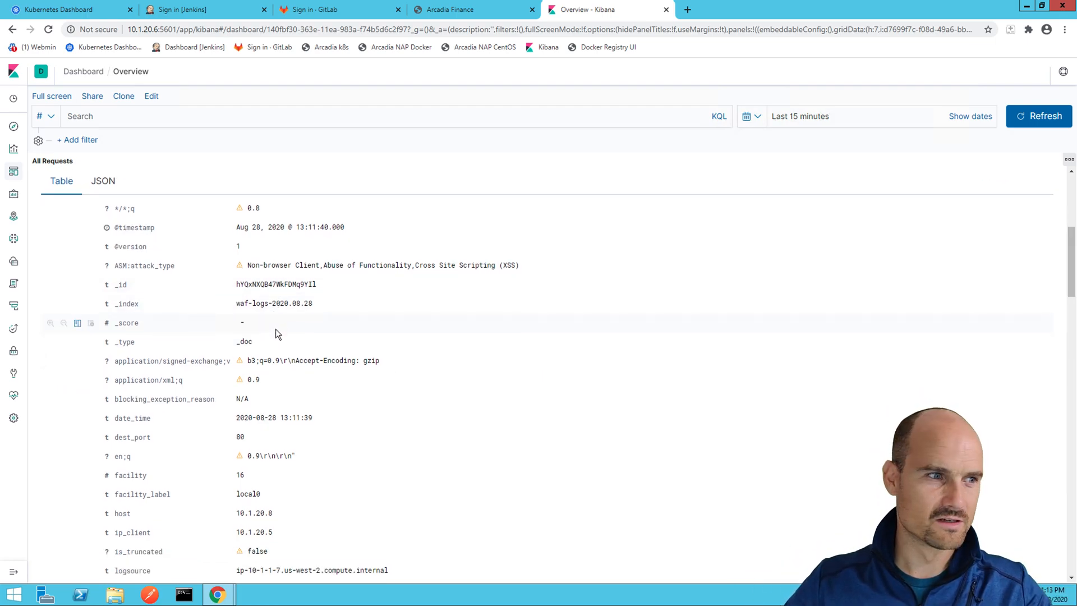
scroll("down", 3)
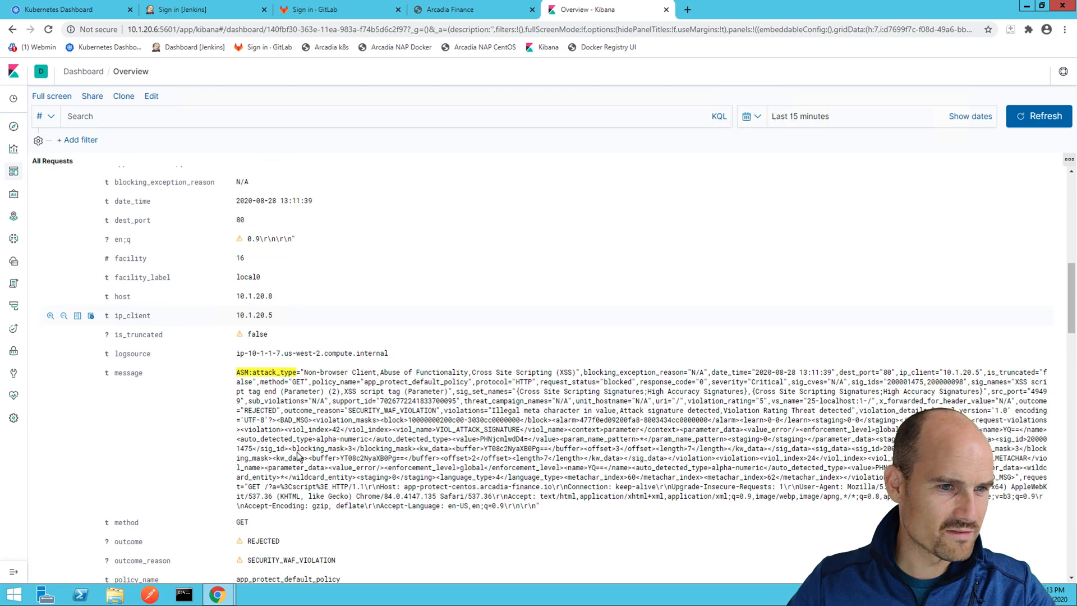
scroll("down", 3)
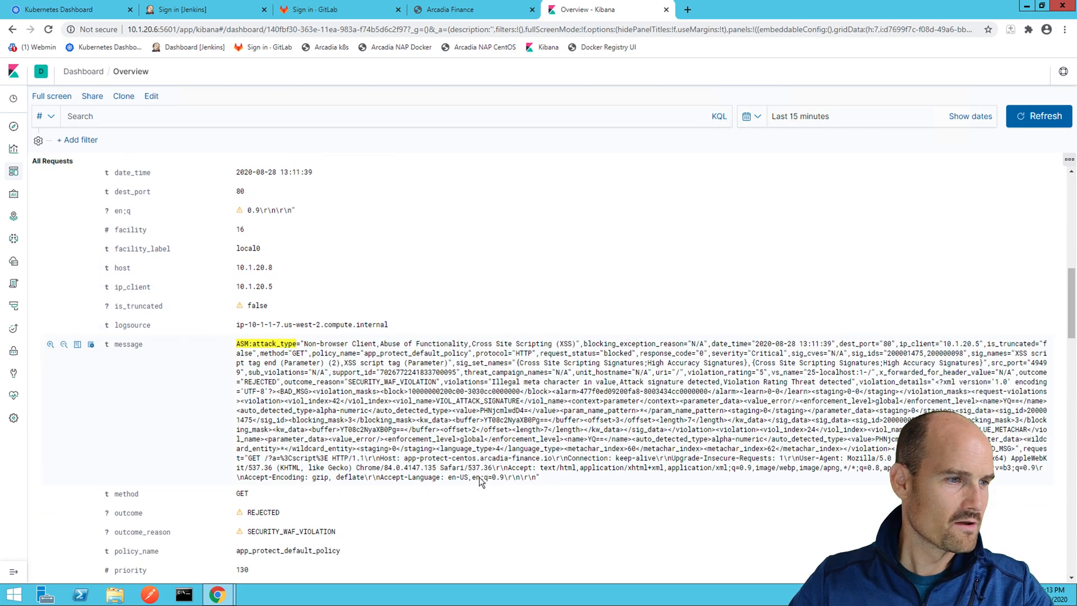
scroll("down", 3)
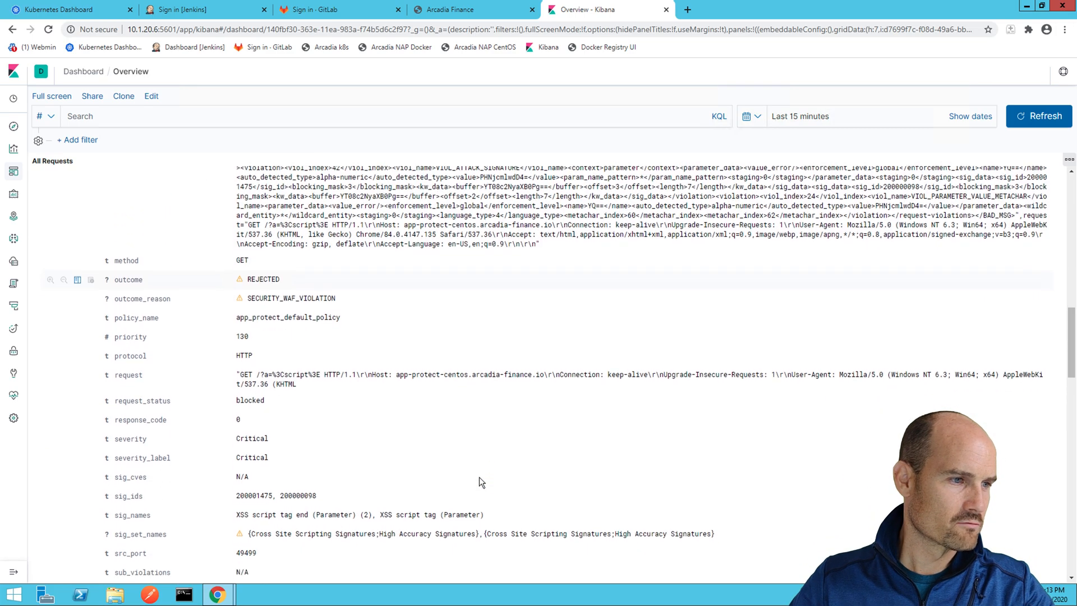
scroll("down", 3)
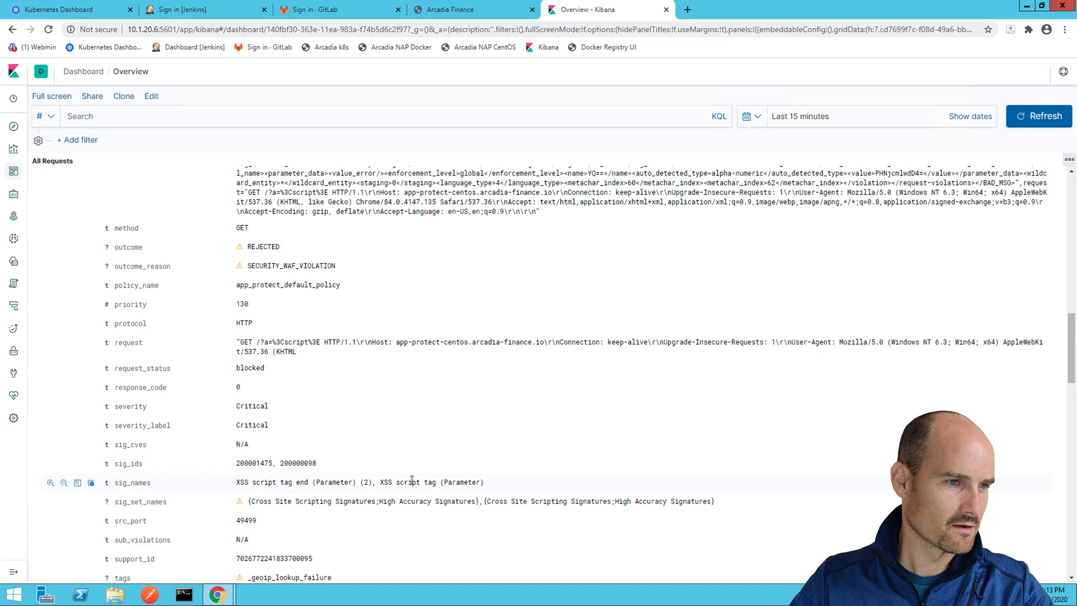
mouse_move(338, 461)
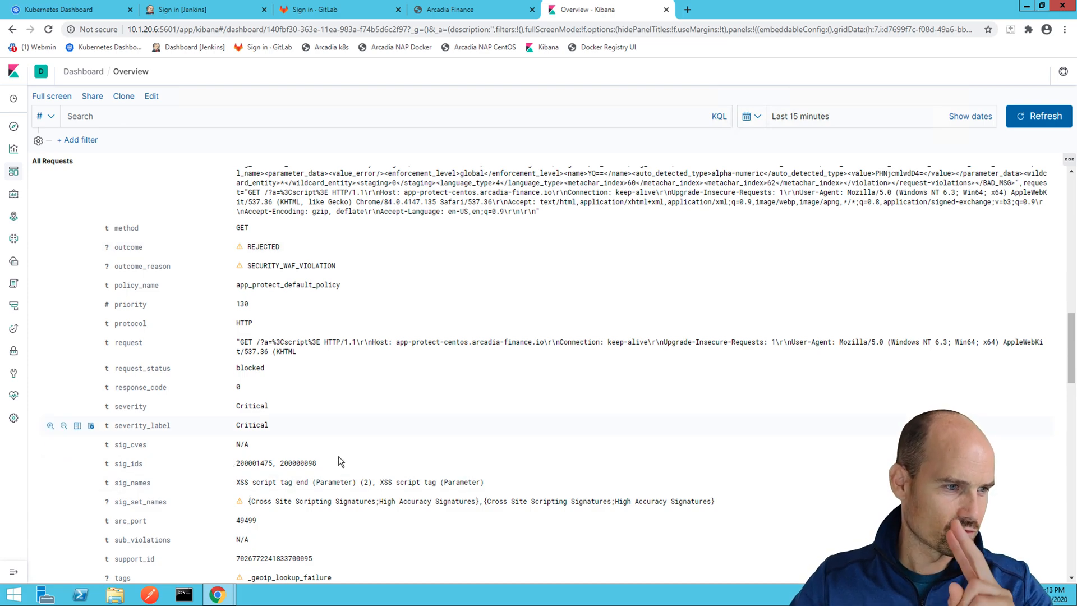
scroll("down", 3)
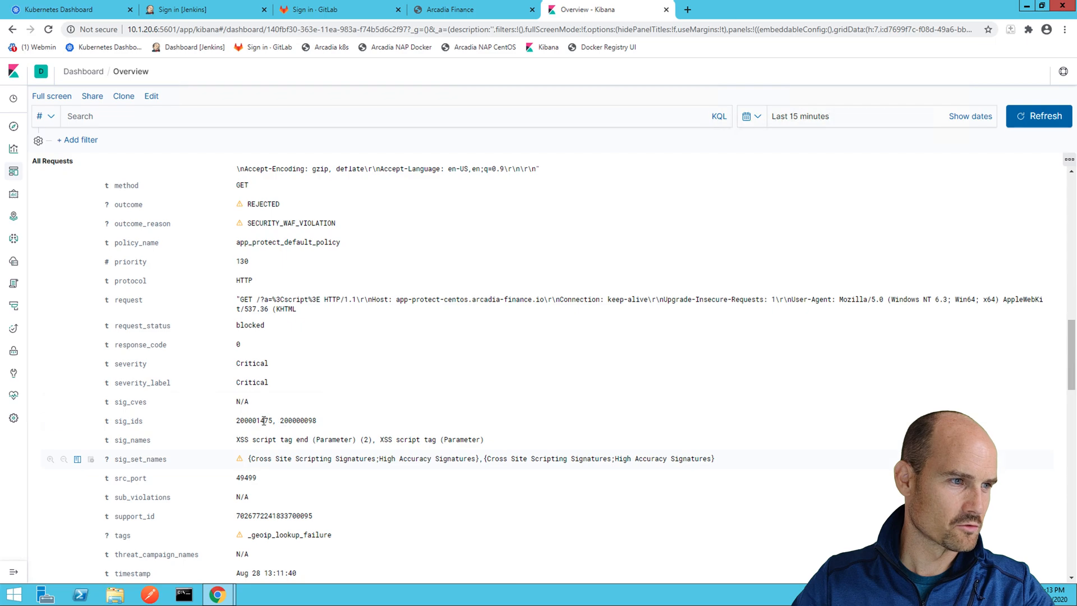
double_click(298, 420)
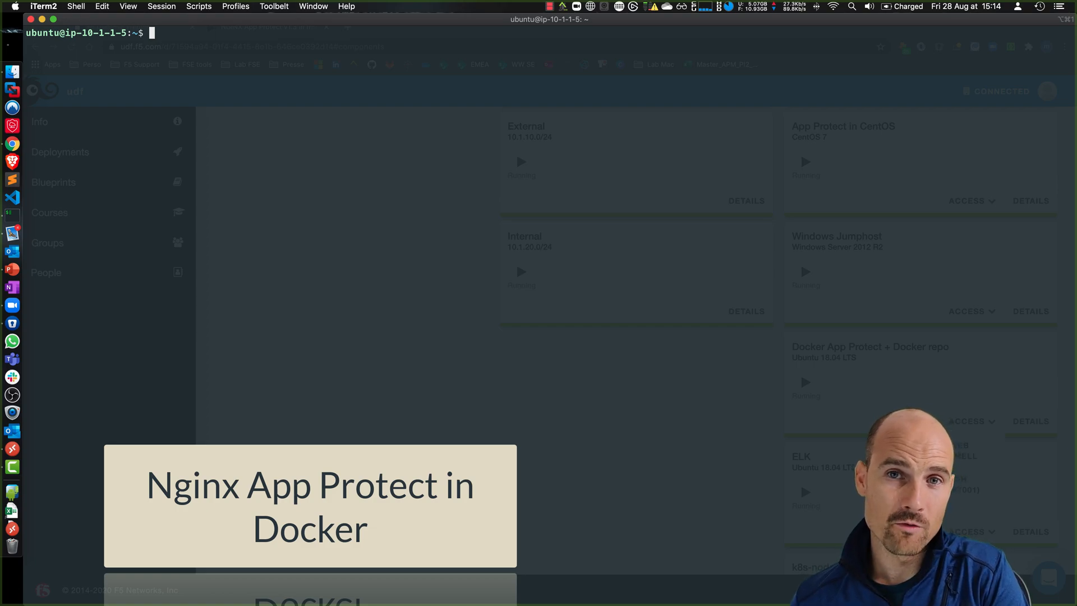
- List the home directory's Dockerfiles, App Protect zips, repo certificate, key and configs
type("ls -l")
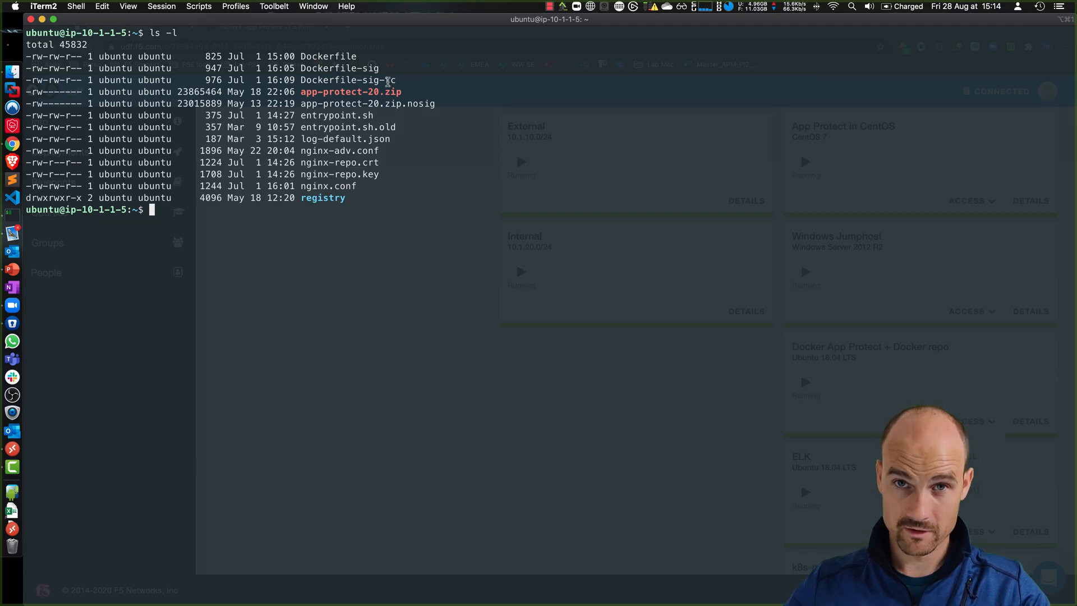
double_click(328, 68)
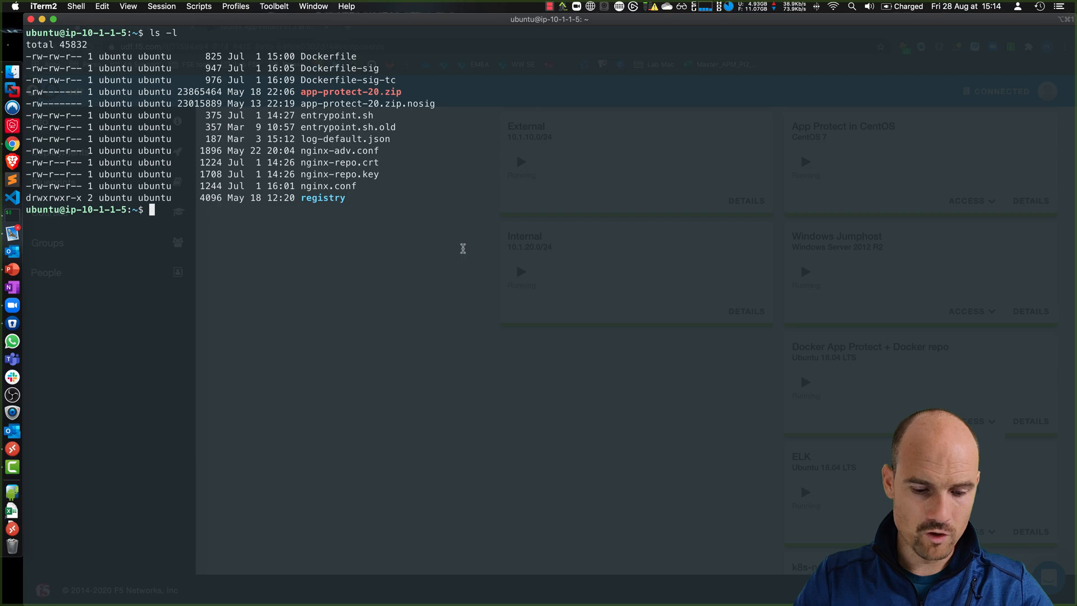
- Print Dockerfile-sig with more, highlighting the app-protect-signatures repo URL and app-protect install package
type("more")
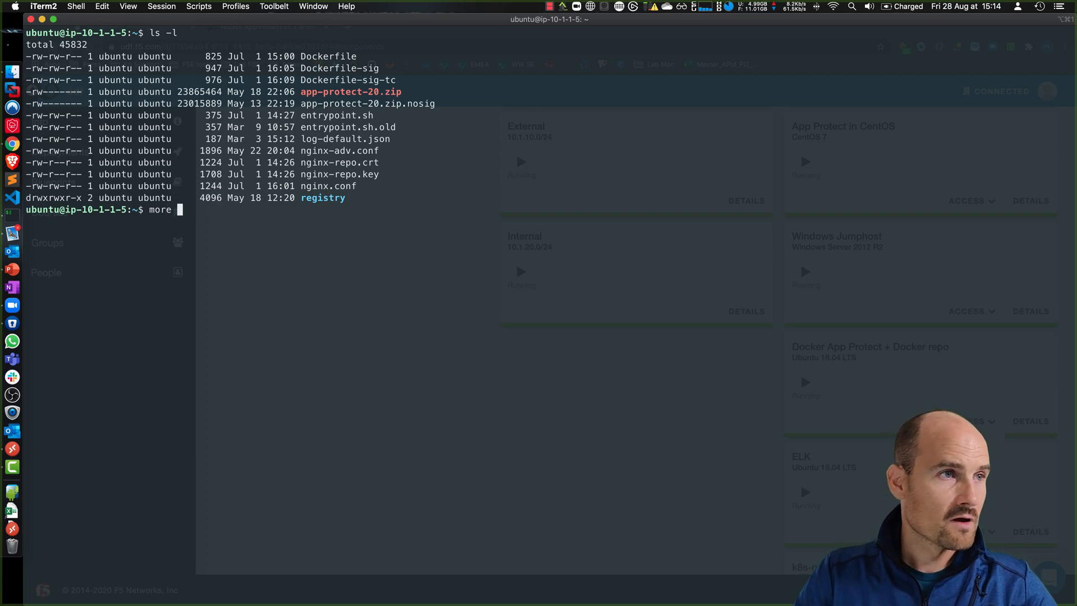
type("Dockerfile-sig")
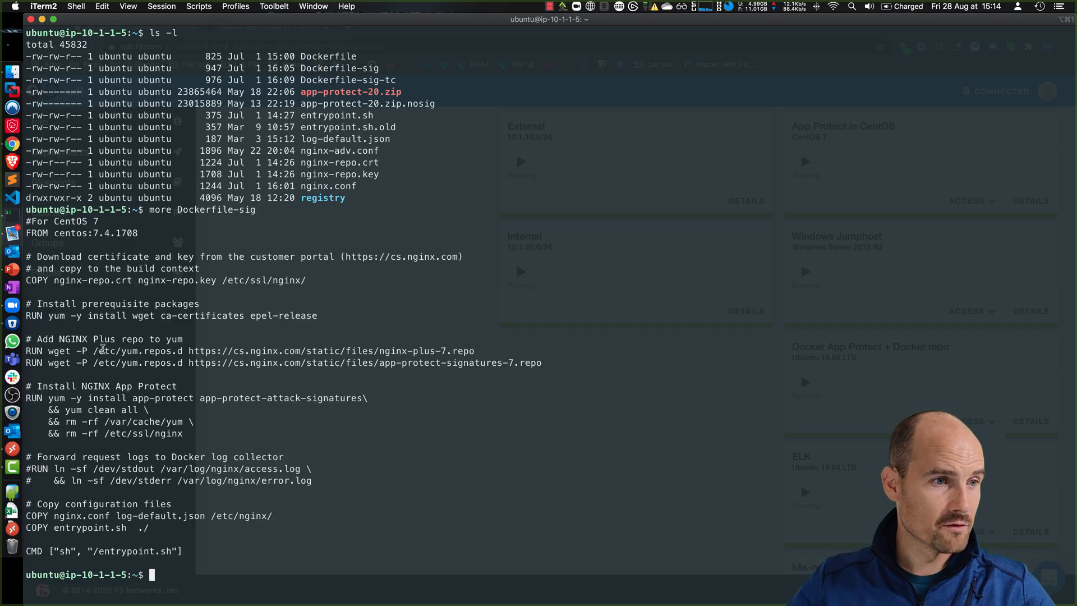
left_click_drag(103, 351, 474, 351)
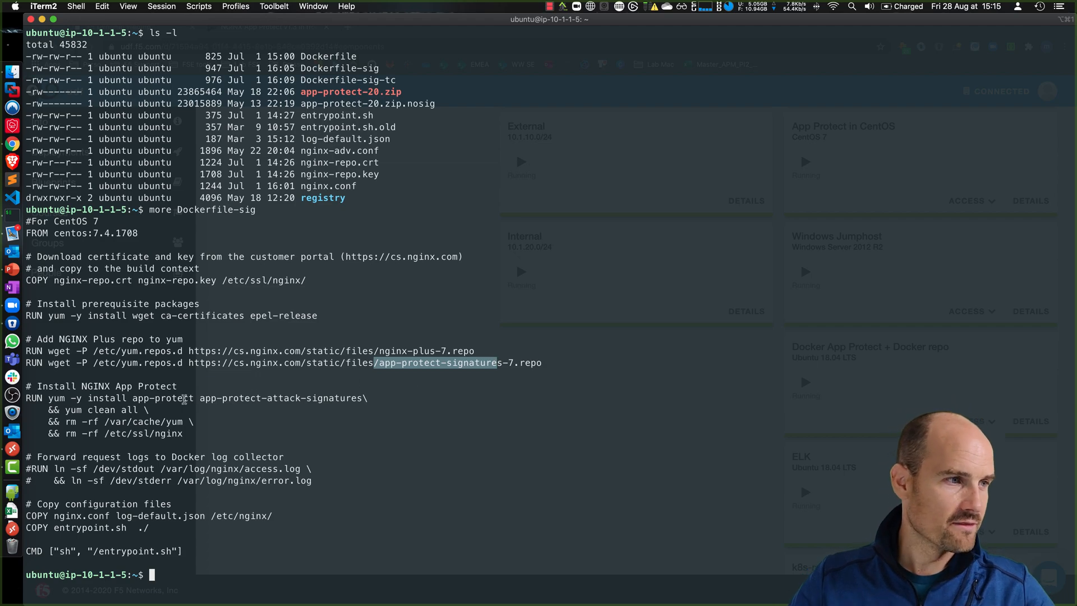
double_click(162, 398)
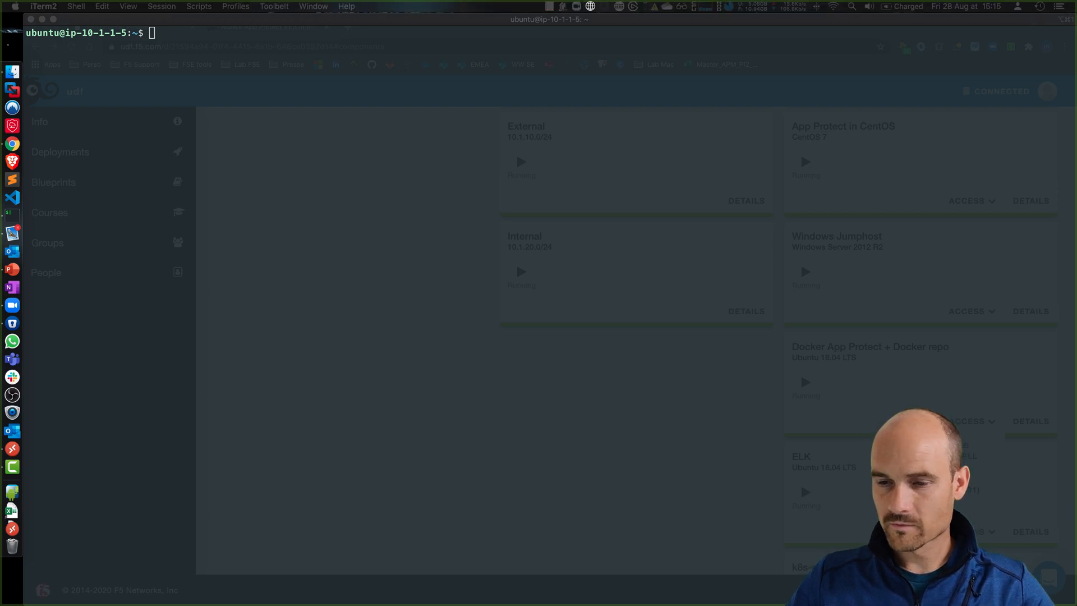
- Build the image from Dockerfile-sig, retagged from app-protect:20200316 to app-protect:latest, and follow the install output
type("docker build -t app-protect:20200316 -f Dockerfile-sig .")
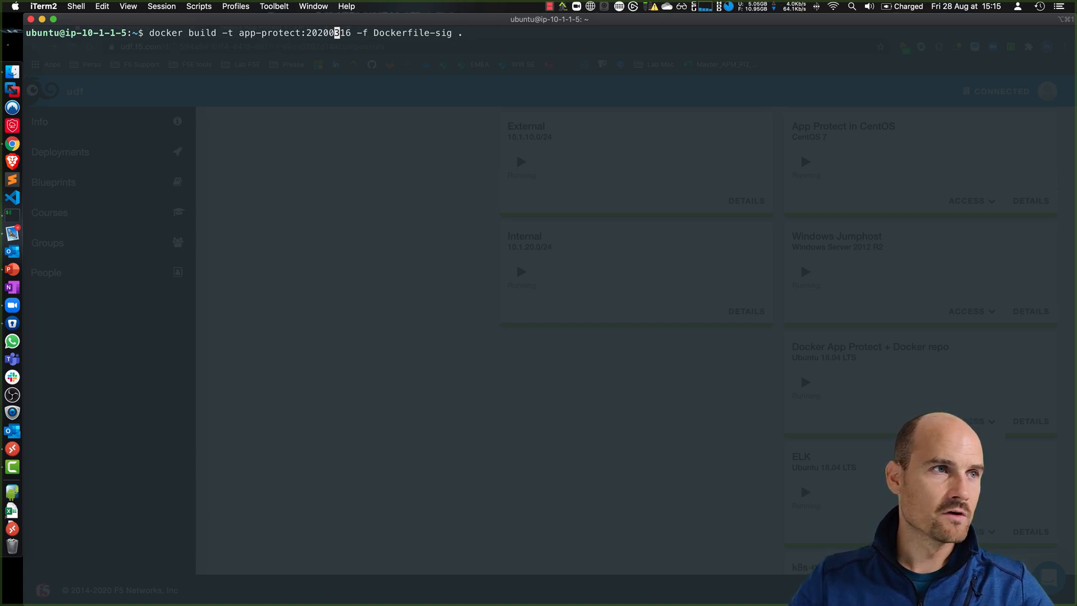
key("Backspace")
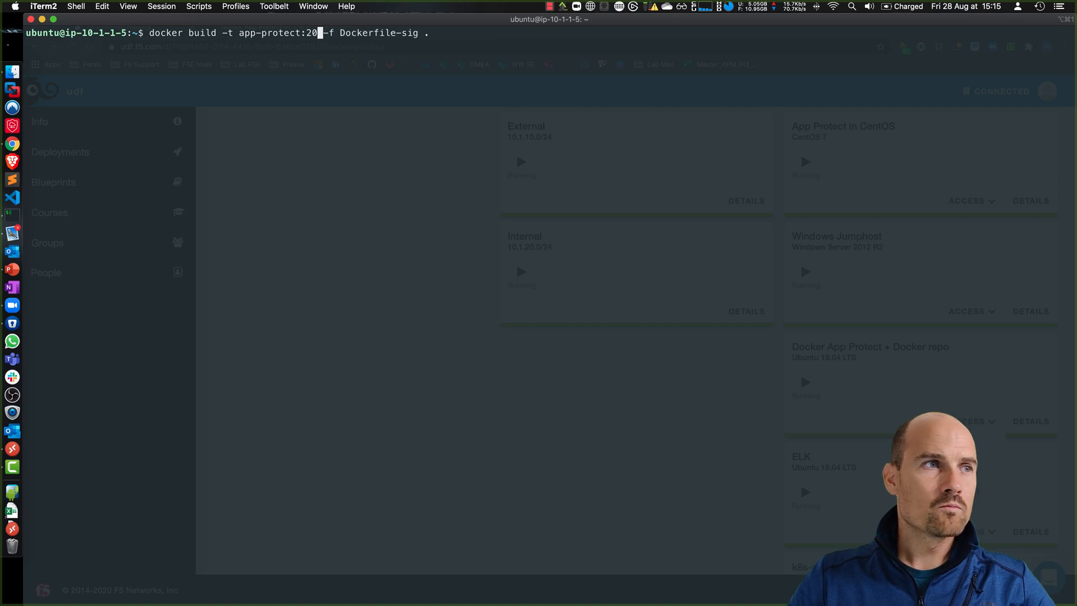
key("Backspace")
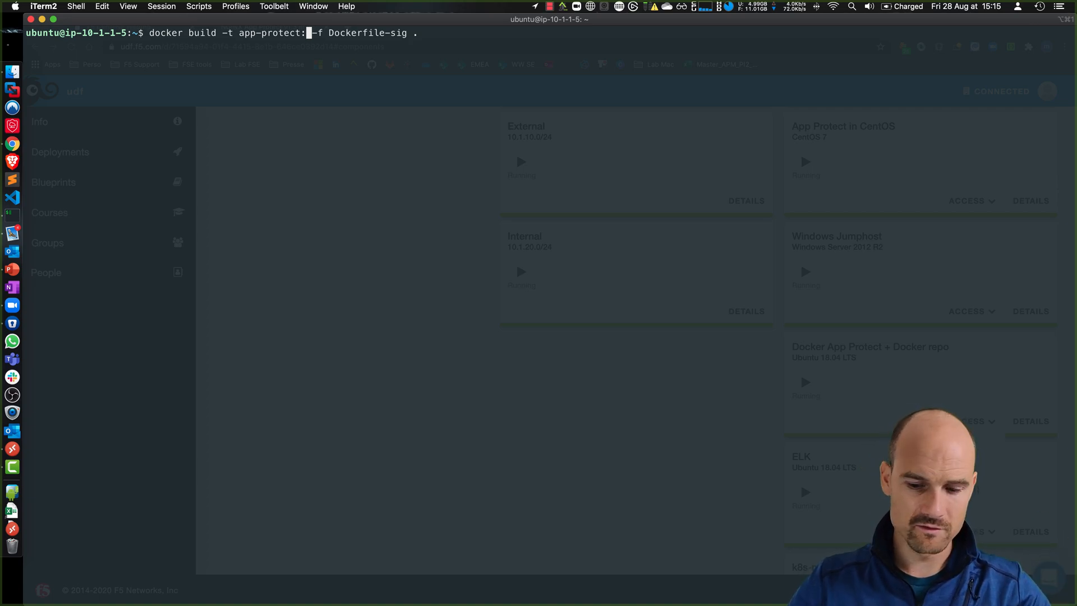
type("latest")
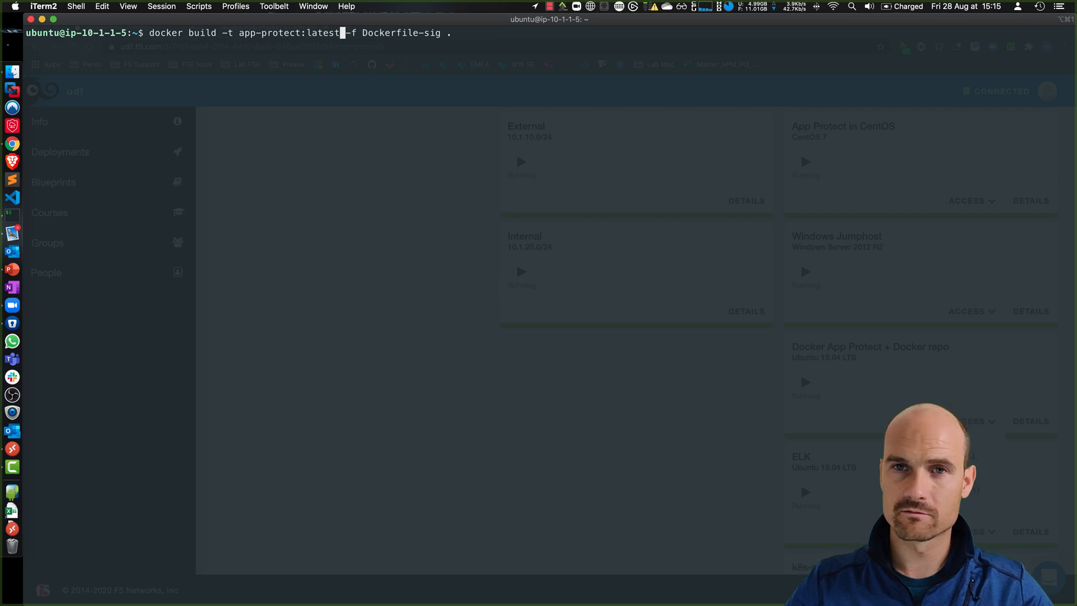
key("Return")
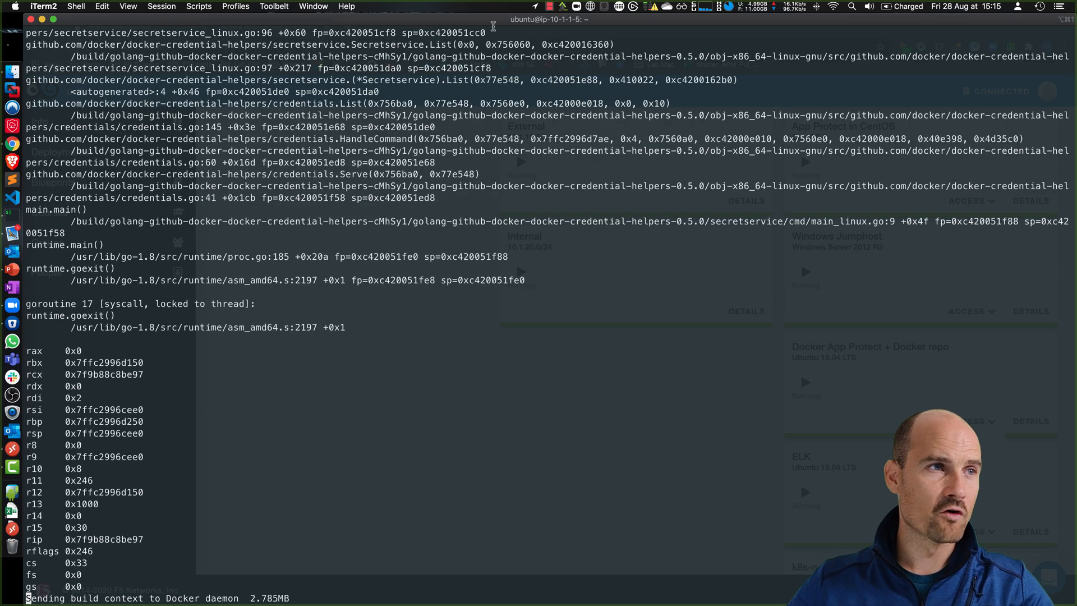
scroll("down", 3)
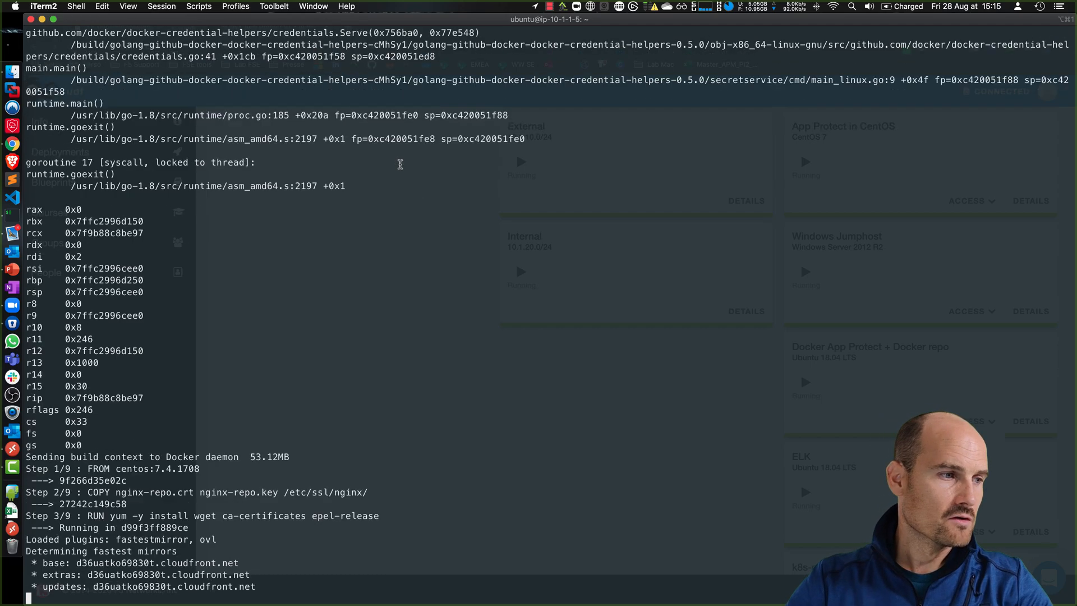
scroll("down", 3)
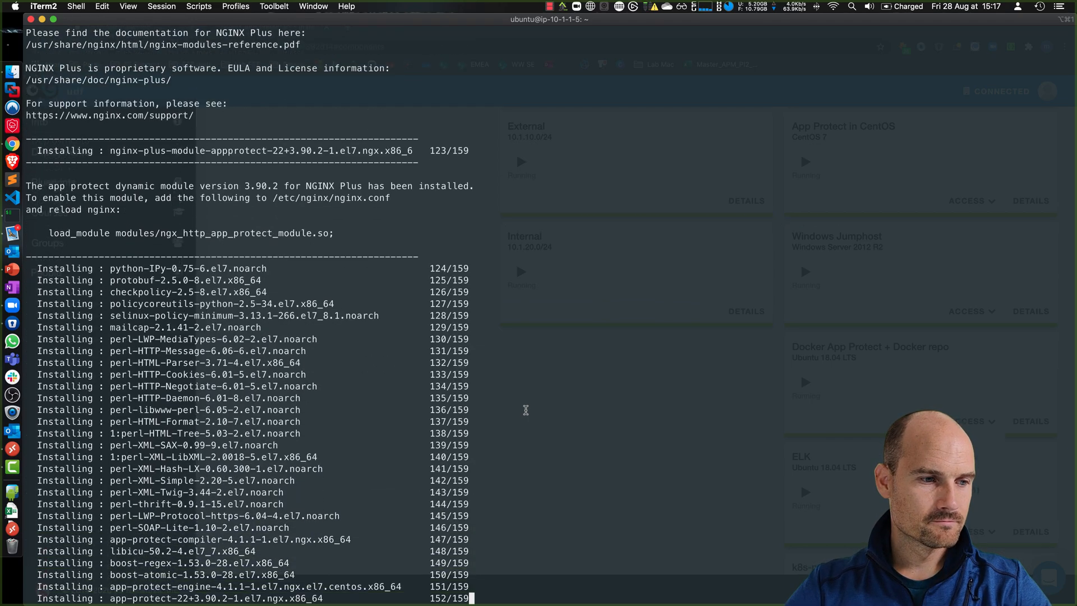
scroll("down", 3)
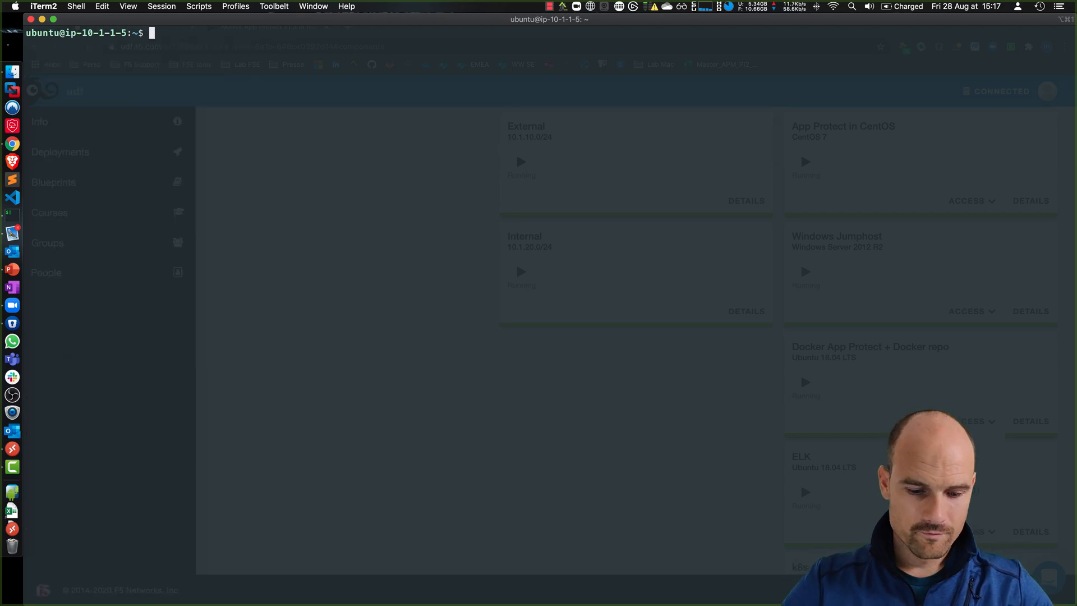
- List images, run the app-protect container on port 80 with mounted nginx.conf, then check docker ps and its error log
type("docker images")
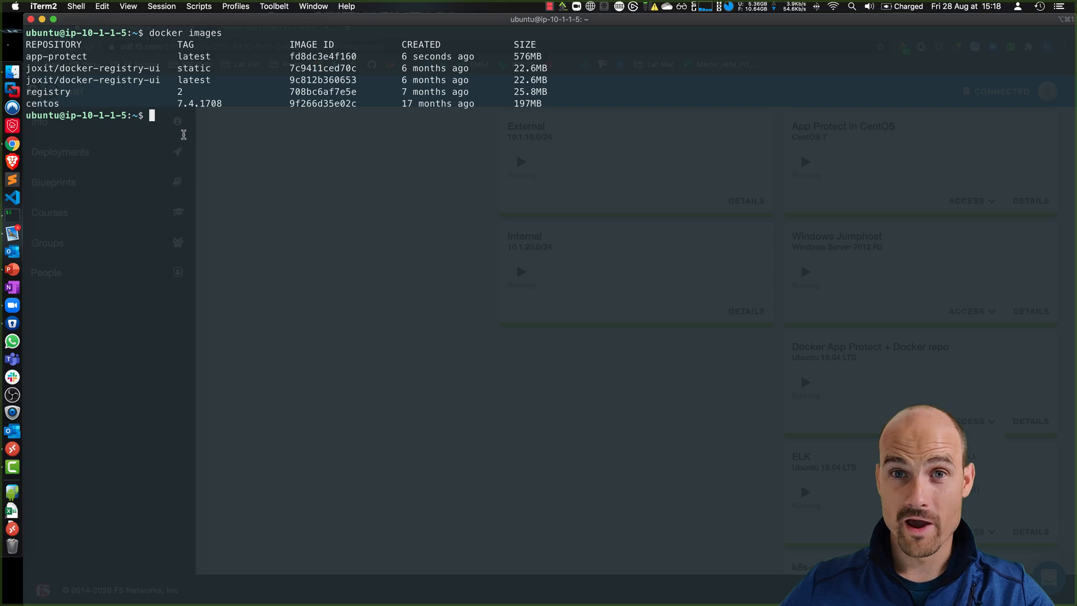
type("docker run -dit --name app-protect -p 80:80 -v /home/ubuntu/nginx.conf:/etc/nginx/nginx.conf app-protect:")
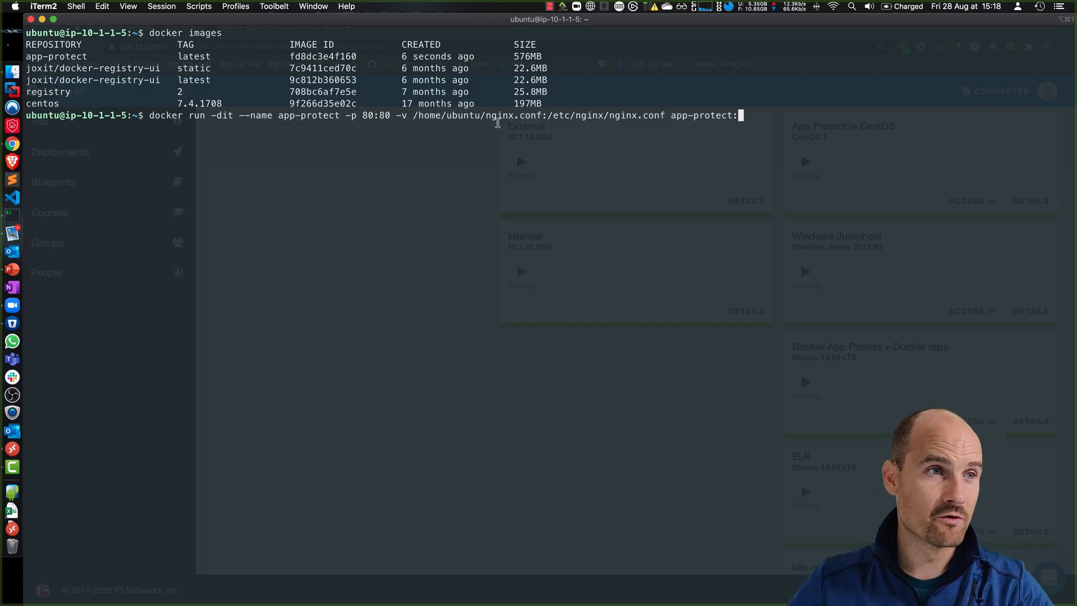
mouse_move(294, 197)
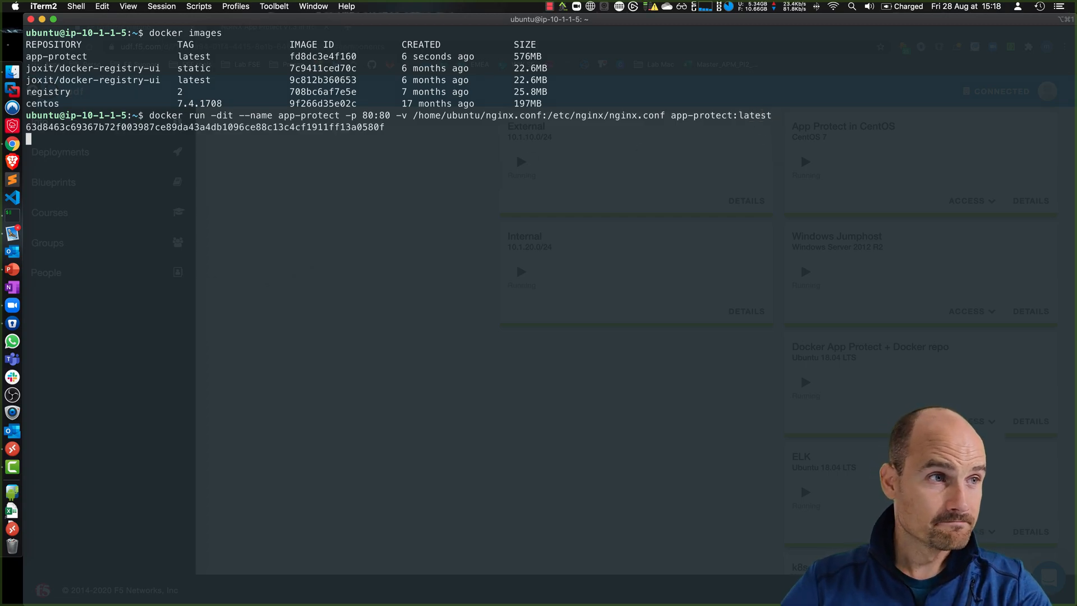
type("docker ps")
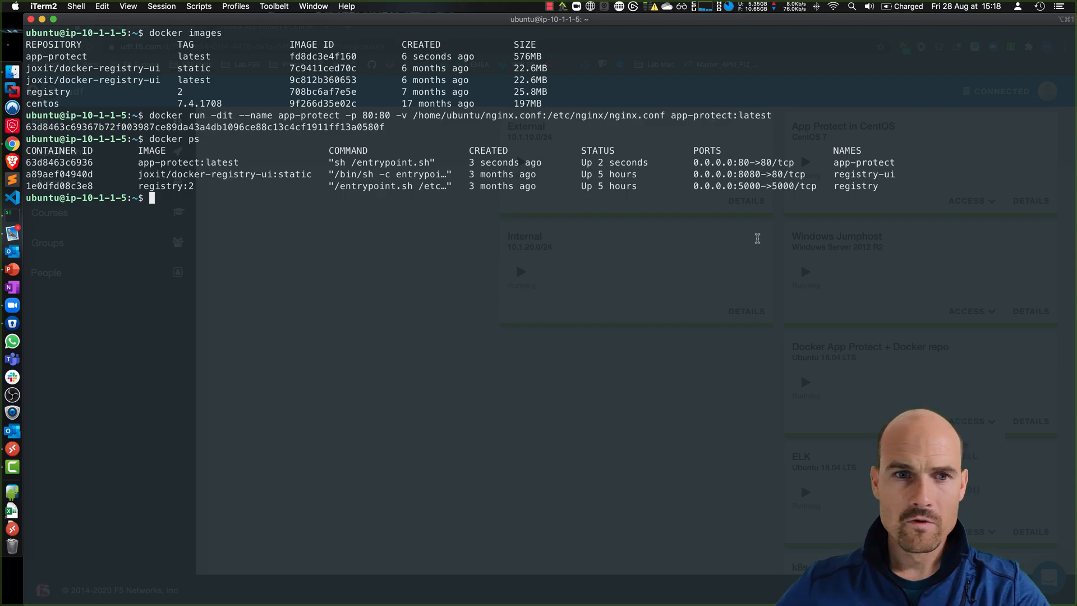
type("docker ps")
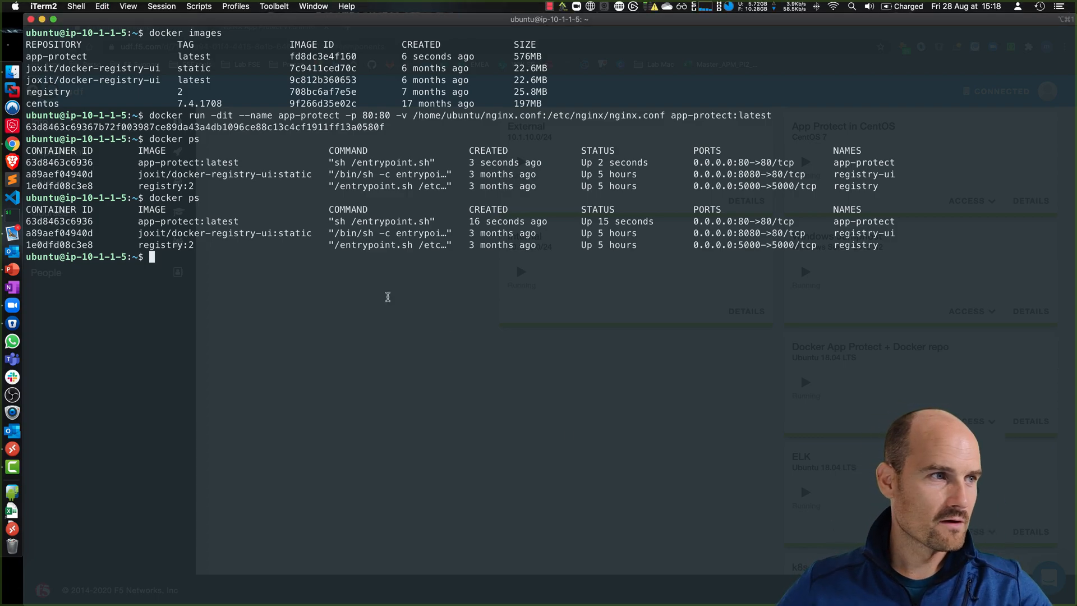
type("docker exec -it app-protect more /var/log/nginx/error.log")
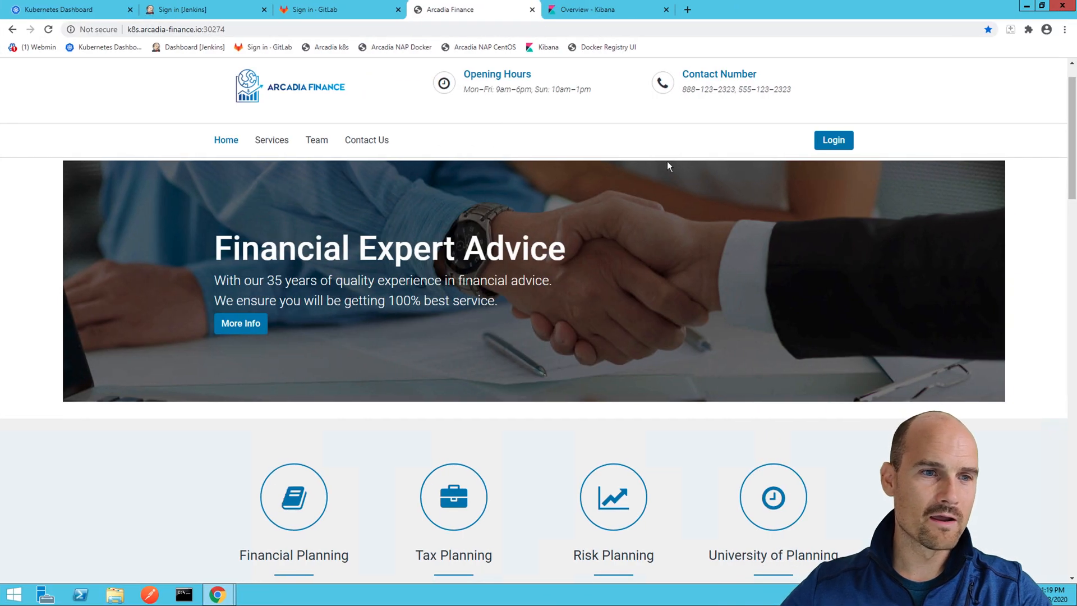
mouse_move(218, 593)
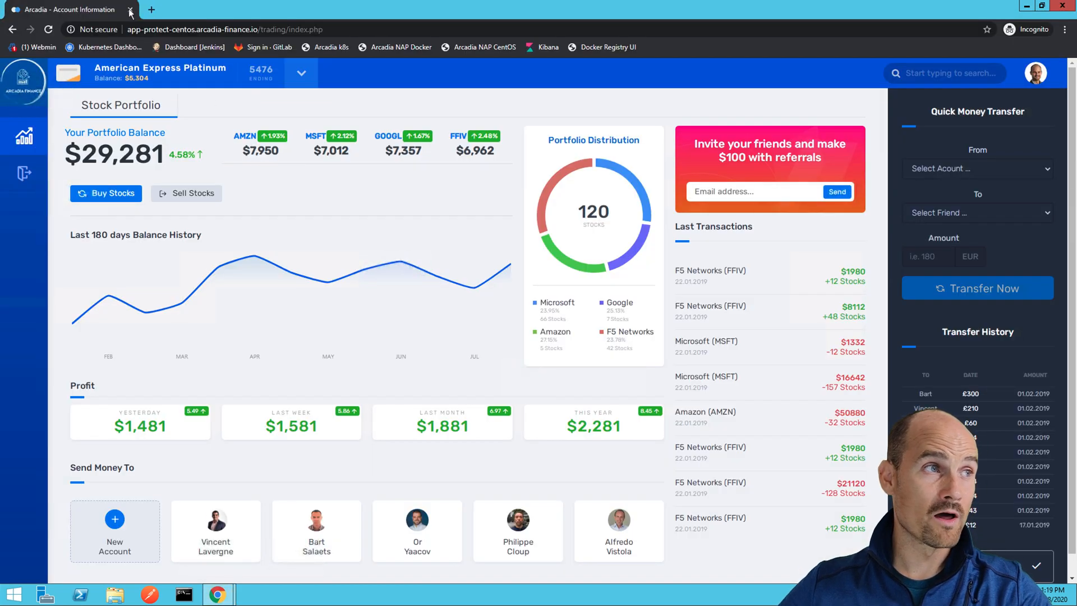
- Request the app-protect site with a ?b=<script> query and pick out the rejection support ID
left_click(151, 9)
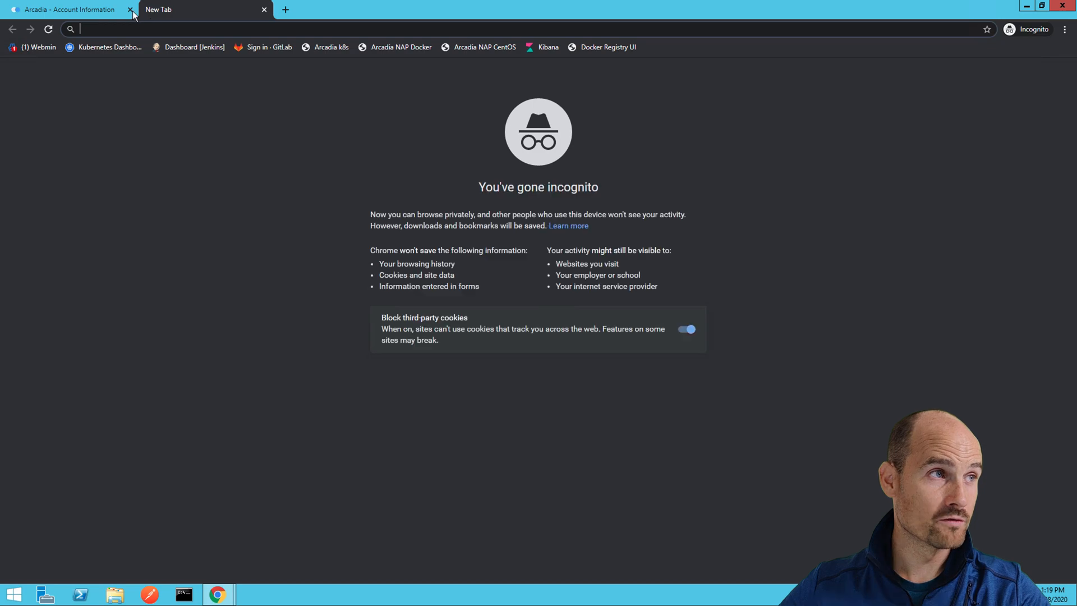
left_click(130, 9)
type("app-protect.arcadia-finance.io")
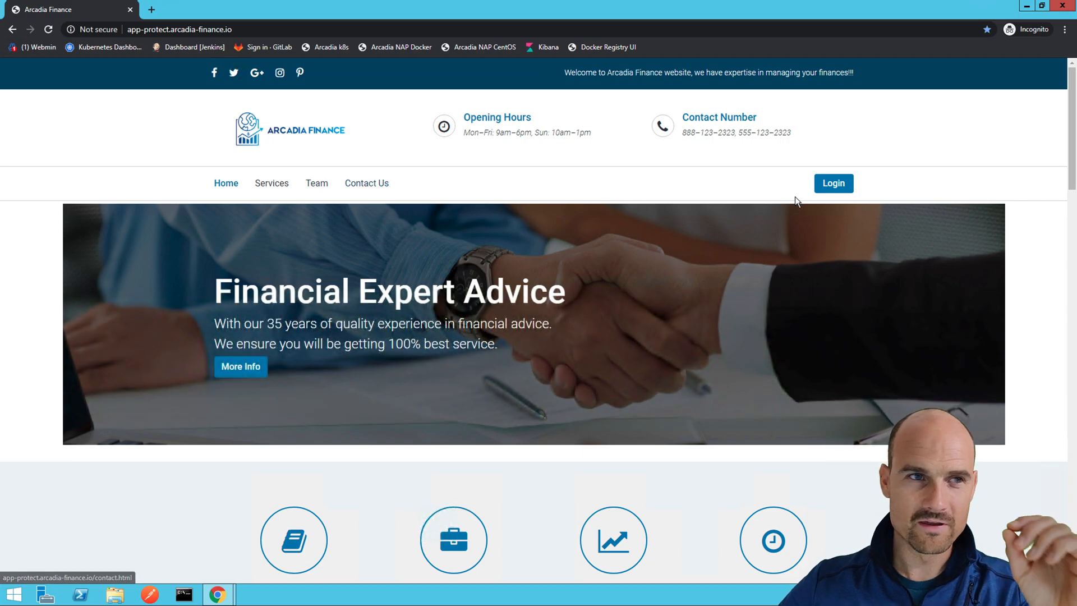
left_click(178, 29)
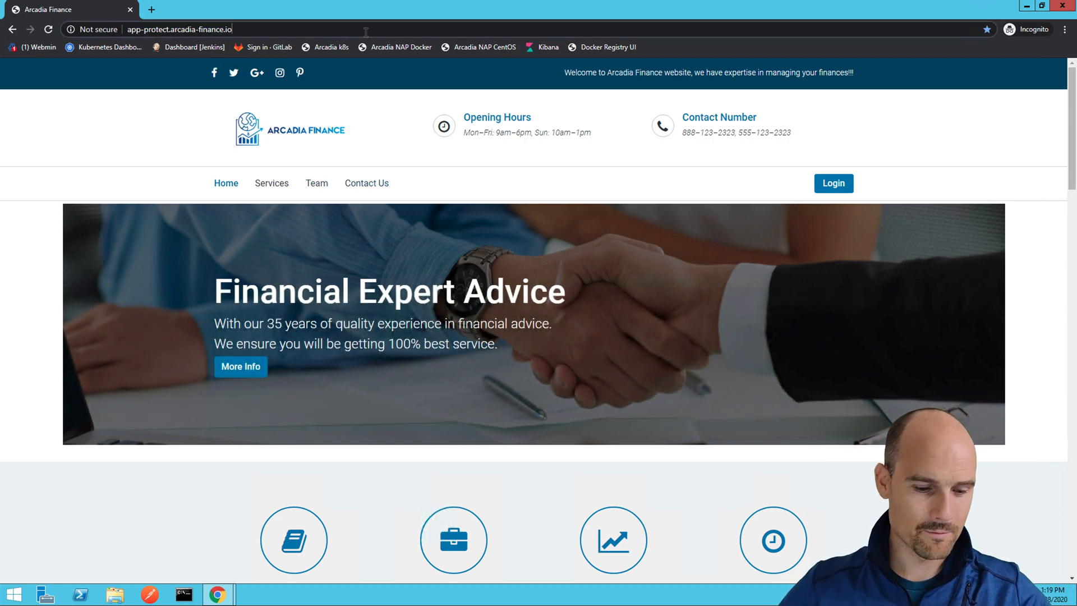
type("?b")
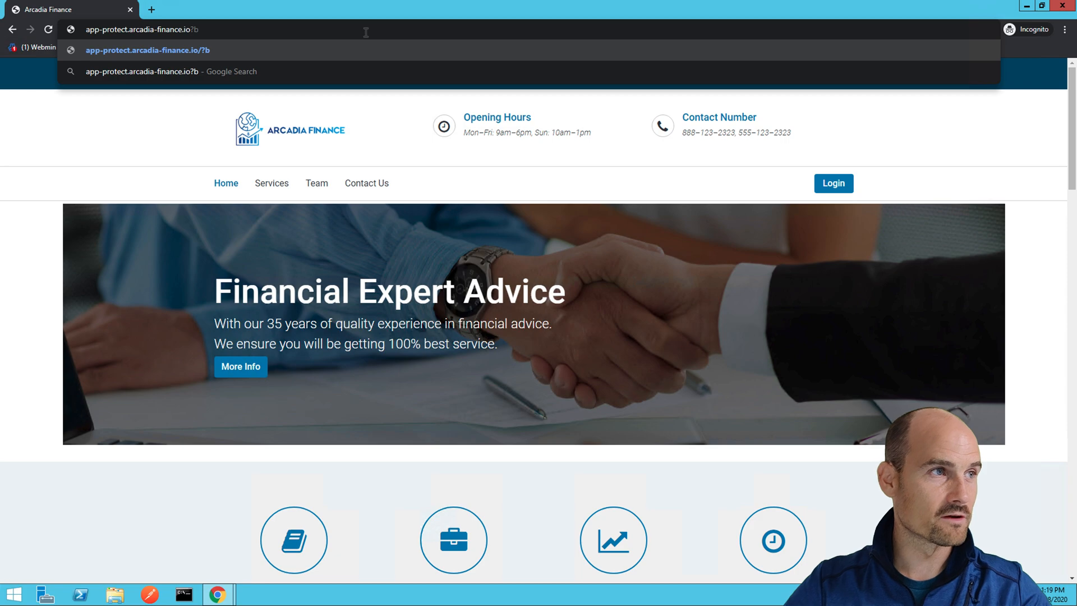
type("=<s")
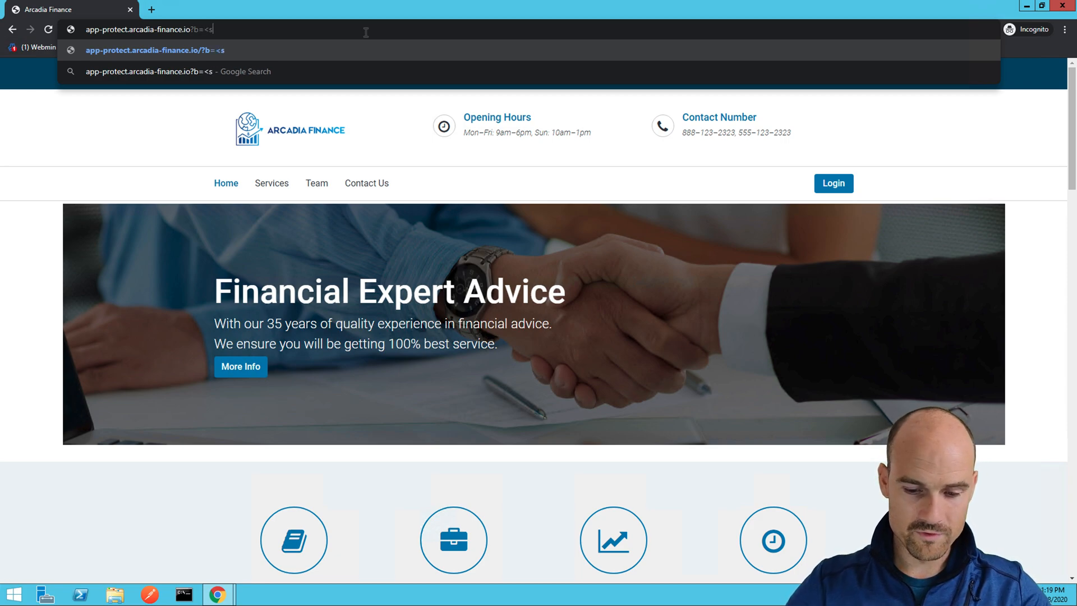
type("cript>")
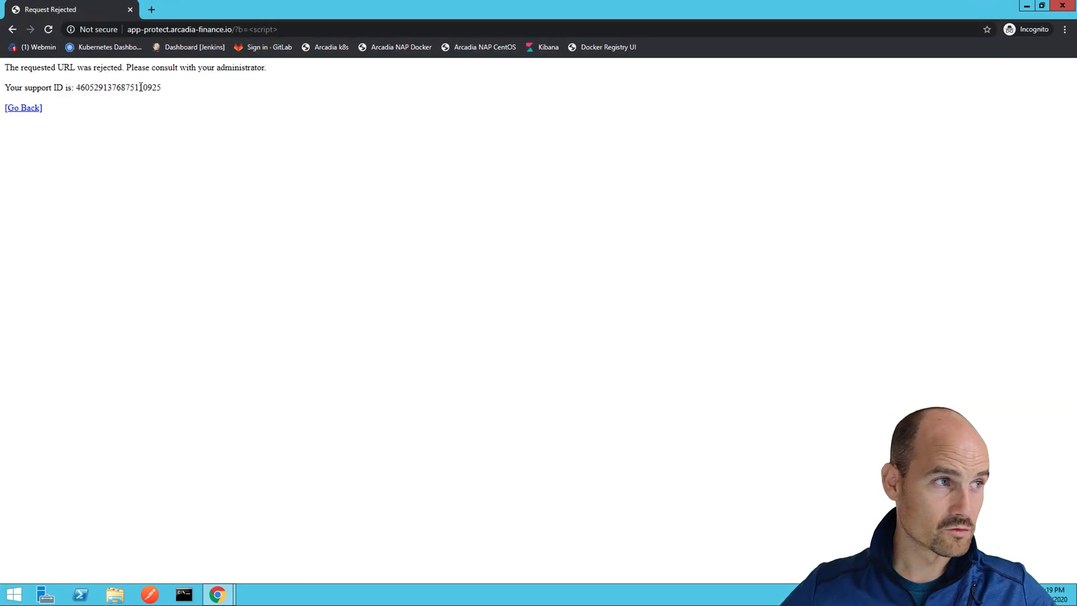
left_click(48, 30)
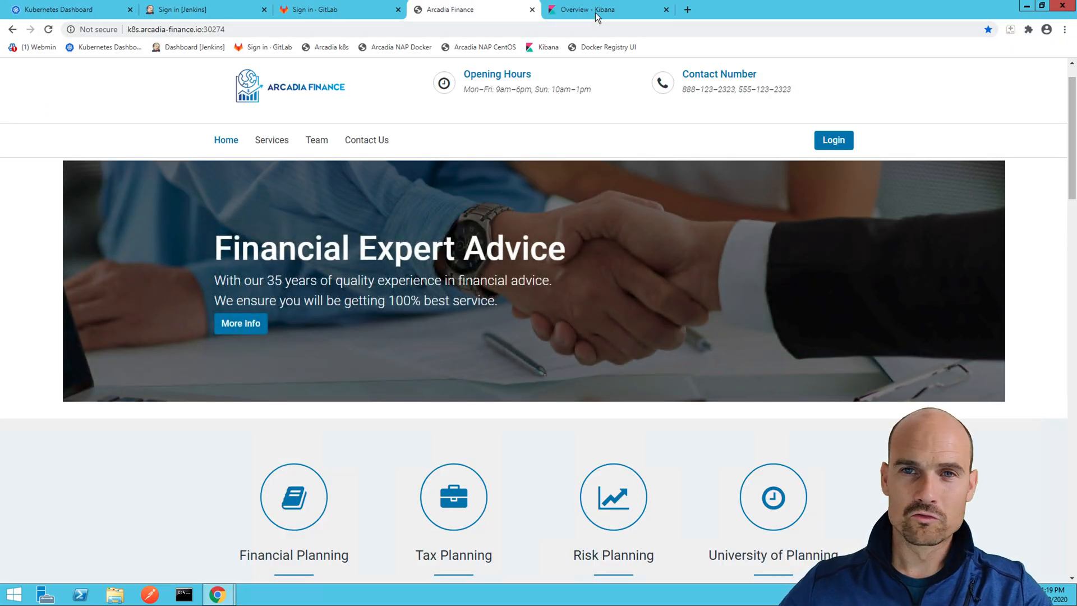
- Switch to the Overview - Kibana tab to review the expanded XSS-blocked request
left_click(601, 9)
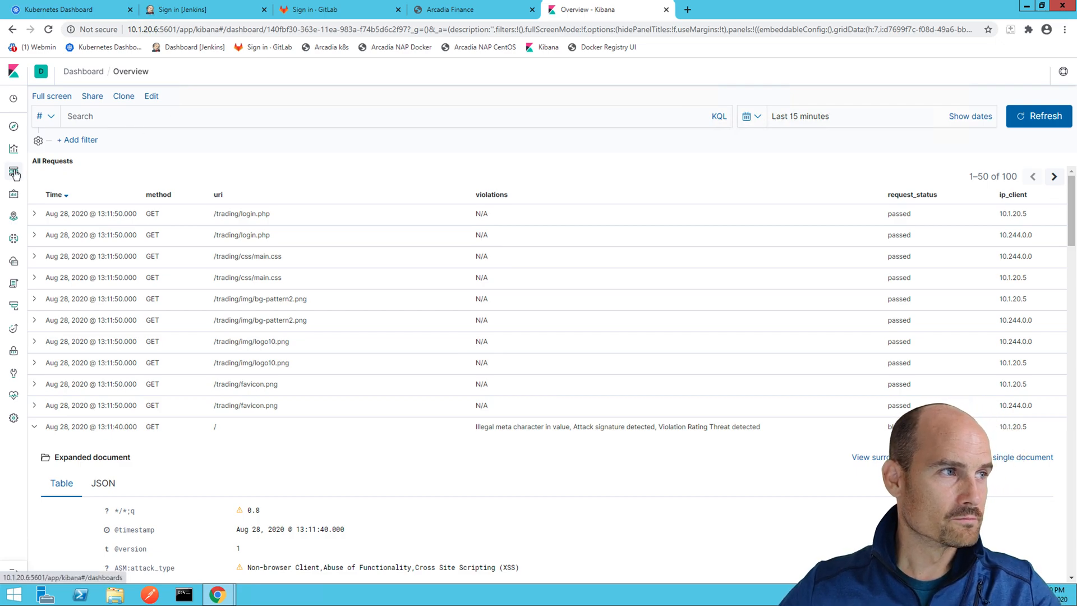
- Reload the Overview dashboard from the Dashboards list and scroll to the All Requests table
left_click(13, 171)
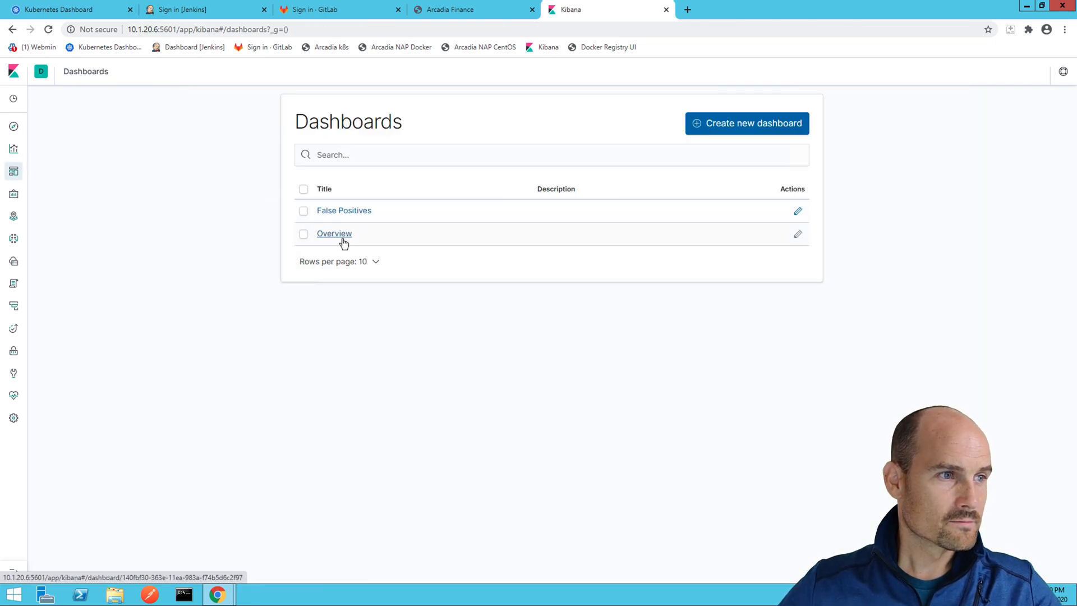
left_click(334, 232)
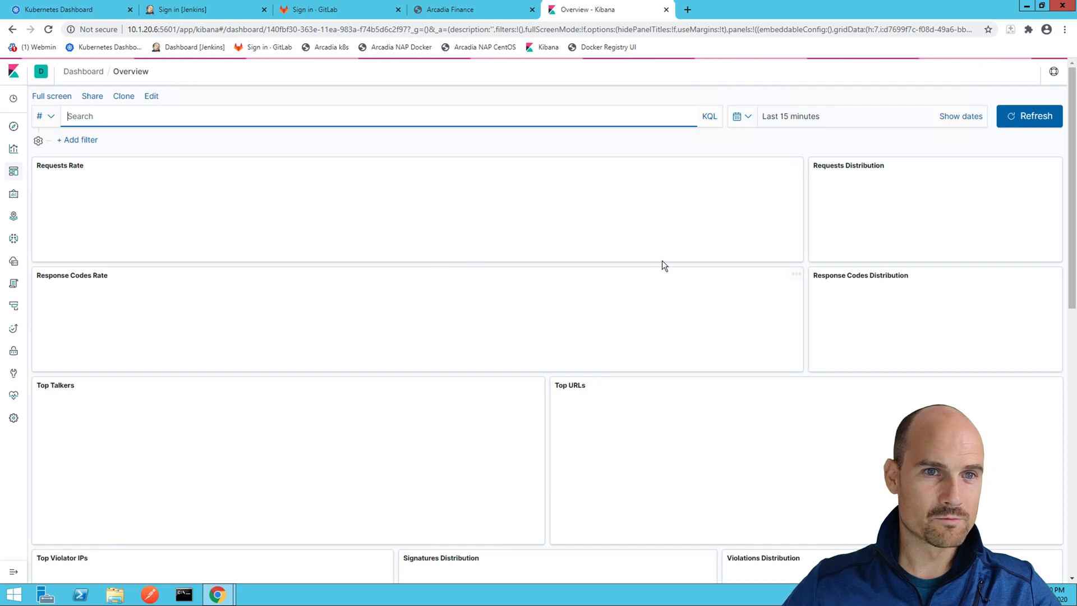
left_click(1028, 116)
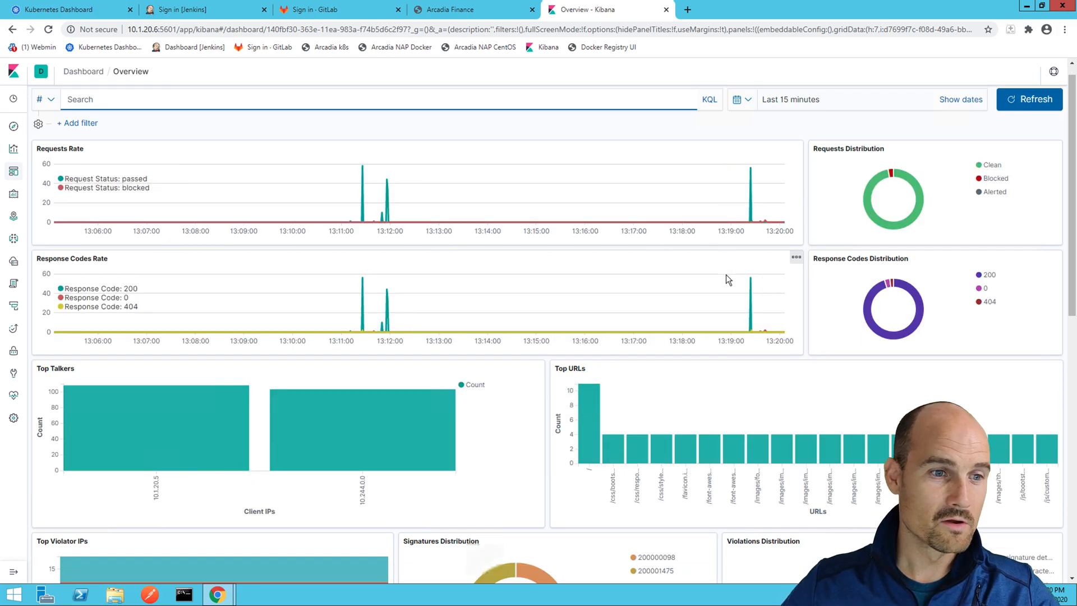
scroll("down", 3)
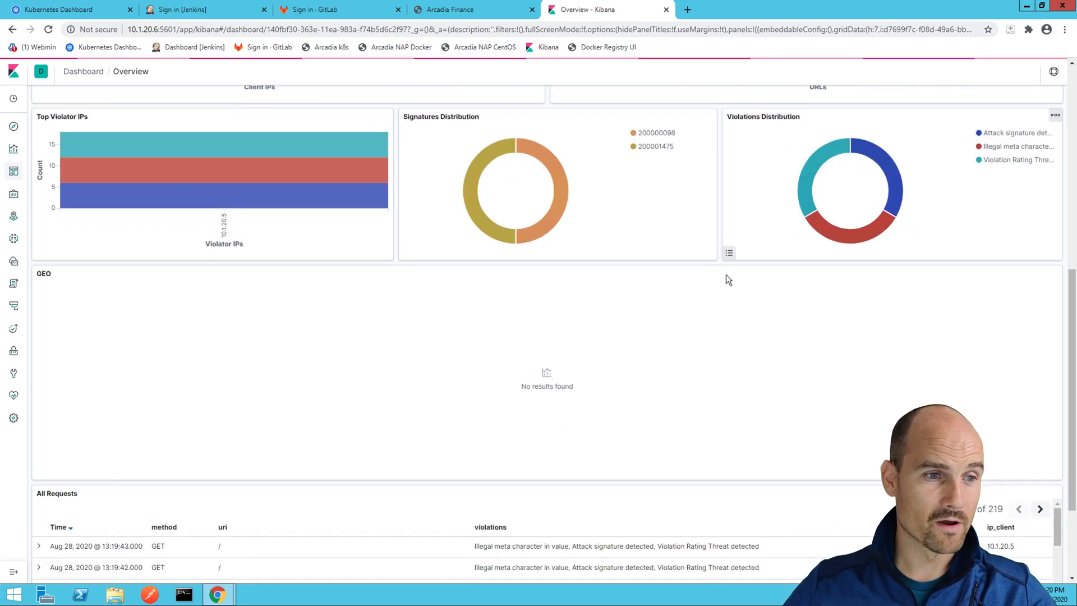
scroll("down", 3)
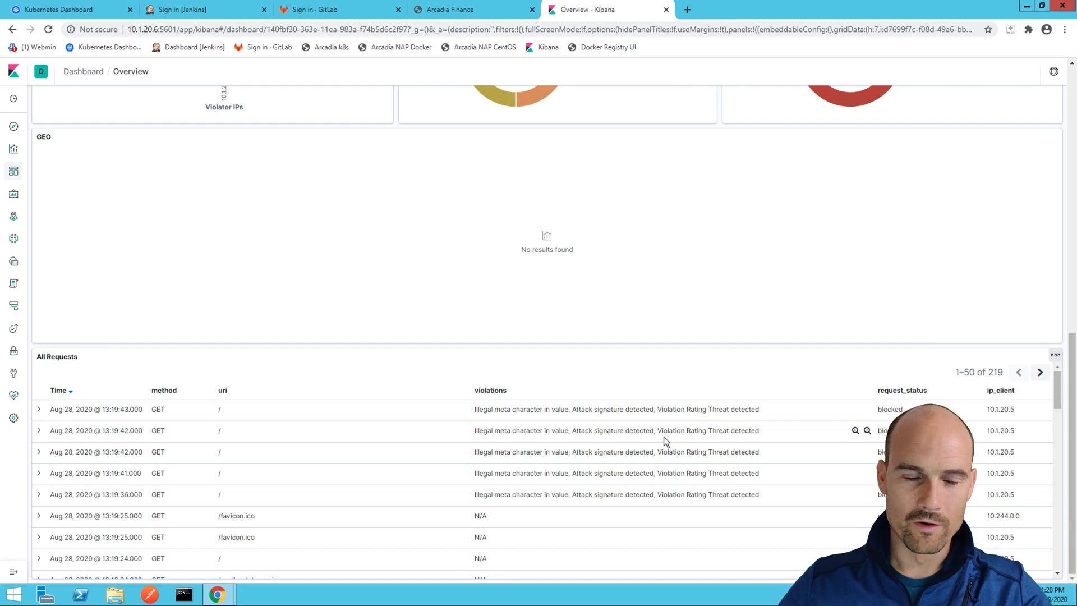
mouse_move(651, 435)
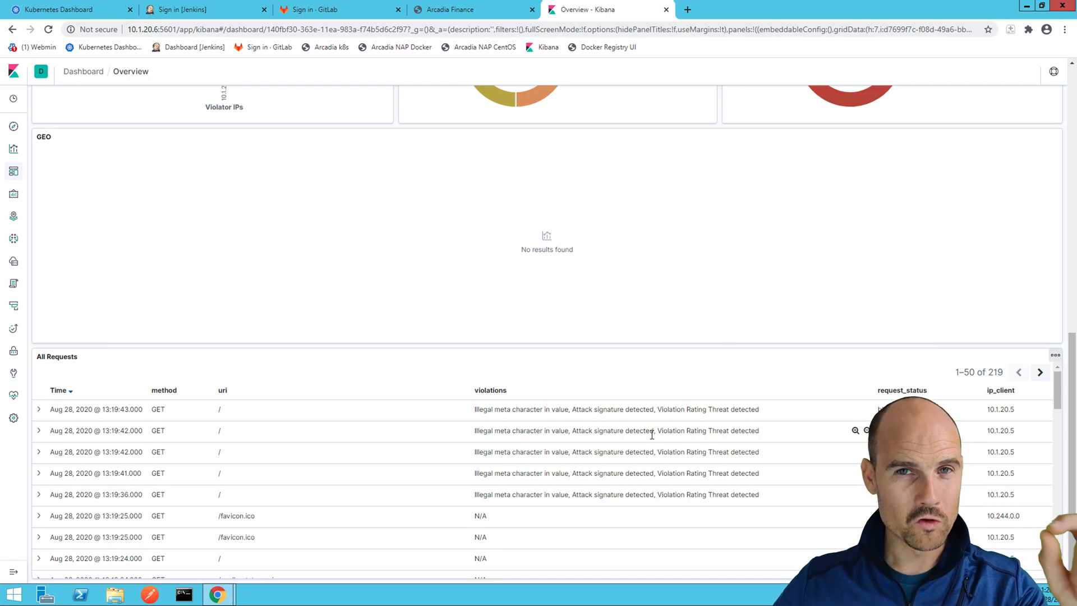
mouse_move(657, 387)
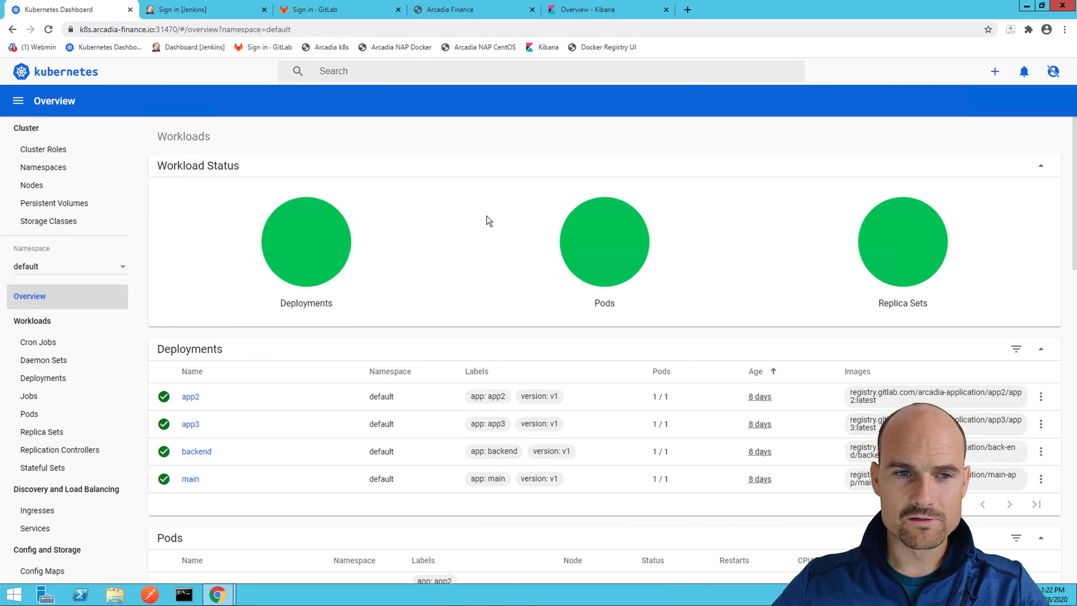
mouse_move(233, 472)
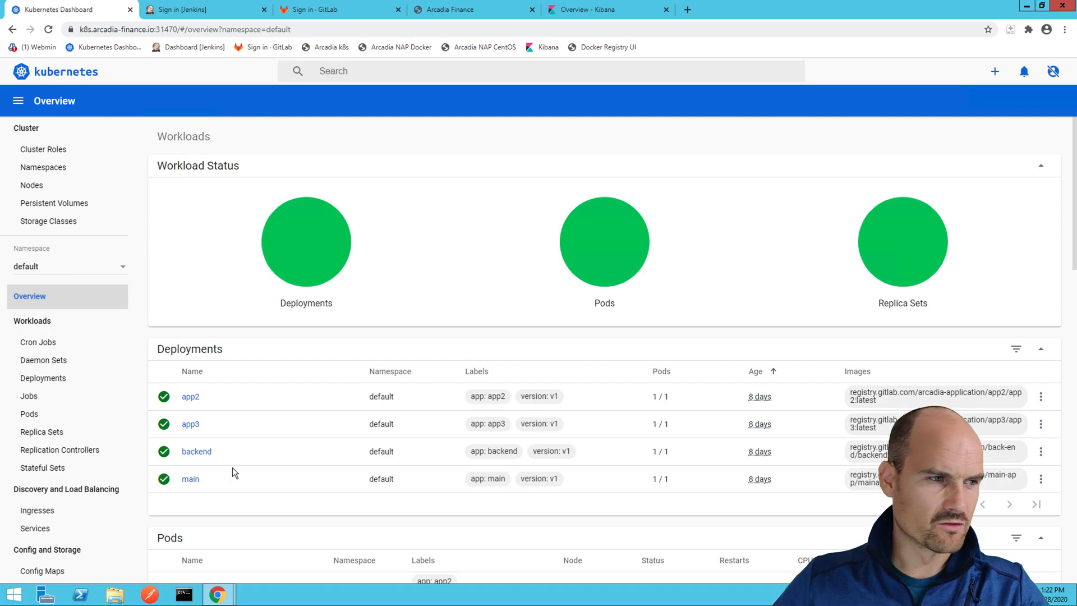
mouse_move(191, 396)
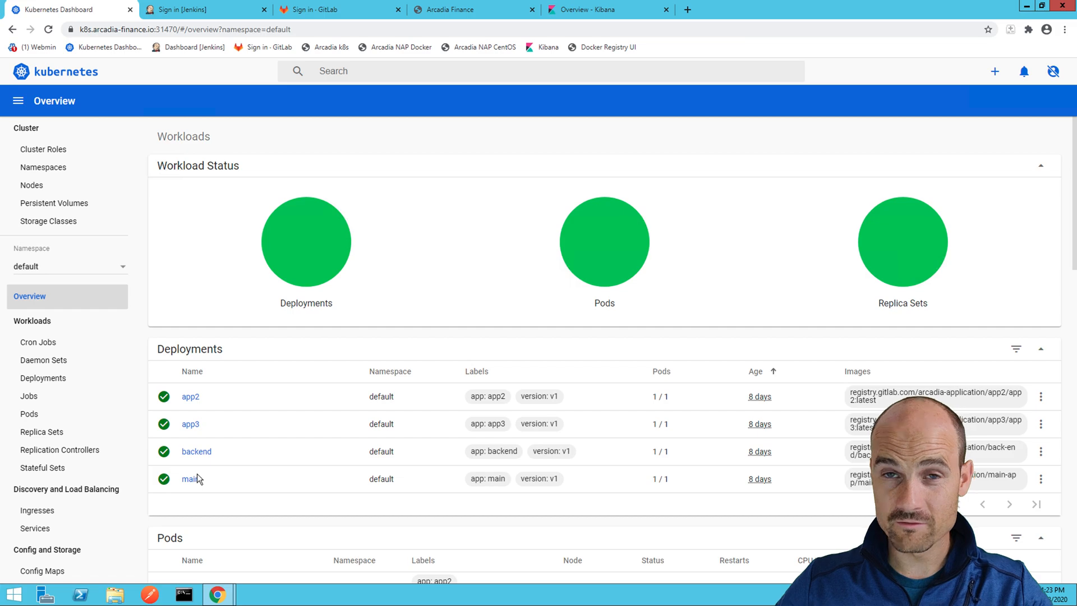
- Scroll the default namespace overview down to Ingresses and open arcadia-ingress's actions menu
scroll("down", 3)
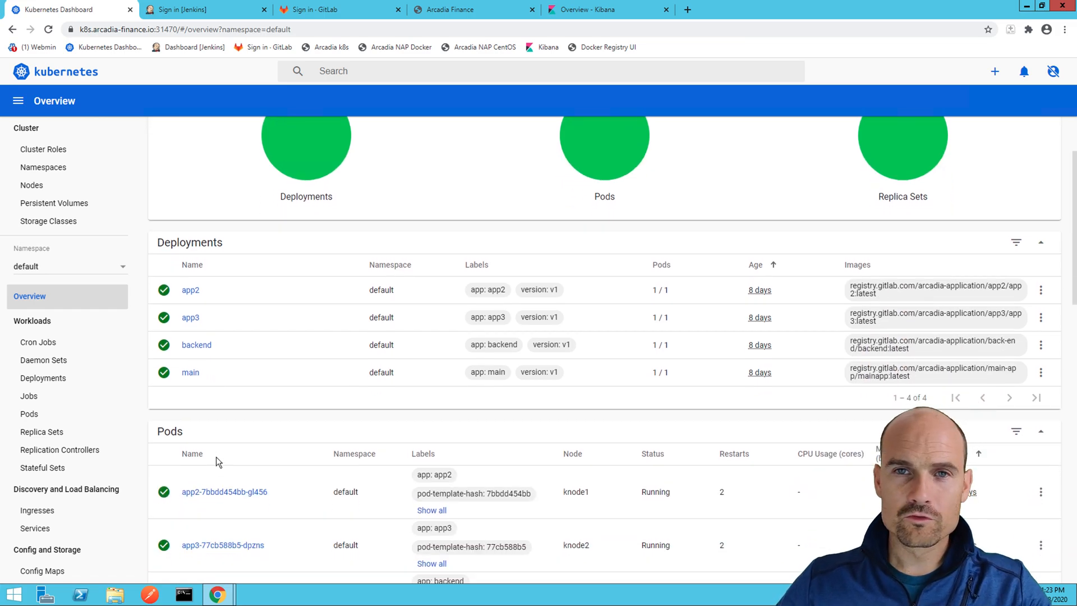
scroll("down", 3)
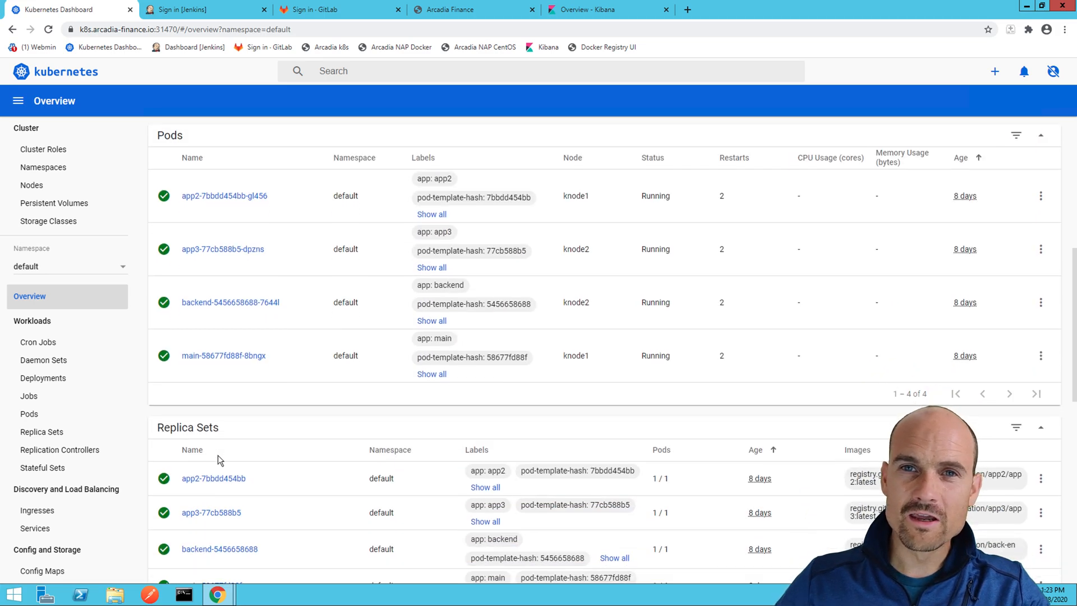
scroll("down", 3)
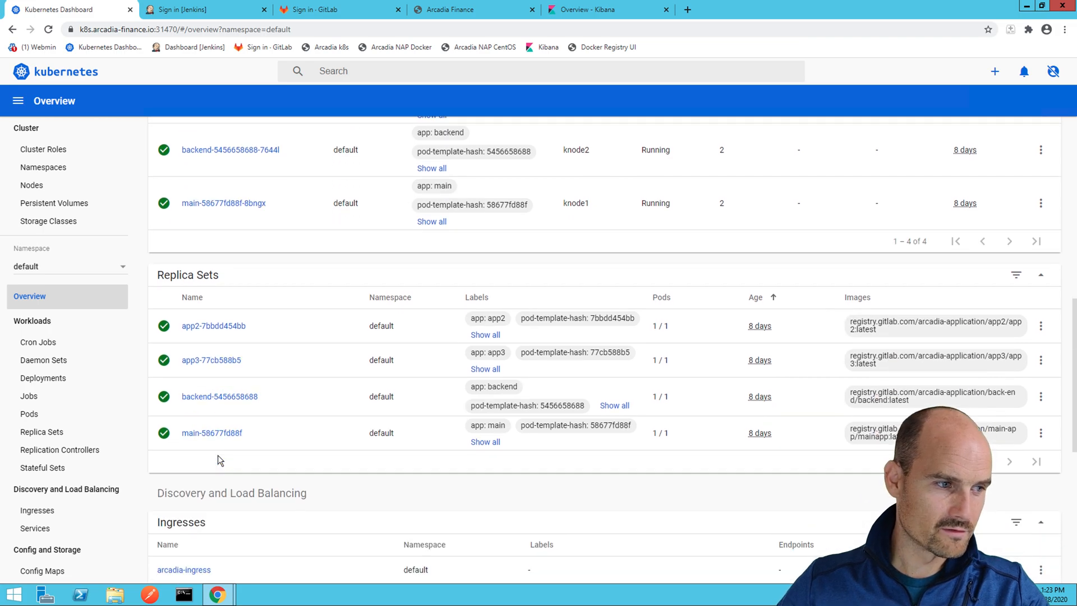
scroll("down", 3)
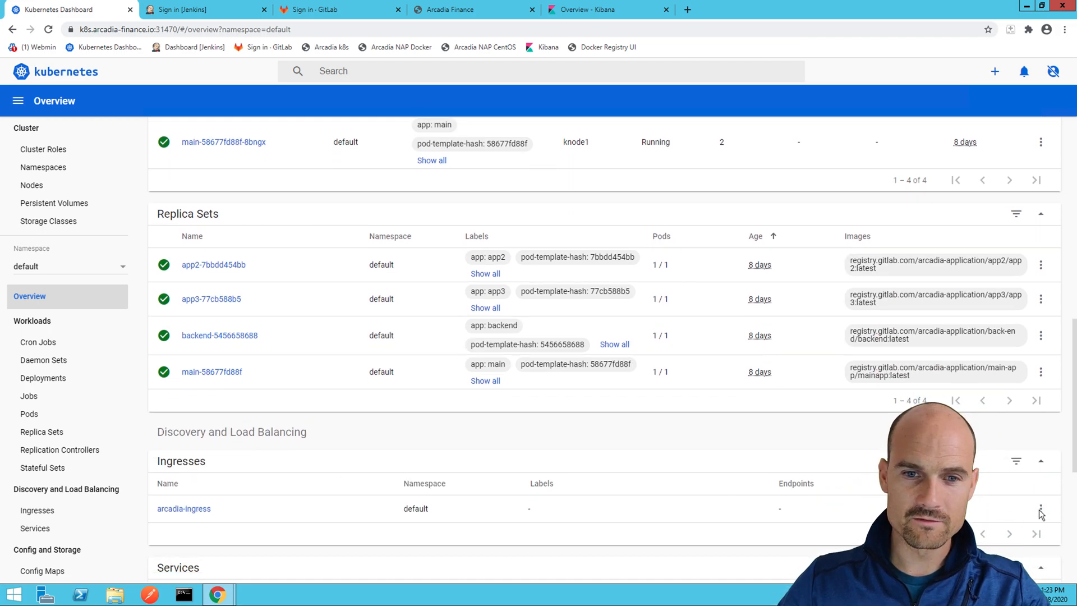
left_click(1041, 508)
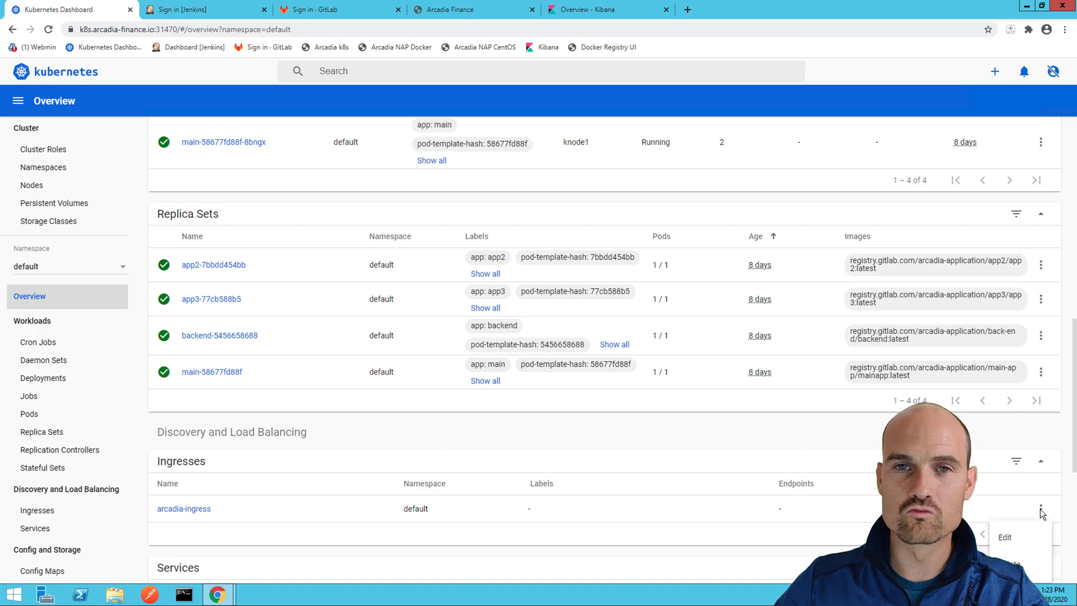
mouse_move(770, 419)
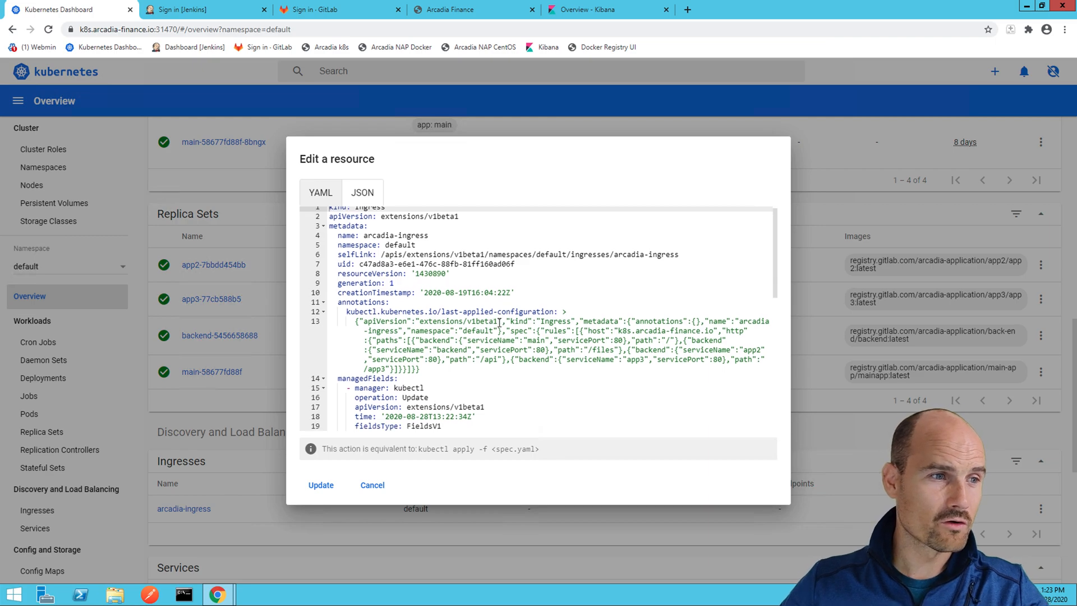
scroll("down", 3)
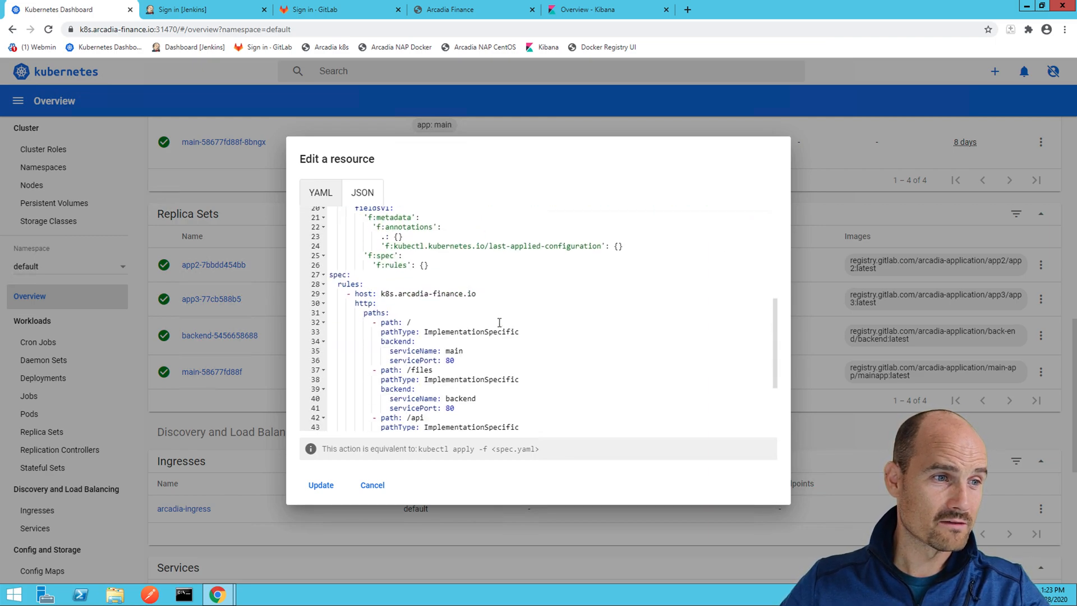
scroll("down", 3)
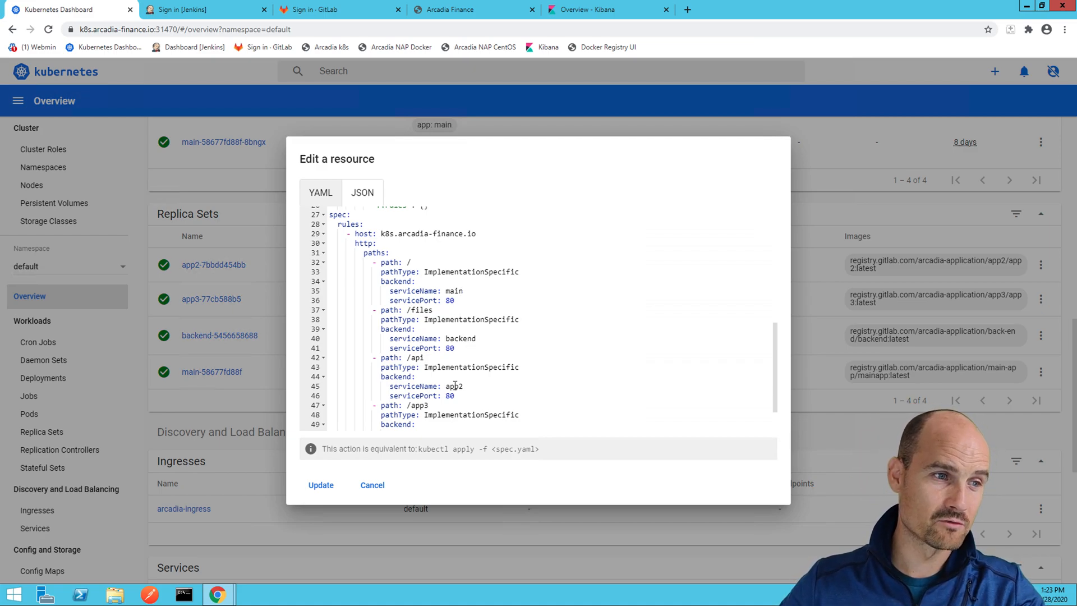
scroll("down", 3)
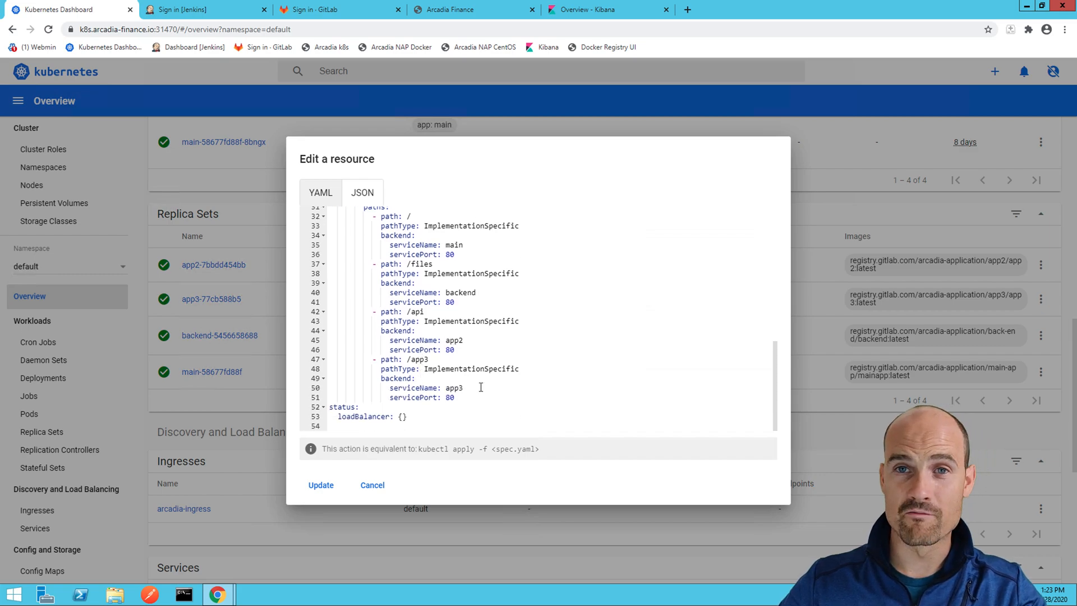
mouse_move(482, 385)
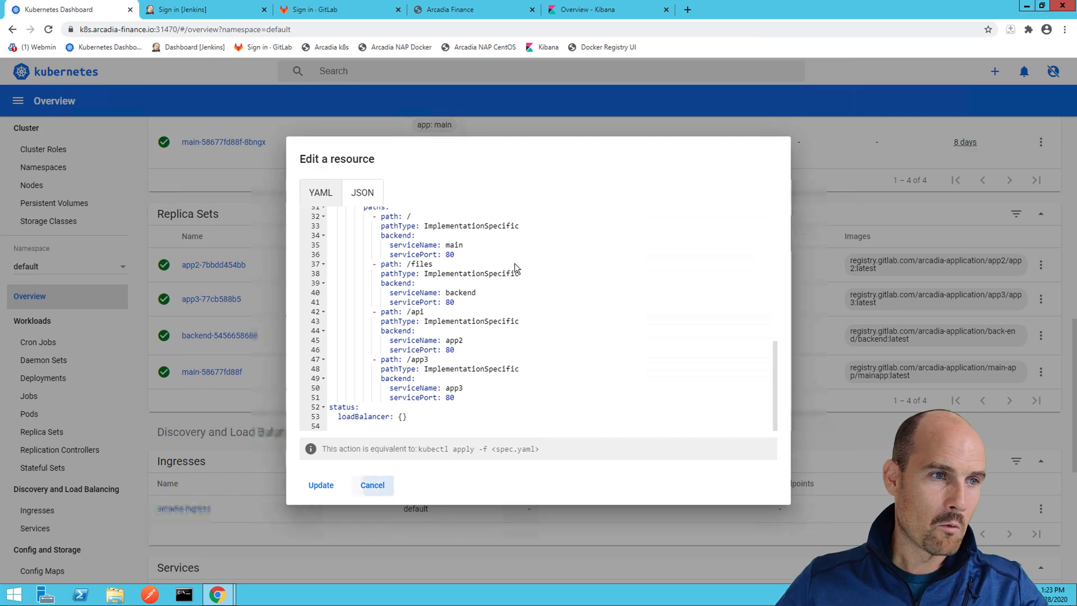
left_click(372, 485)
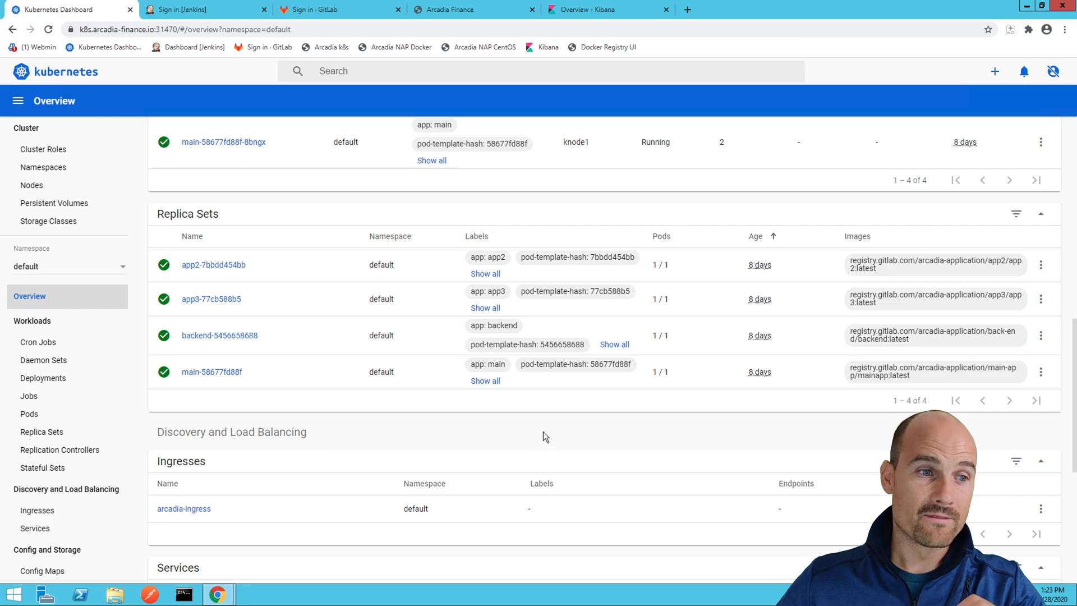
mouse_move(547, 428)
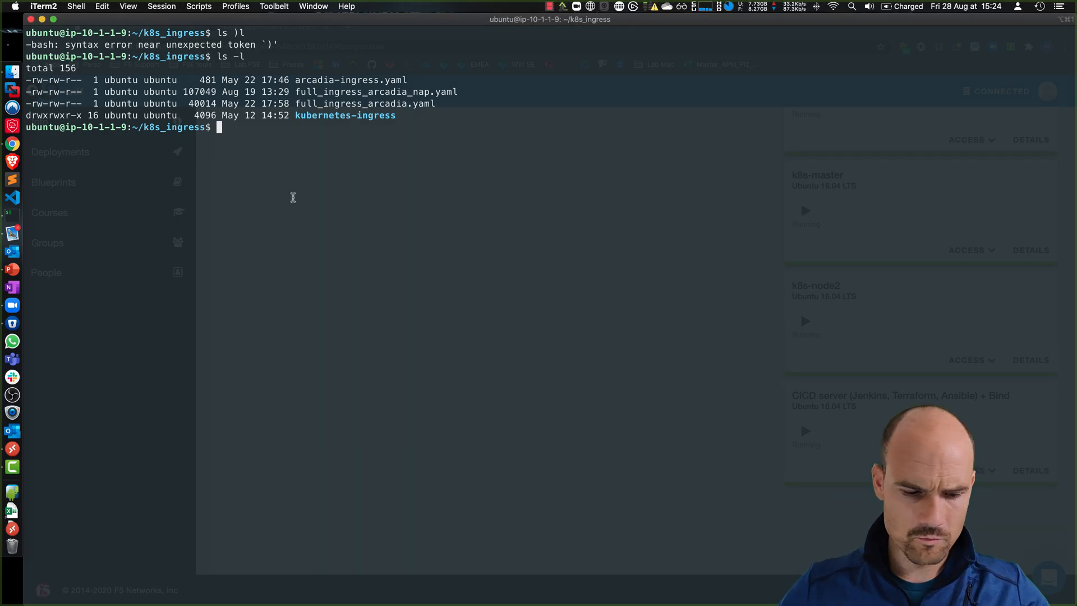
- Delete the full_ingress_arcadia.yaml resources and apply full_ingress_arcadia_nap.yaml with kubectl
type("kubectl delete -f /home/ubuntu/k8s_ingress/full_ingress_arcadia.yaml")
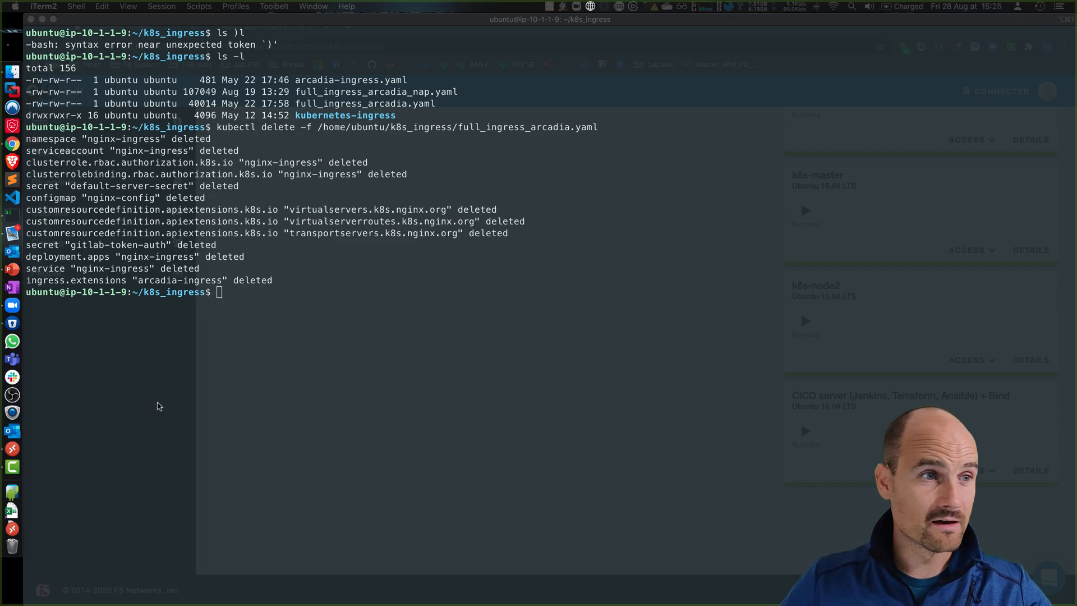
type("kubectl apply -f /home/ubuntu/k8s_ingress/full_ingress_arcadia_nap.yaml")
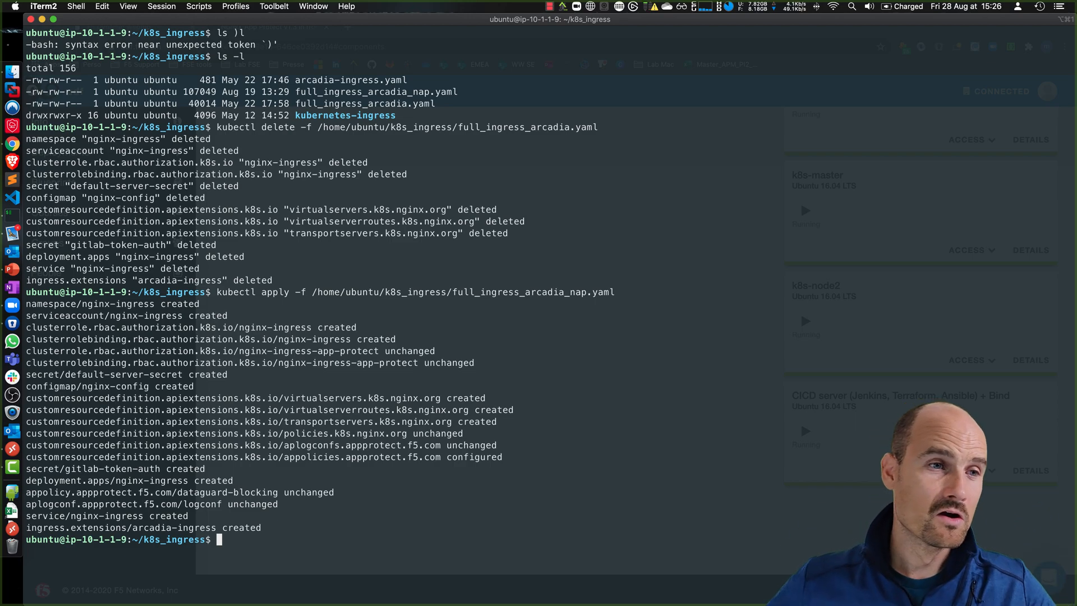
left_click(217, 594)
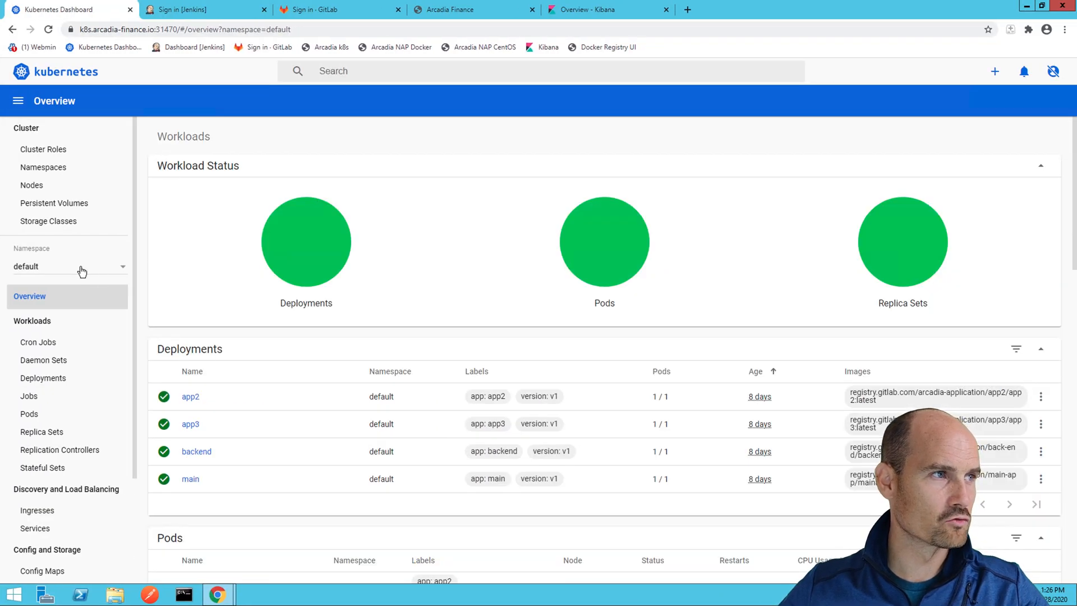
- Switch to the nginx-ingress namespace and scroll through its deployment, pod, service, config maps and secrets
left_click(67, 267)
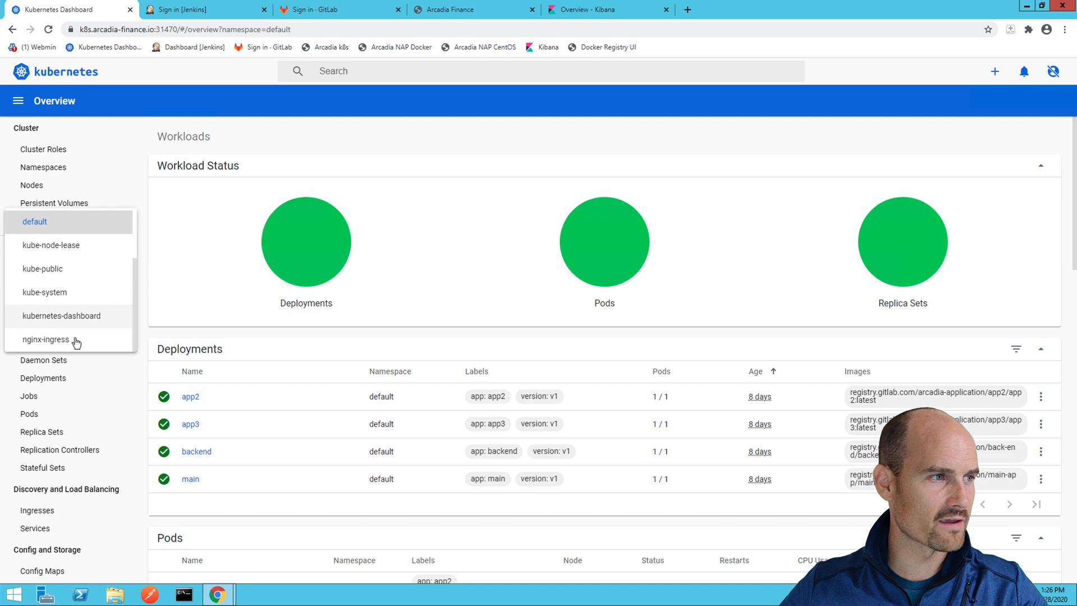
left_click(46, 339)
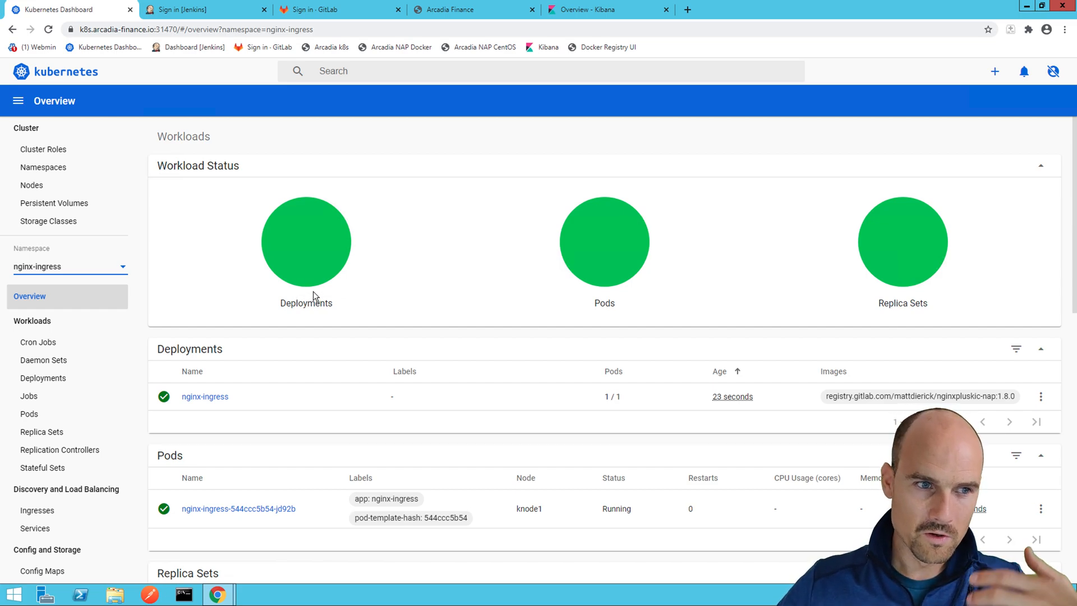
scroll("down", 3)
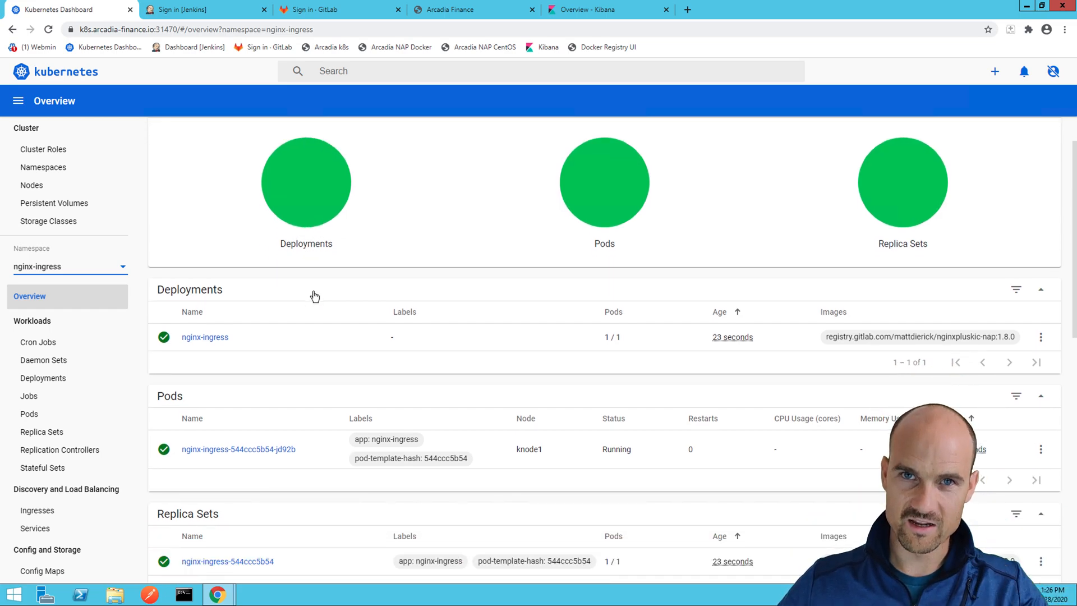
scroll("down", 3)
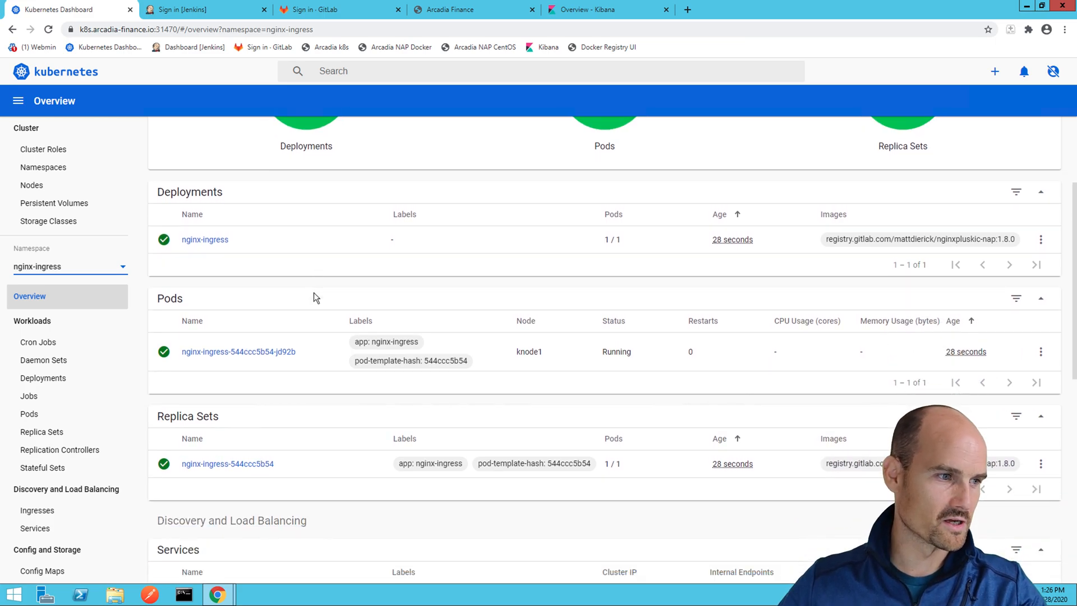
scroll("down", 3)
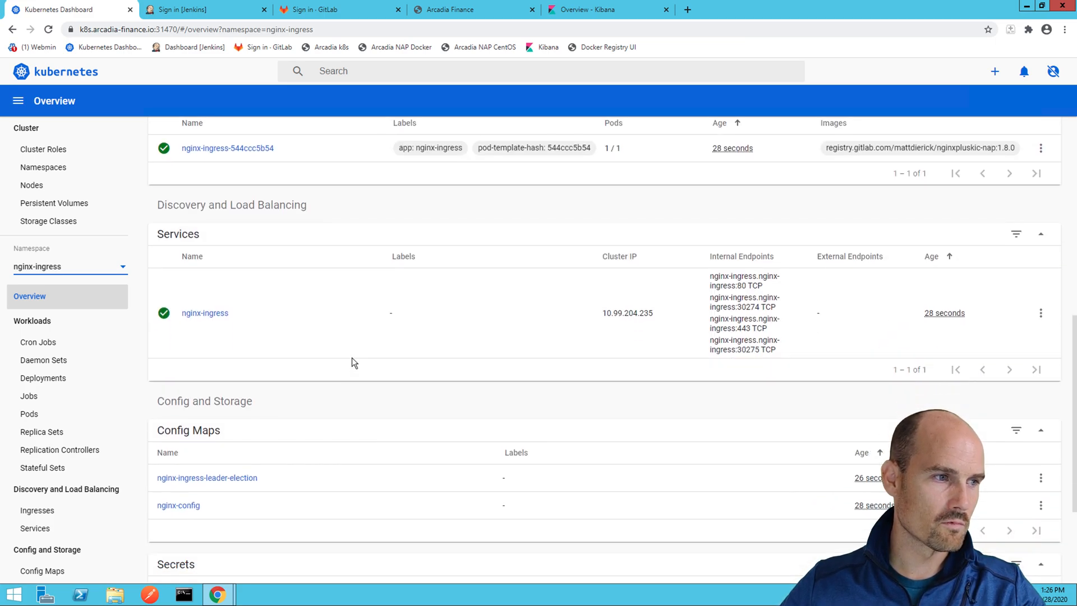
scroll("down", 3)
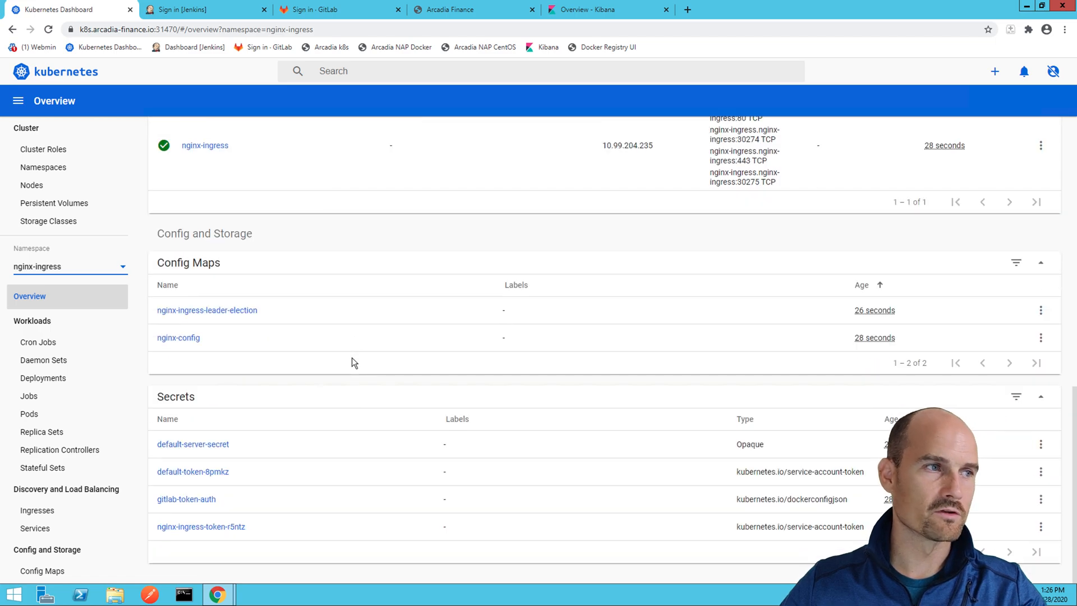
scroll("up", 3)
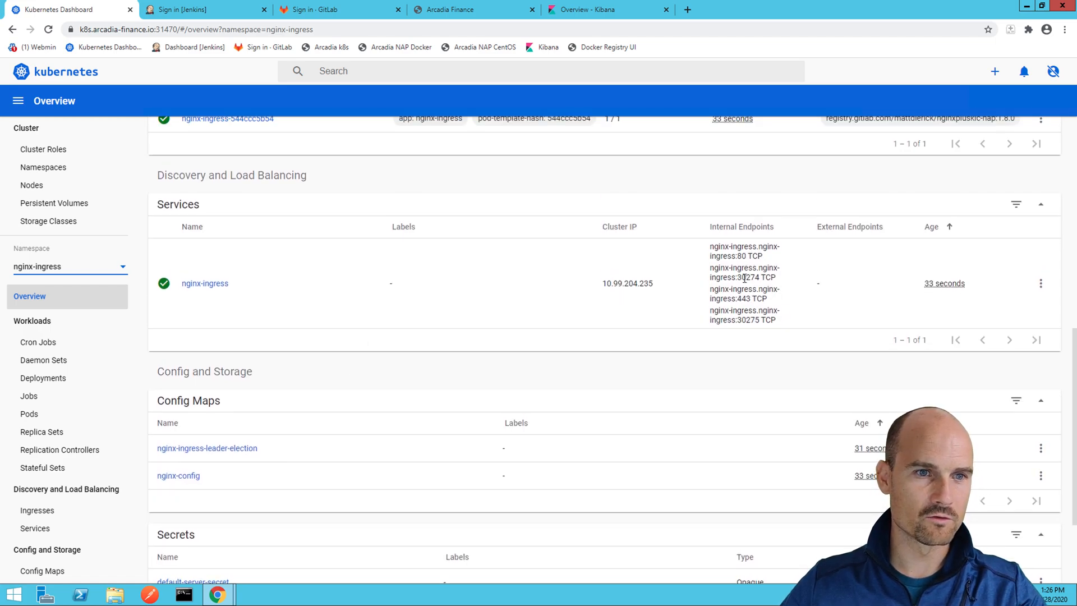
mouse_move(96, 268)
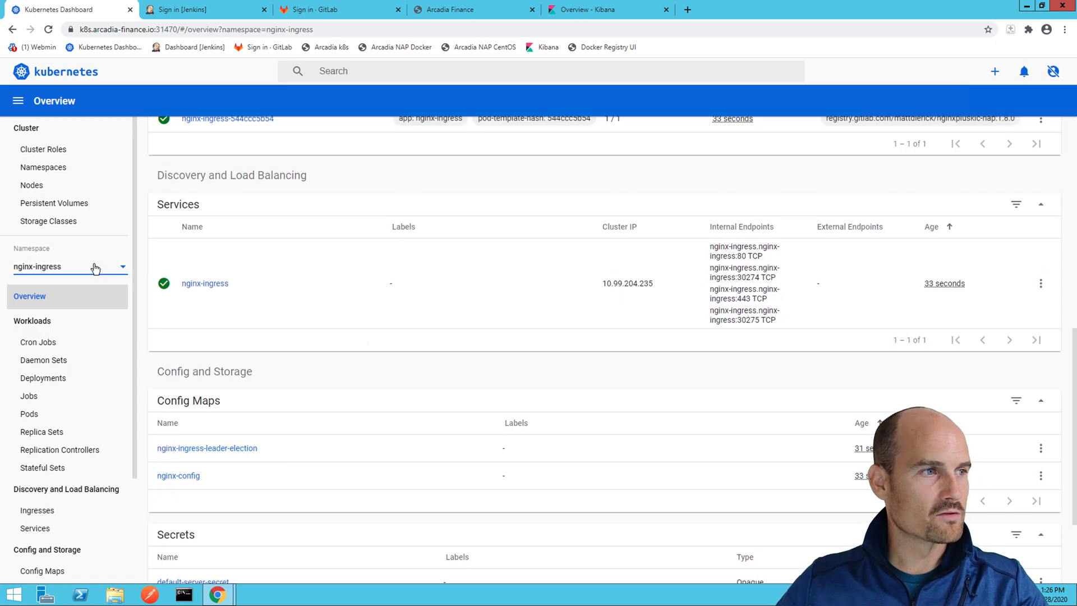
left_click(69, 266)
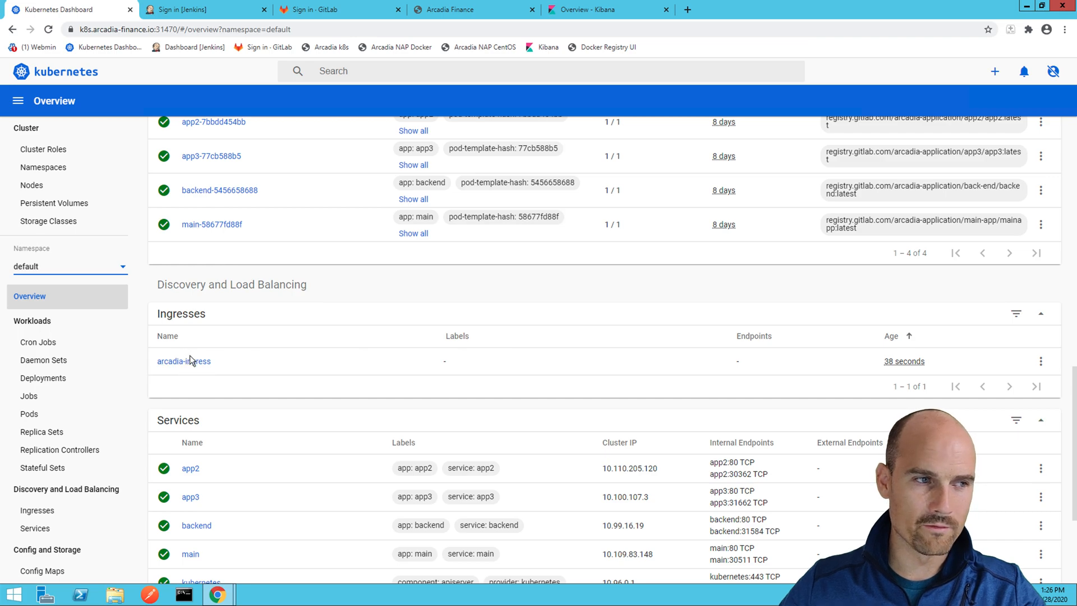
- Open arcadia-ingress in Edit, highlight its App Protect annotations, then cancel without saving
left_click(1040, 360)
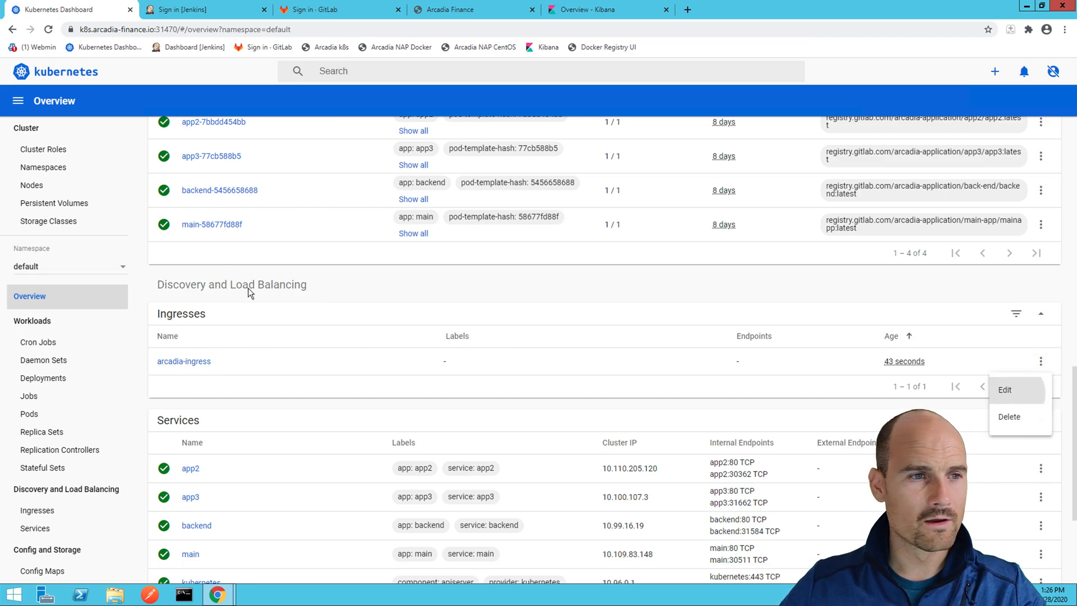
mouse_move(440, 300)
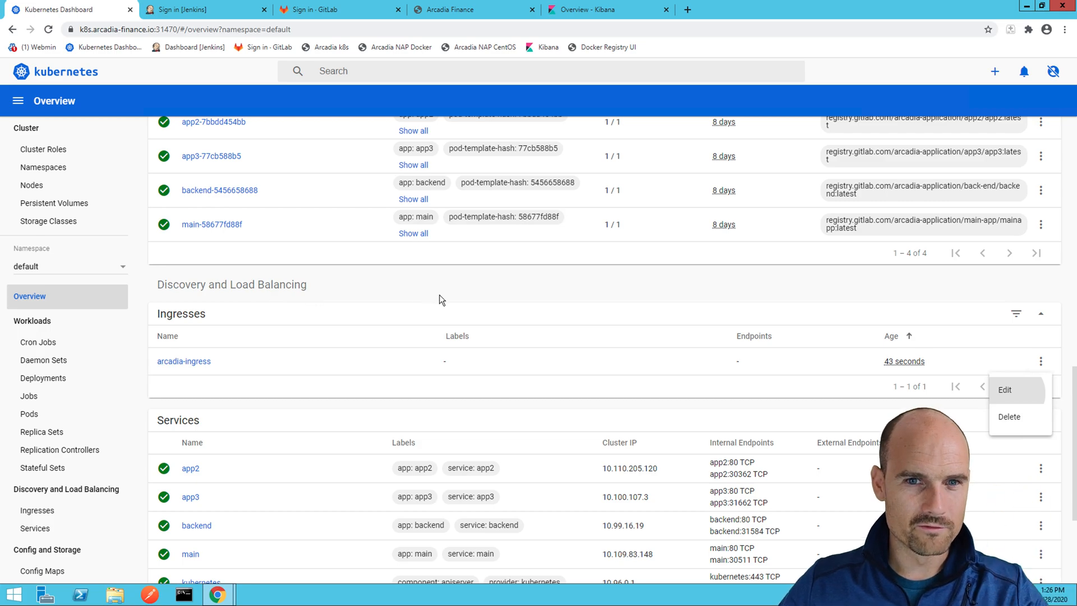
left_click(1003, 389)
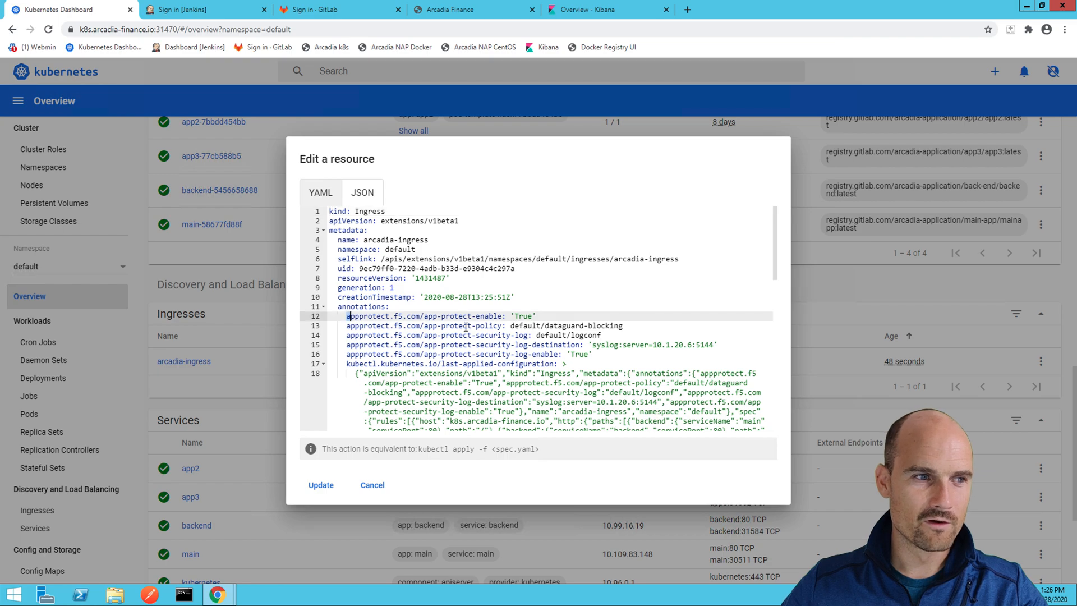
left_click_drag(348, 316, 594, 354)
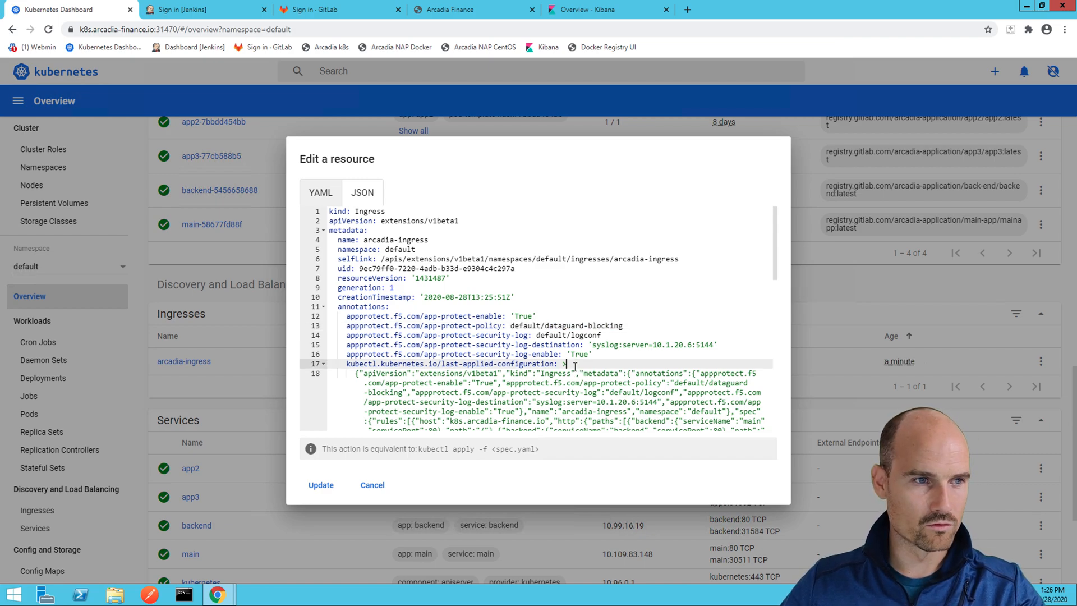
scroll("down", 3)
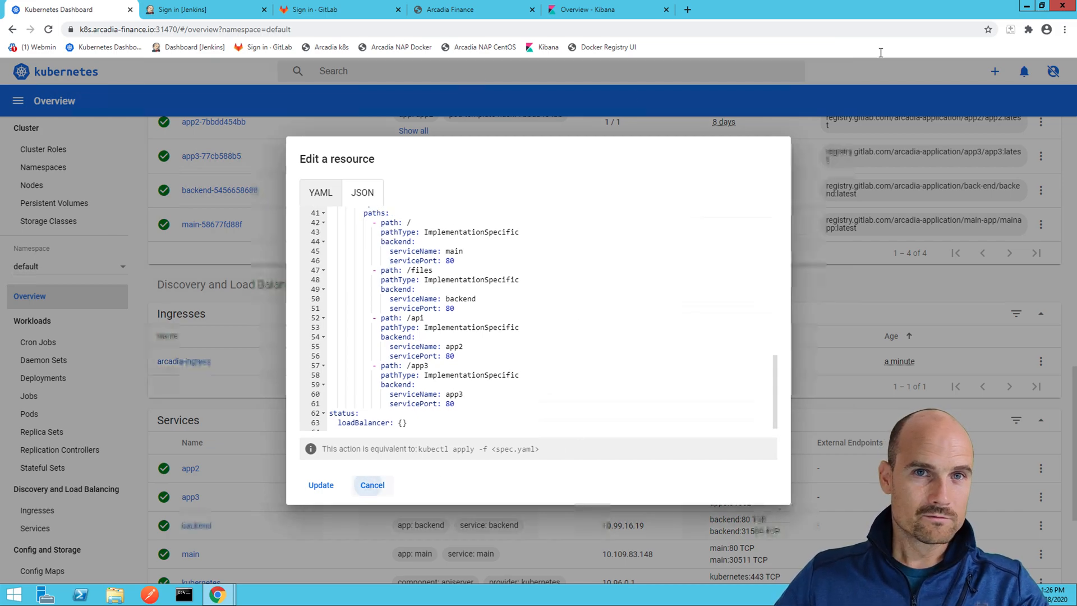
left_click(371, 484)
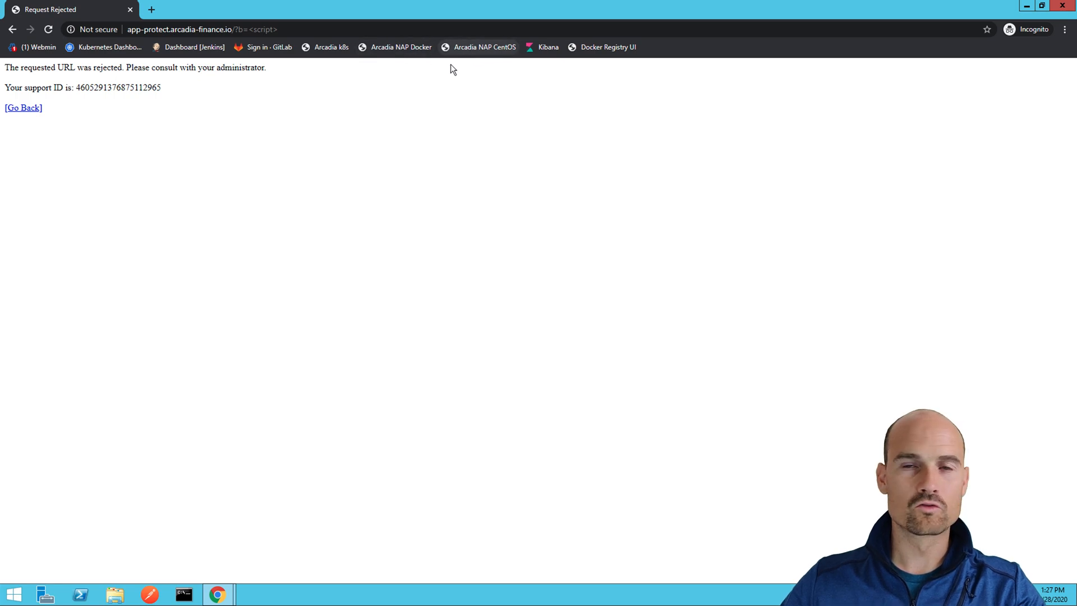
mouse_move(484, 101)
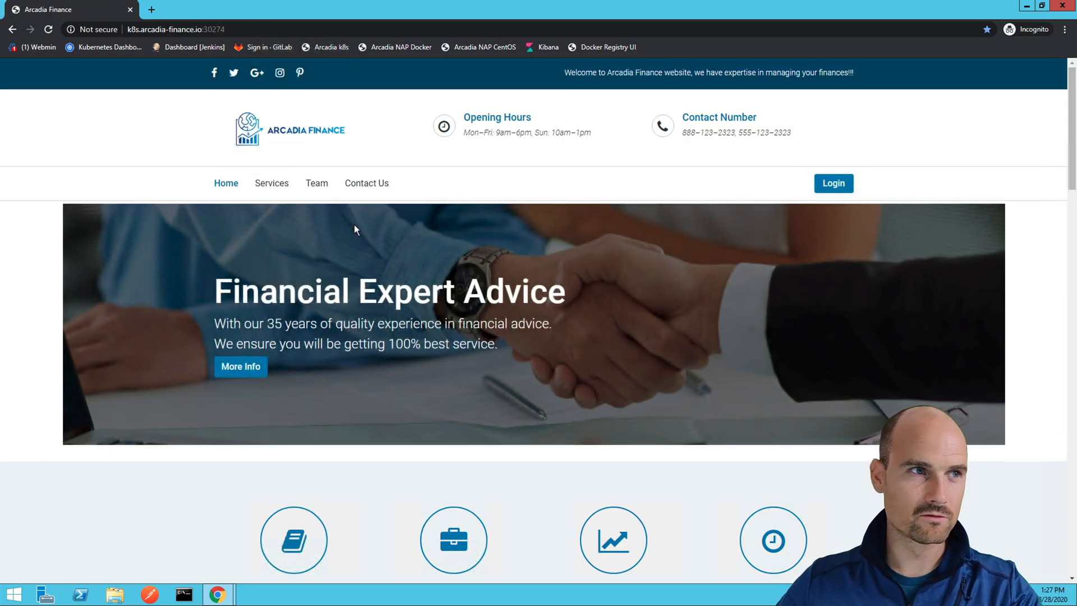
mouse_move(281, 266)
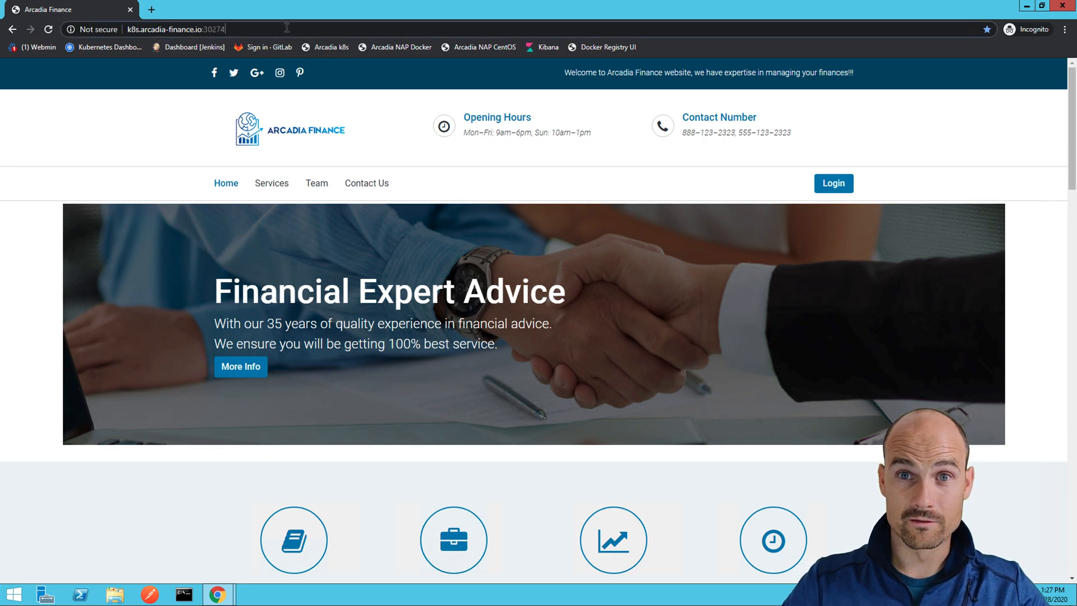
- Load k8s.arcadia-finance.io:30274 with the ?c=<script> query to trigger the XSS block
type("?")
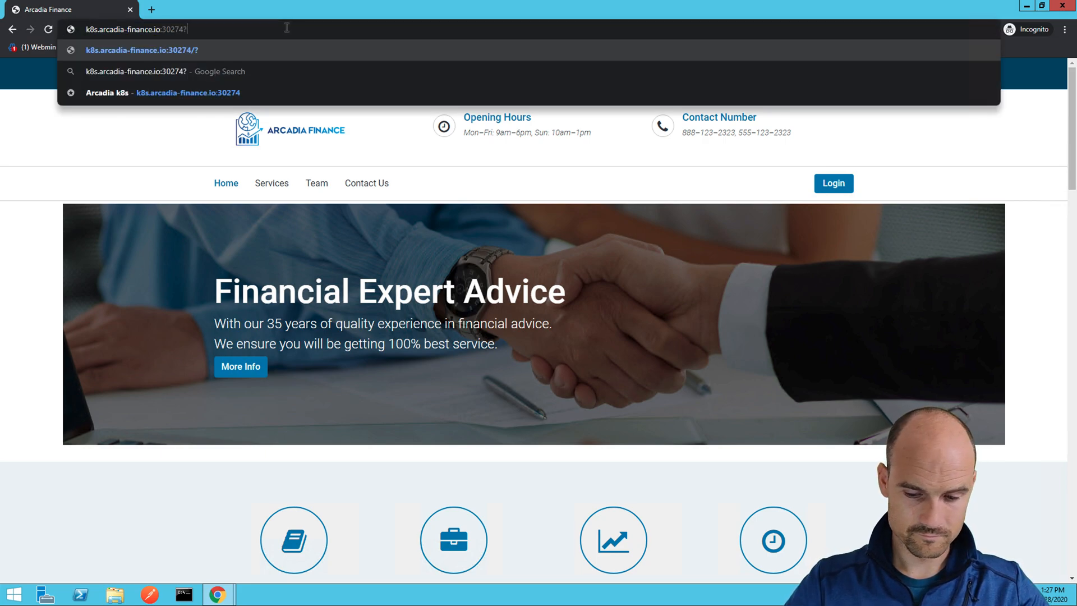
type("c=<dcc")
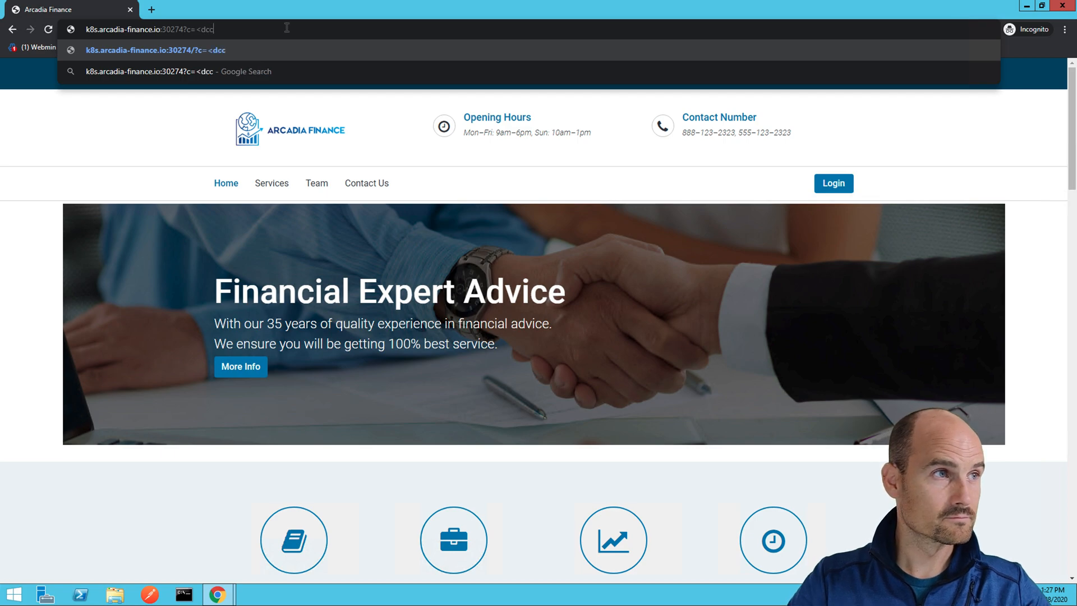
type("script>")
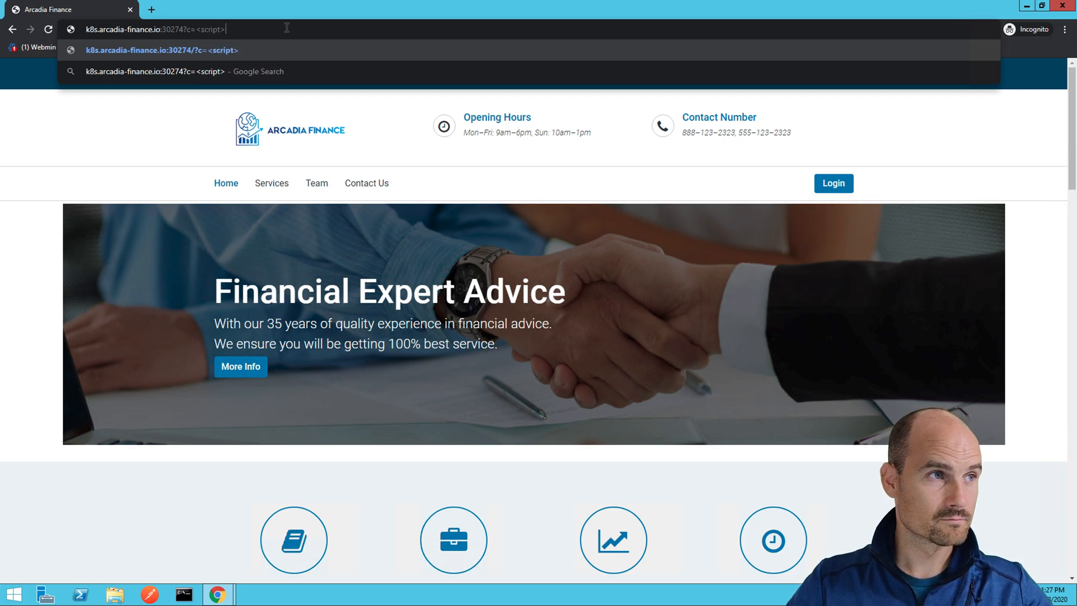
key("Enter")
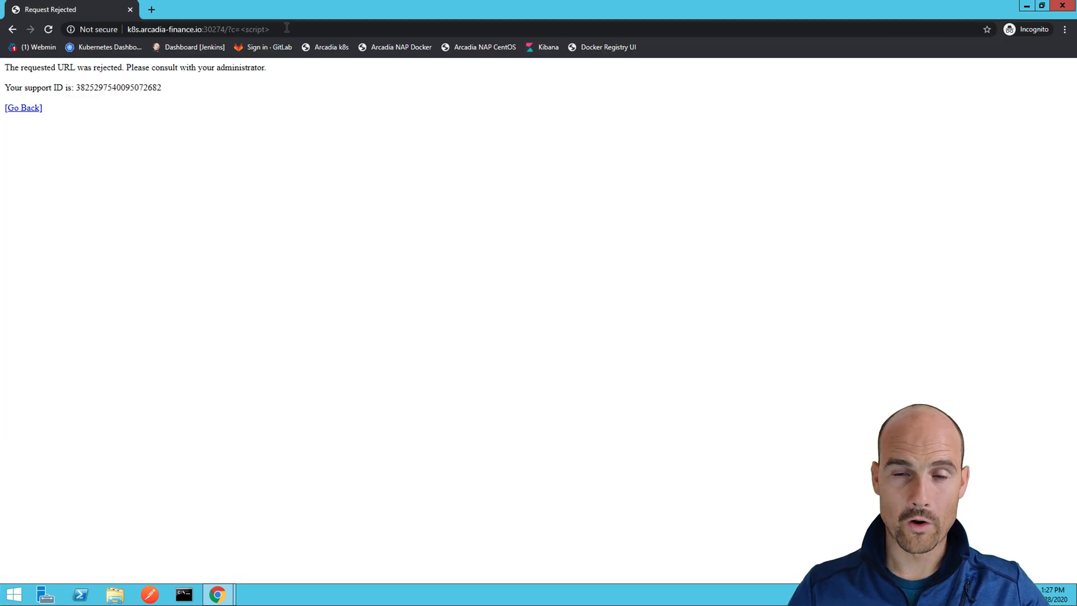